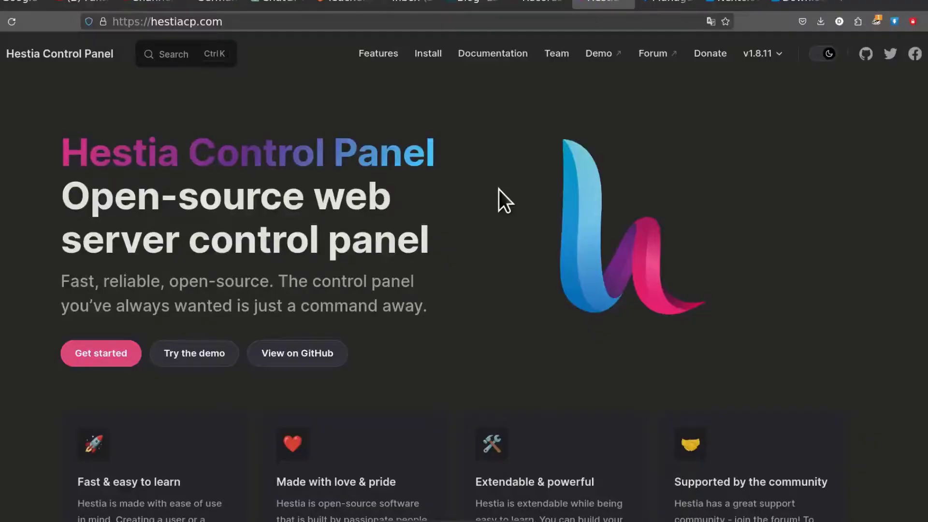
{"action": "mouse_move", "coordinate": [526, 184]}
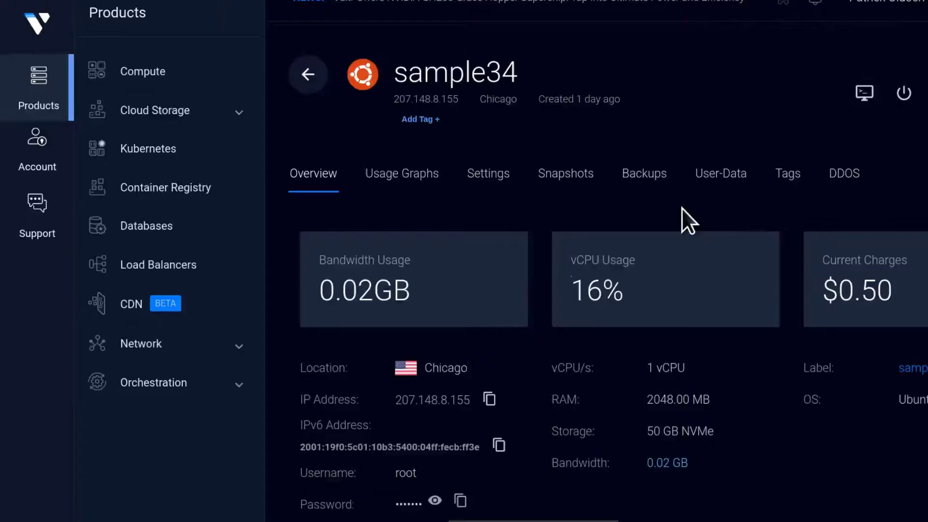
{"action": "mouse_move", "coordinate": [361, 143]}
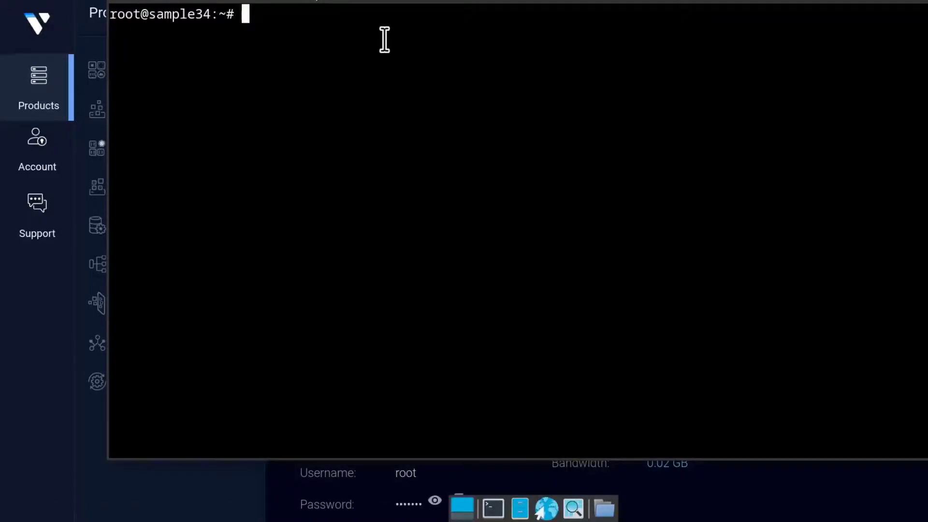
- Run apt update and apt upgrade in the sample34 SSH session
{"action": "type", "text": "apt update"}
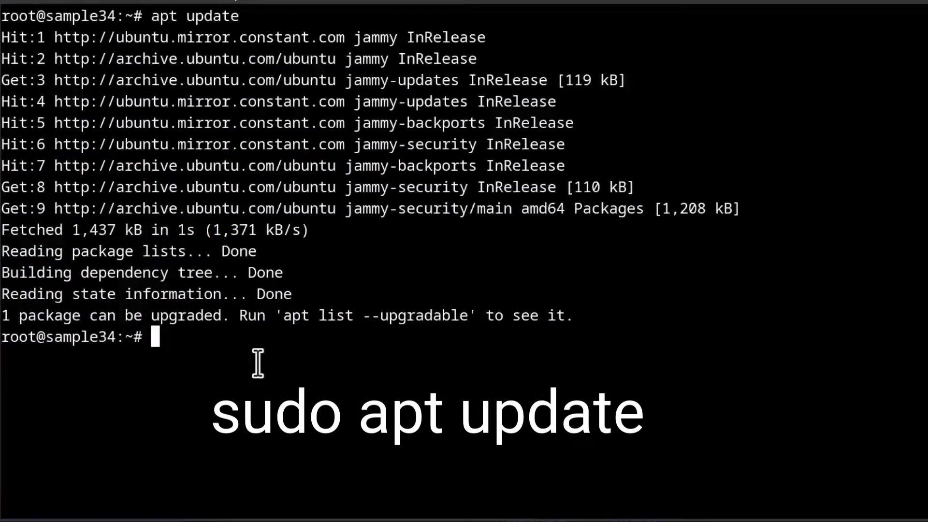
{"action": "type", "text": "apt up"}
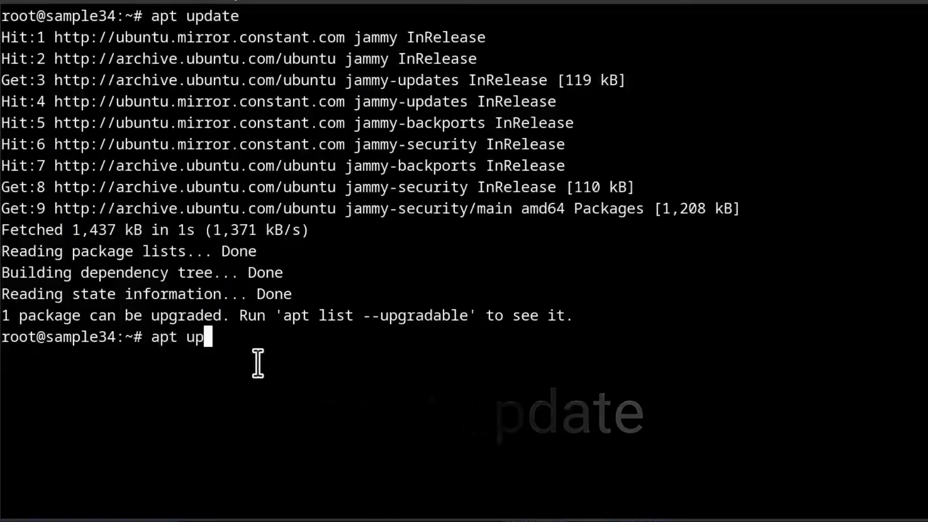
{"action": "type", "text": "grade"}
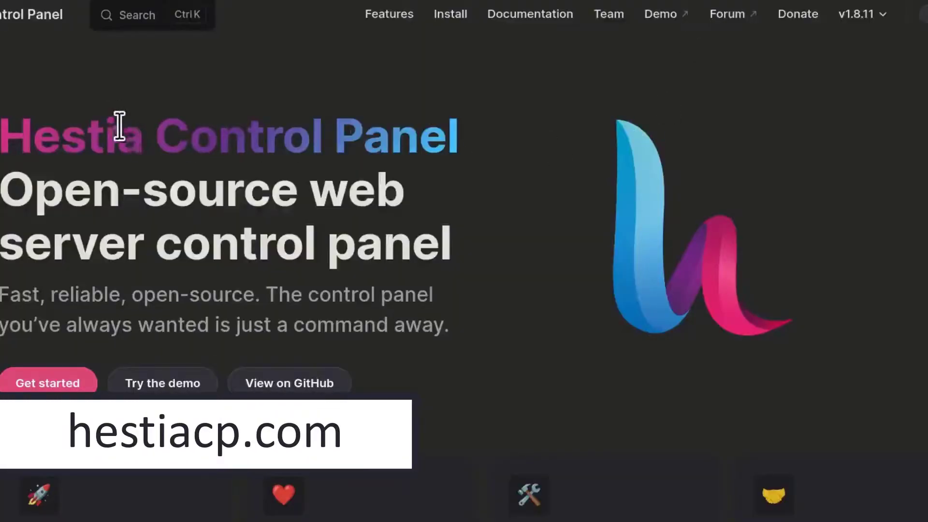
- Enable the Port option on the Install page and change the panel port from 8083 to 2083
{"action": "left_click", "coordinate": [450, 14]}
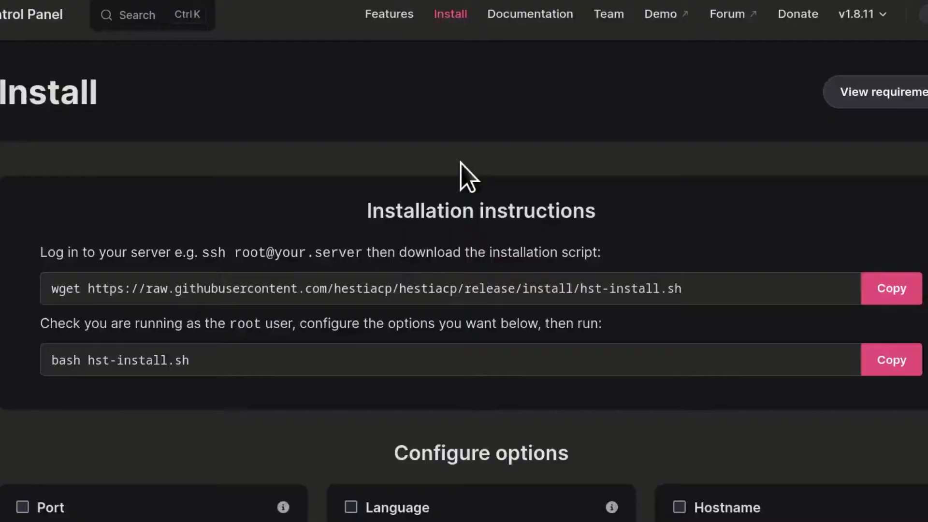
{"action": "mouse_move", "coordinate": [619, 153]}
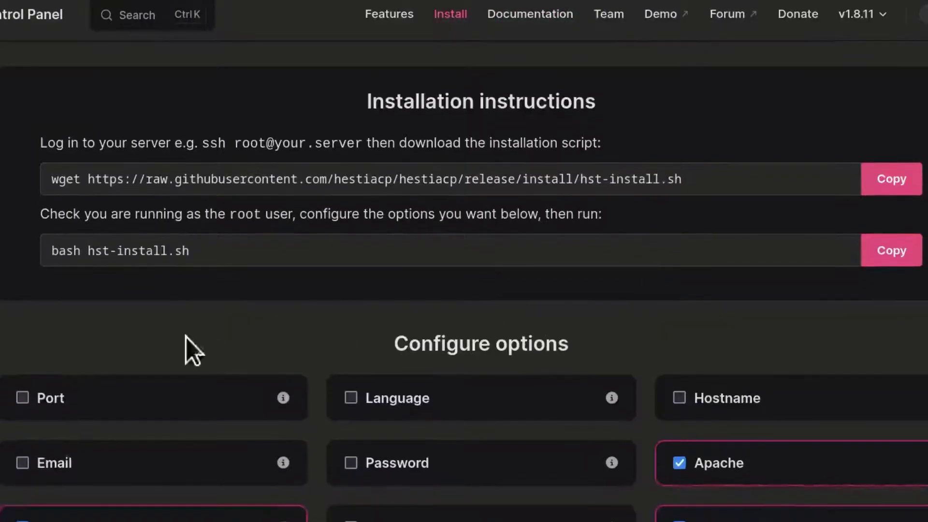
{"action": "scroll", "scroll_direction": "down", "scroll_amount": 3}
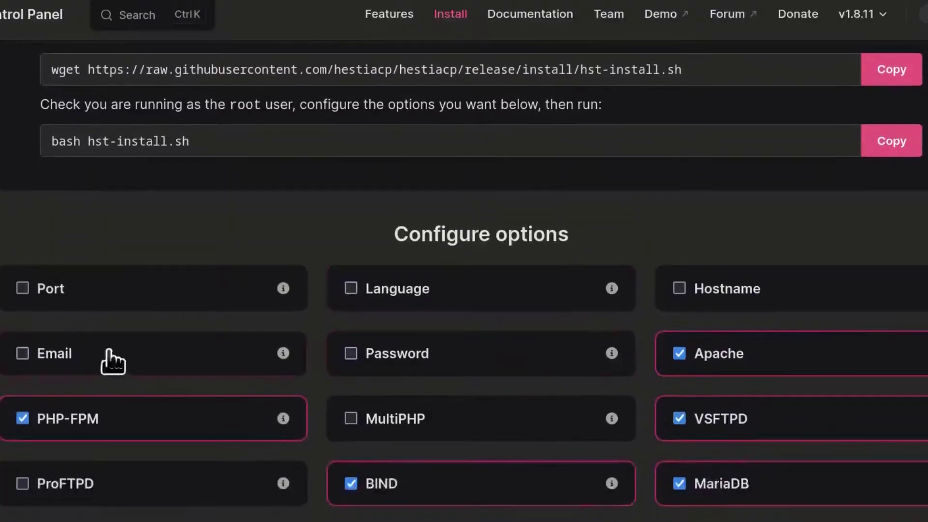
{"action": "left_click", "coordinate": [22, 288]}
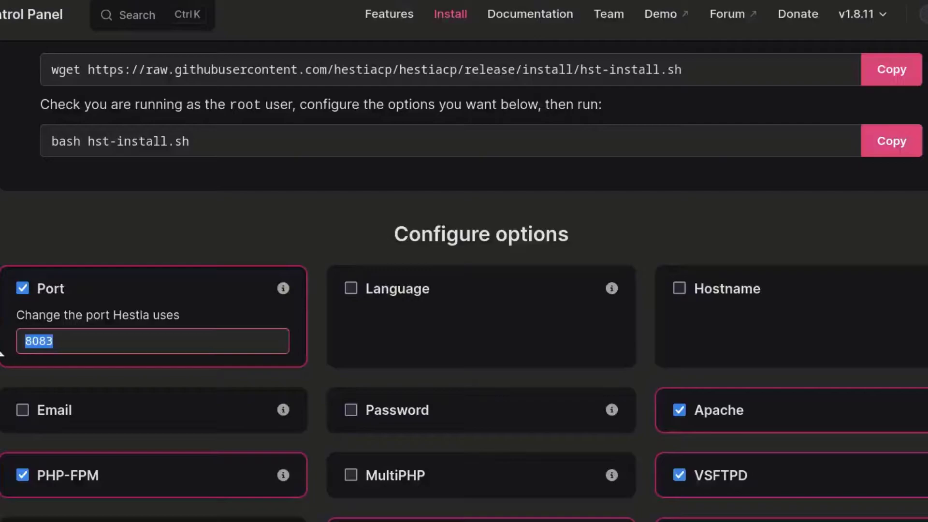
{"action": "type", "text": "083"}
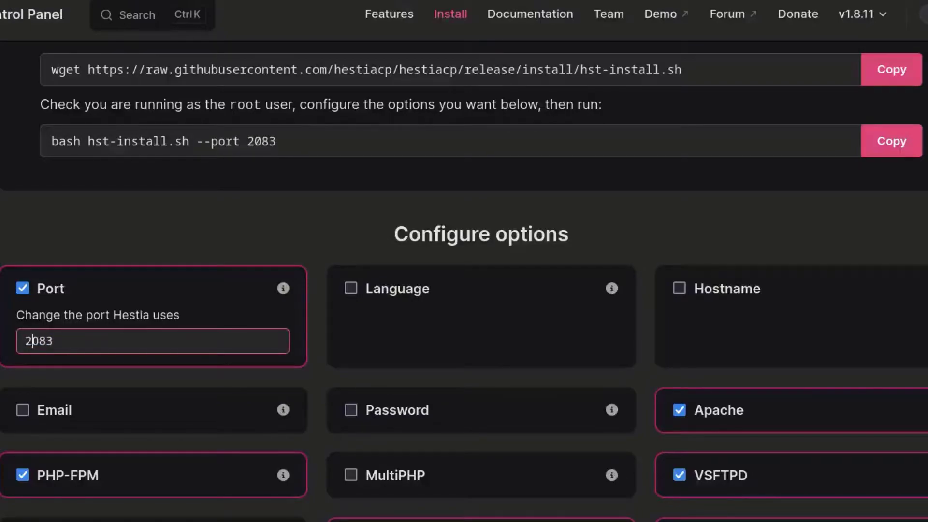
{"action": "mouse_move", "coordinate": [515, 313]}
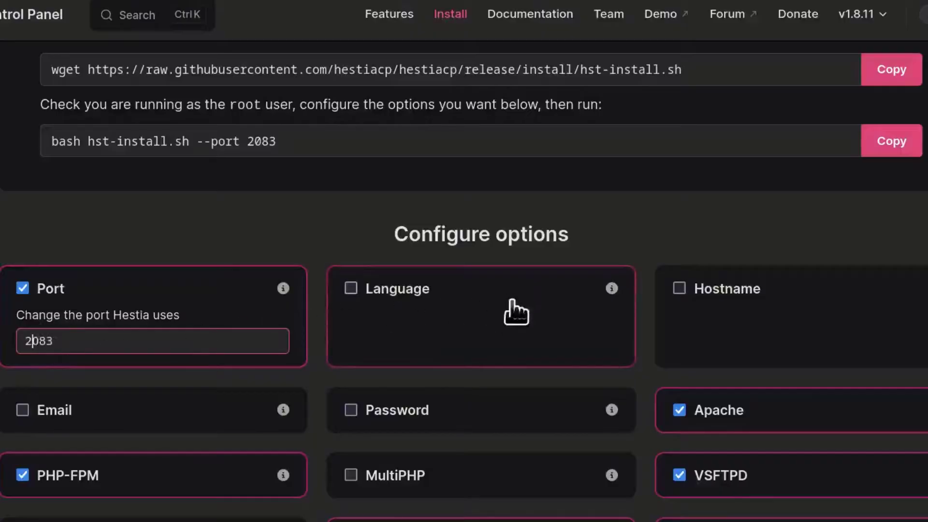
{"action": "left_click", "coordinate": [679, 289]}
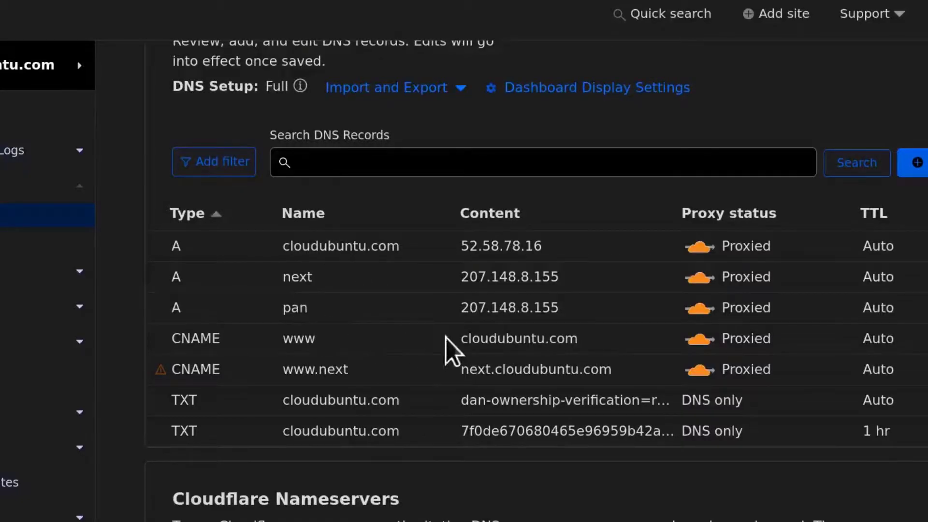
{"action": "double_click", "coordinate": [518, 339]}
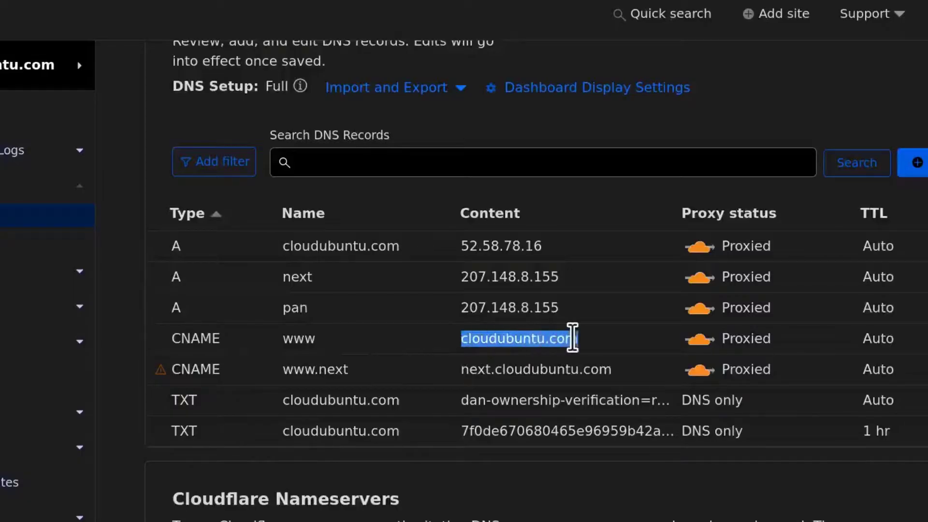
{"action": "right_click", "coordinate": [518, 338]}
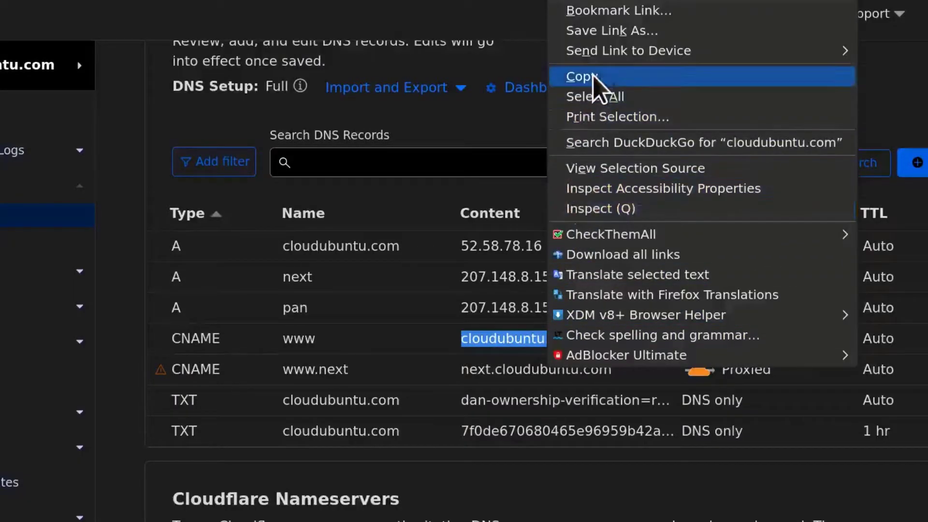
{"action": "left_click", "coordinate": [582, 75]}
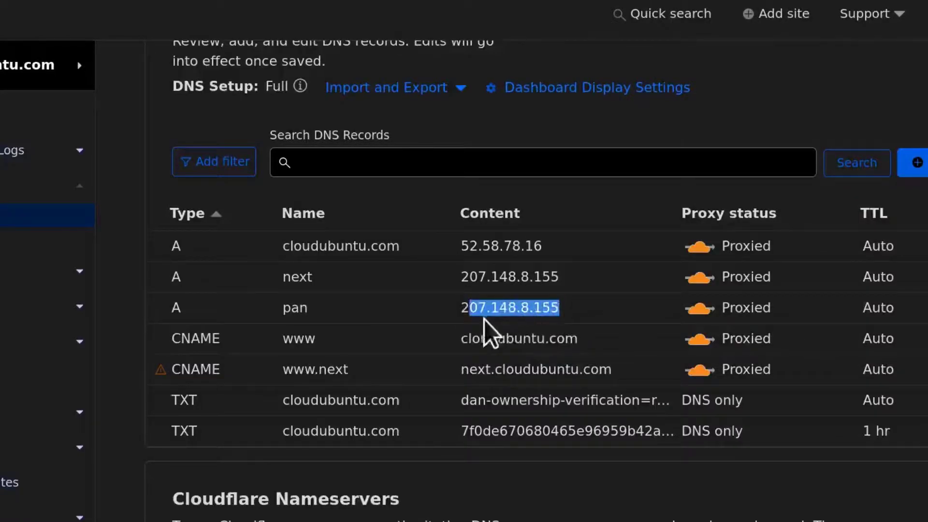
{"action": "mouse_move", "coordinate": [276, 290]}
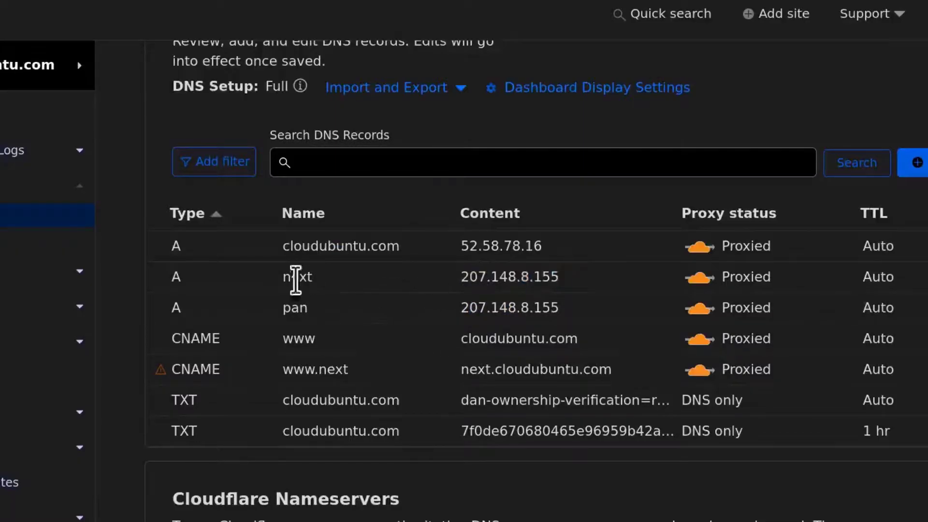
{"action": "double_click", "coordinate": [296, 277]}
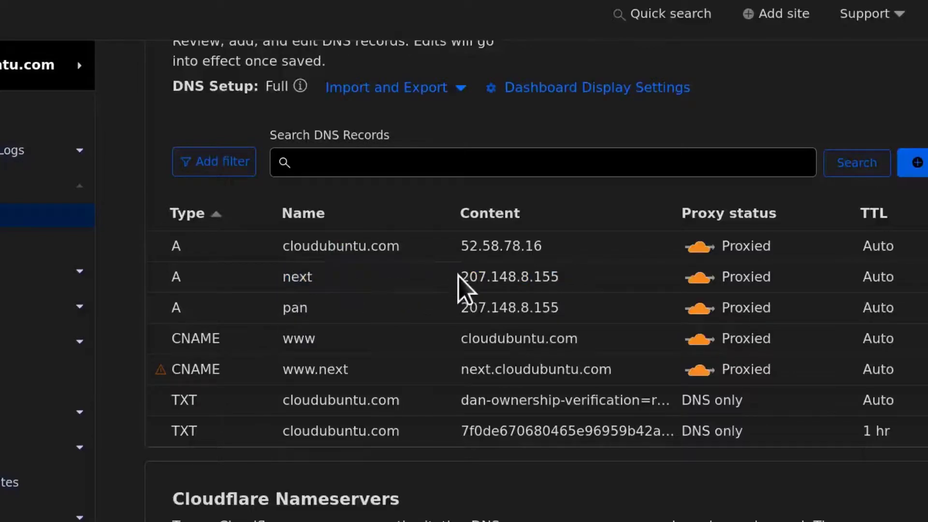
{"action": "double_click", "coordinate": [510, 277]}
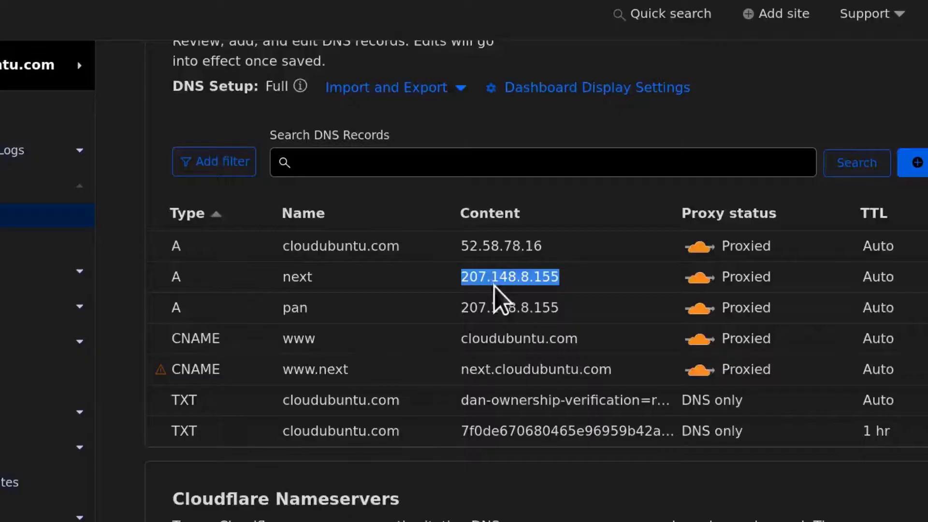
{"action": "mouse_move", "coordinate": [520, 307]}
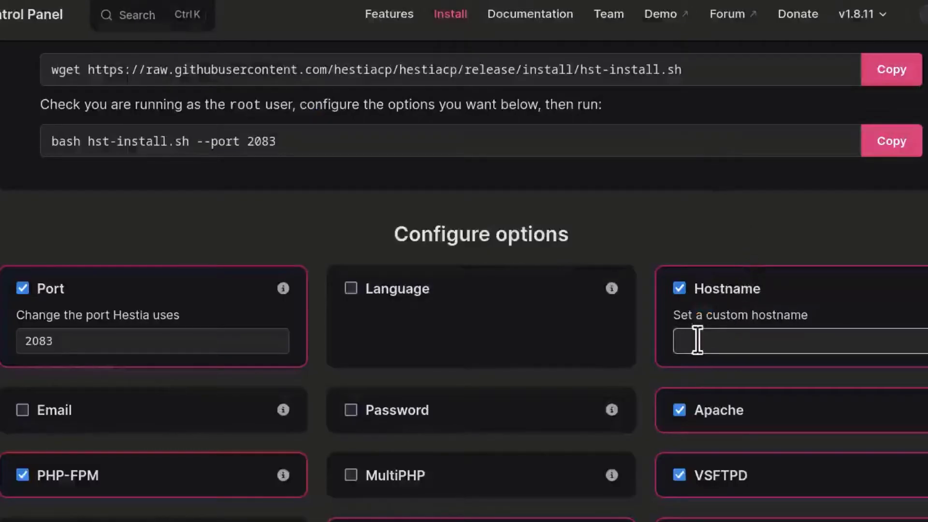
- Enter pan.cloudubuntu.com as the custom hostname
{"action": "type", "text": "p"}
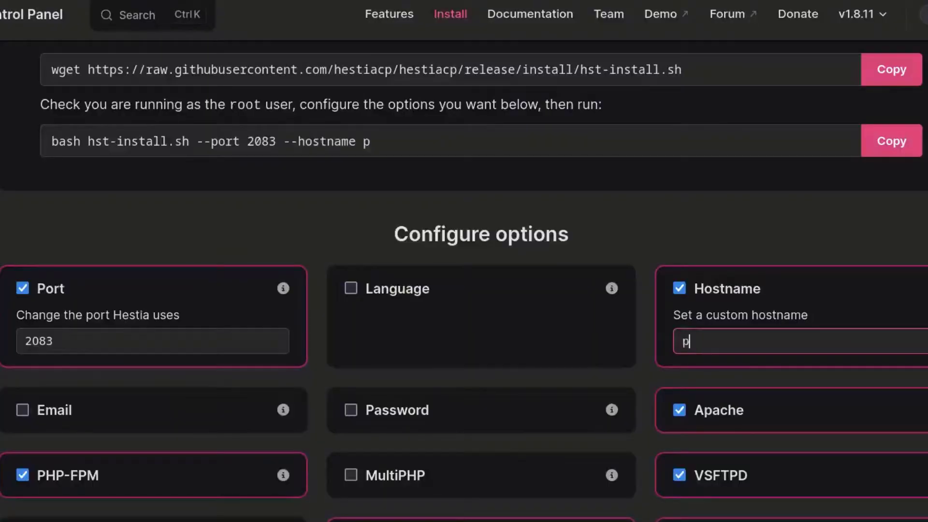
{"action": "type", "text": "an.cloudubuntu.com"}
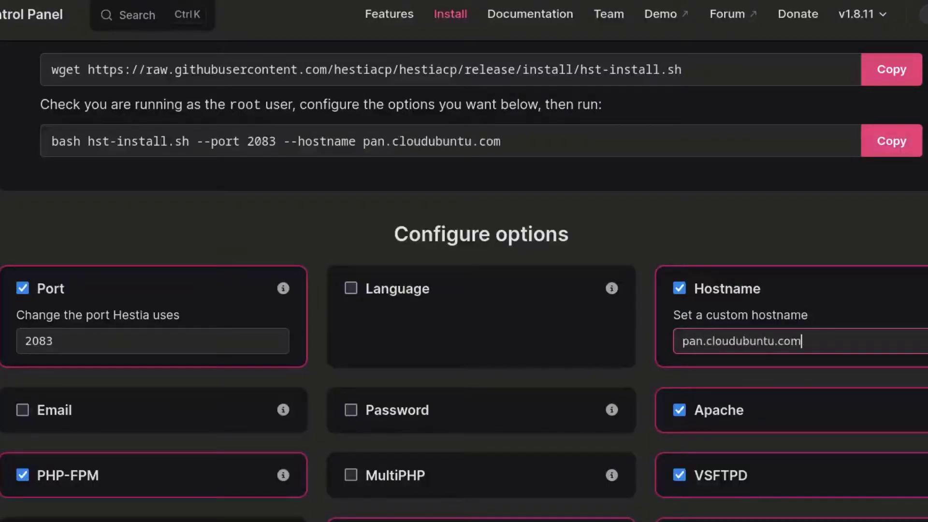
{"action": "scroll", "scroll_direction": "down", "scroll_amount": 3}
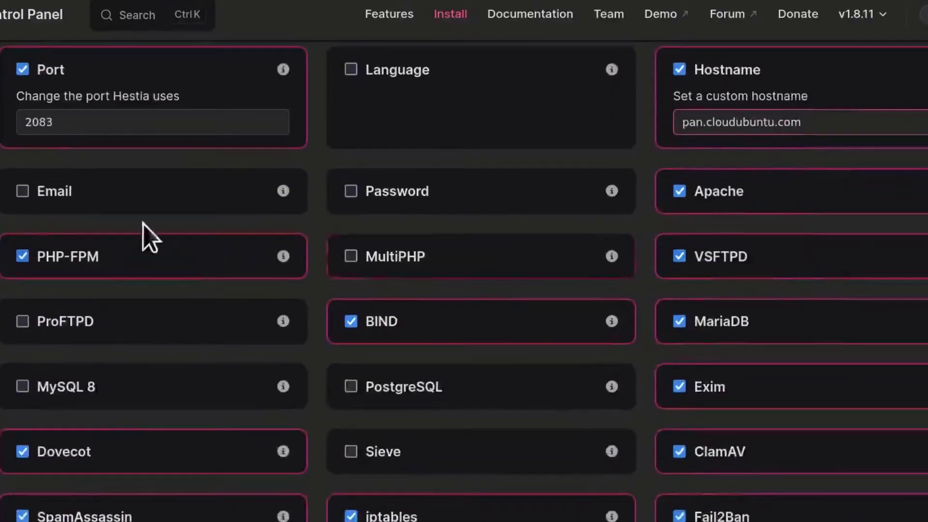
{"action": "left_click", "coordinate": [22, 191]}
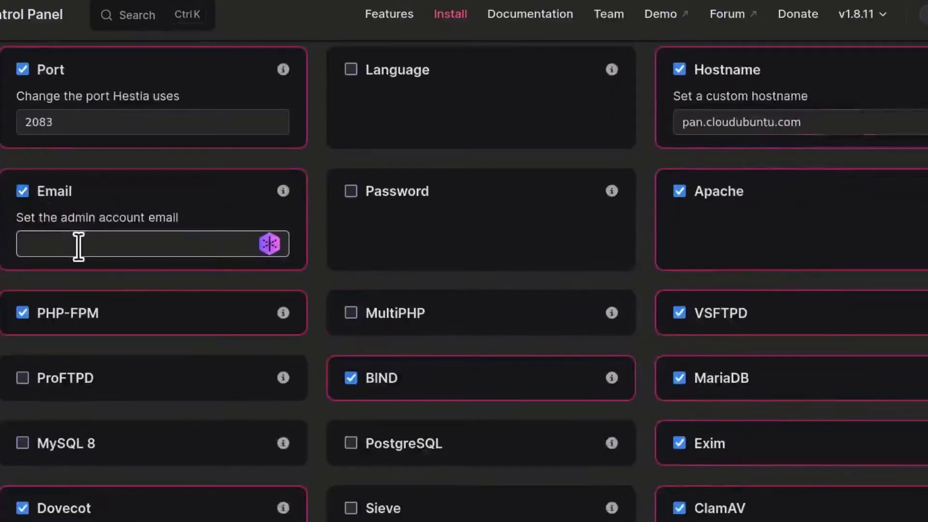
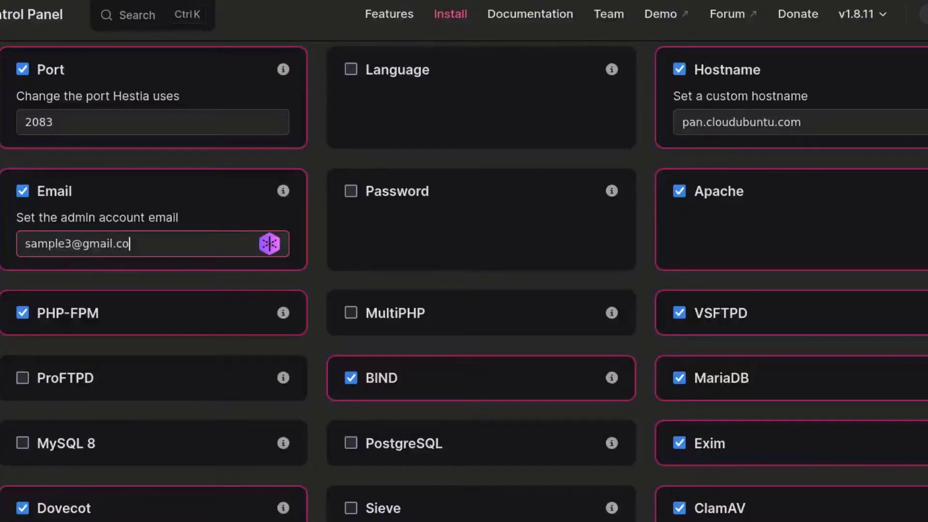
{"action": "left_click", "coordinate": [350, 191]}
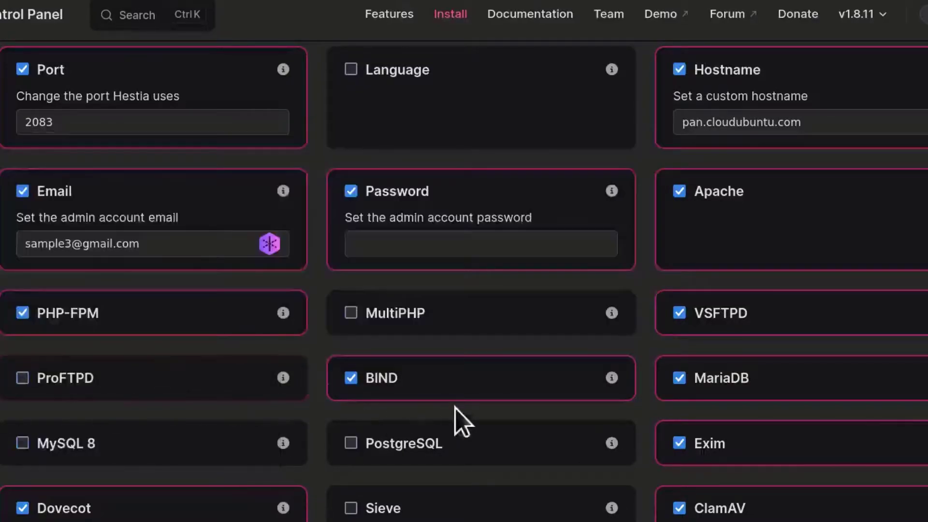
{"action": "right_click", "coordinate": [481, 244]}
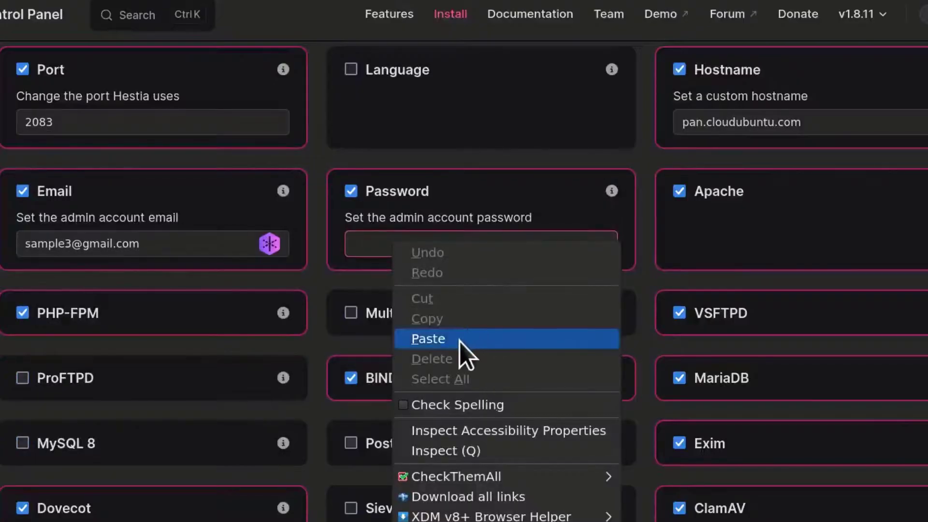
{"action": "left_click", "coordinate": [427, 338]}
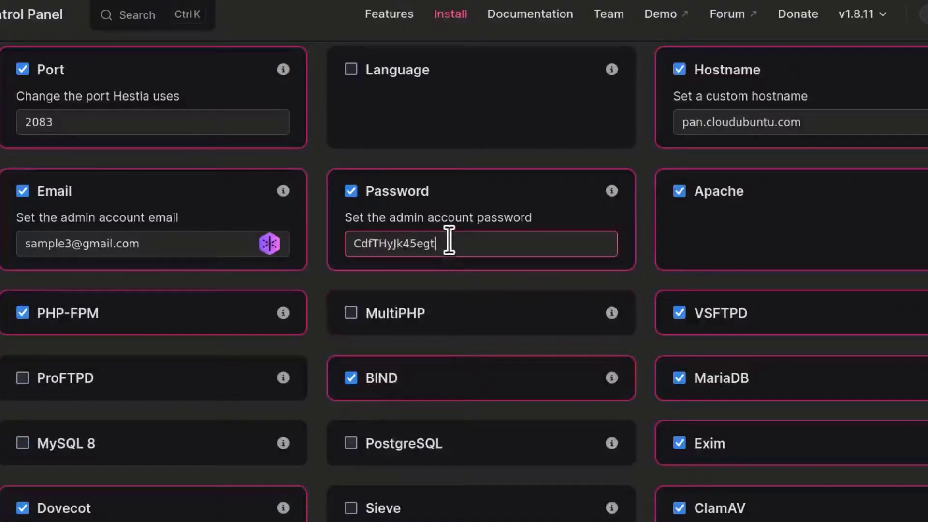
{"action": "mouse_move", "coordinate": [548, 249]}
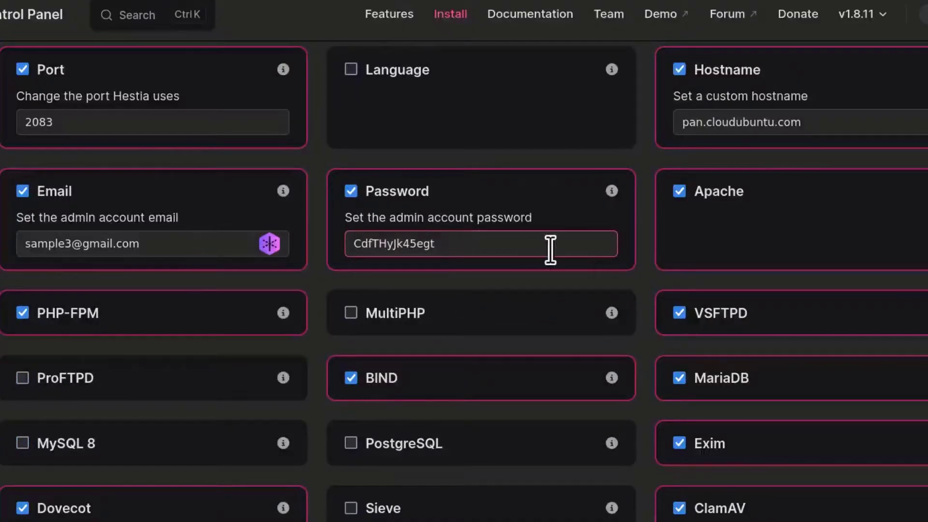
{"action": "left_click", "coordinate": [678, 190]}
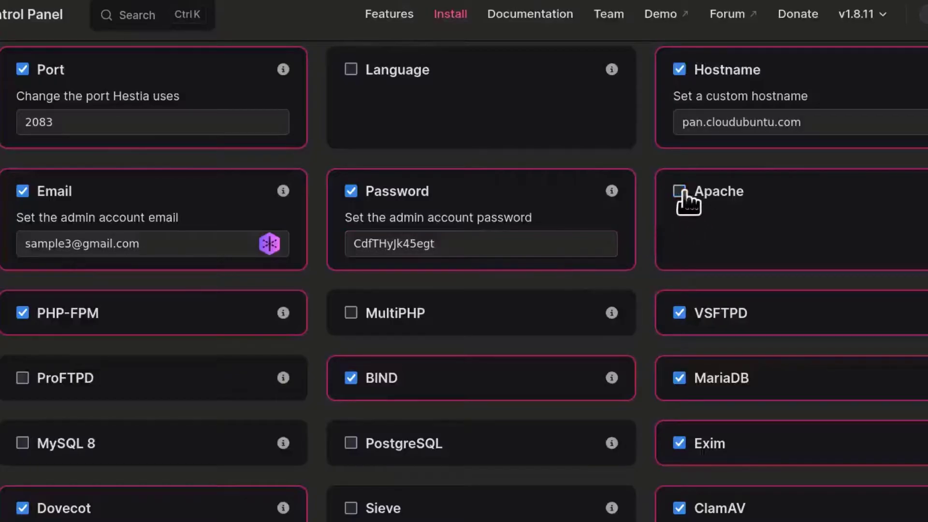
- Include MultiPHP in the install components and return to the root terminal
{"action": "scroll", "scroll_direction": "down", "scroll_amount": 3}
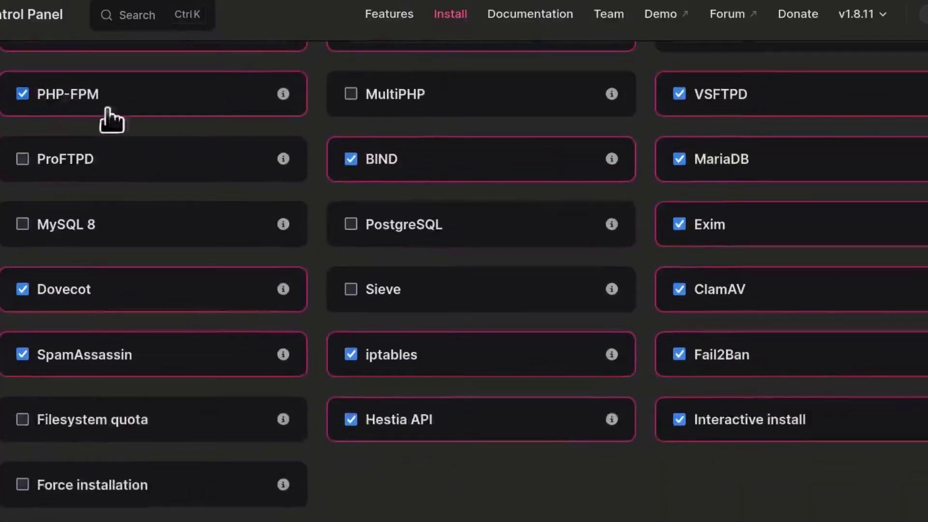
{"action": "left_click", "coordinate": [350, 94]}
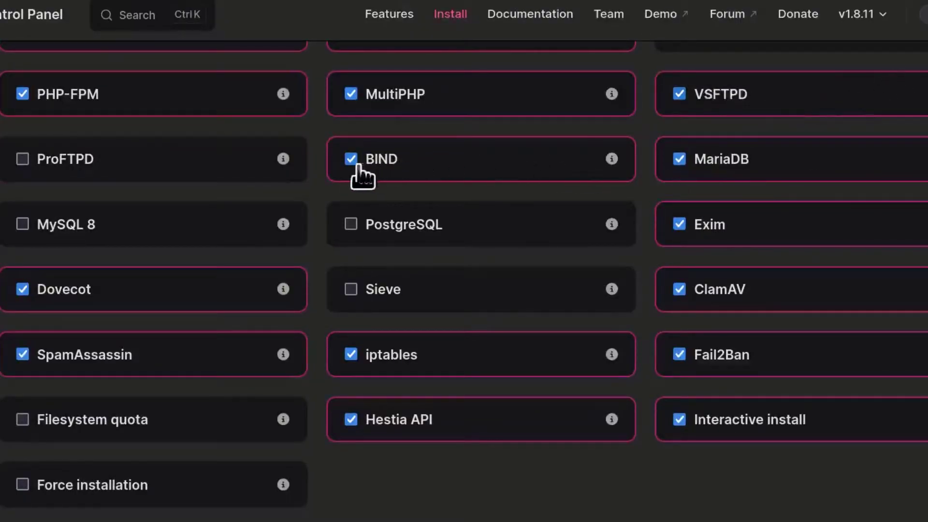
{"action": "mouse_move", "coordinate": [915, 172]}
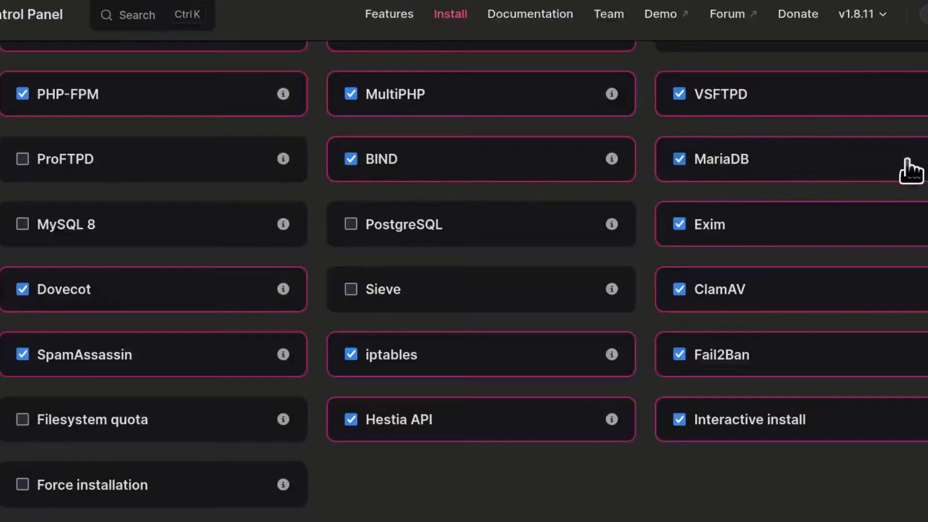
{"action": "mouse_move", "coordinate": [773, 178]}
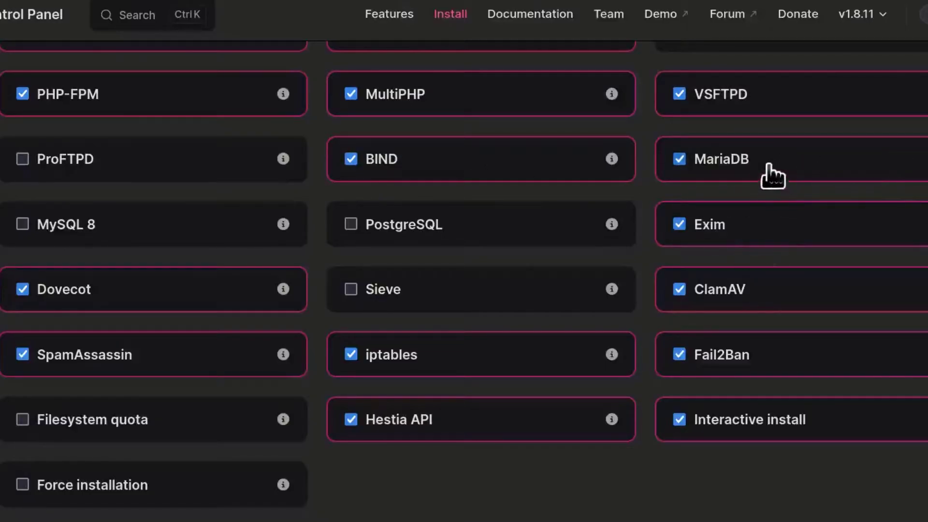
{"action": "mouse_move", "coordinate": [916, 345]}
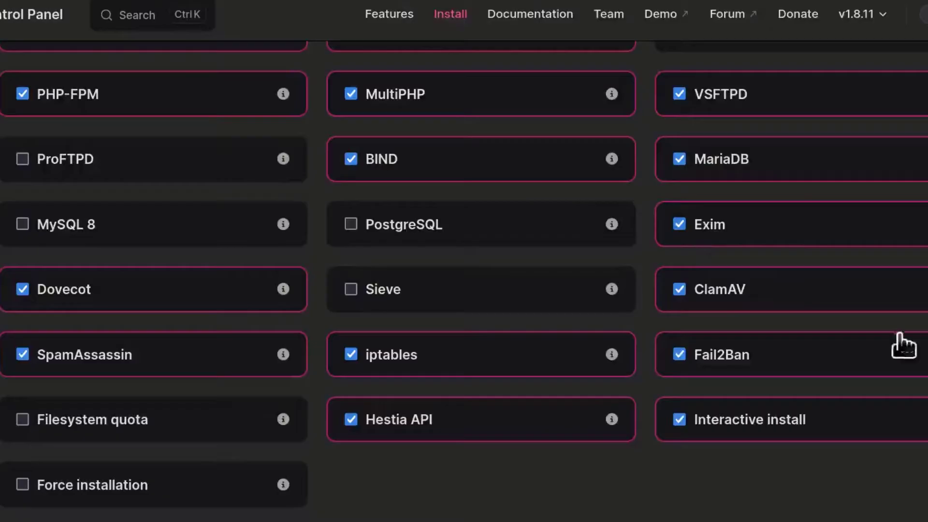
{"action": "mouse_move", "coordinate": [714, 299]}
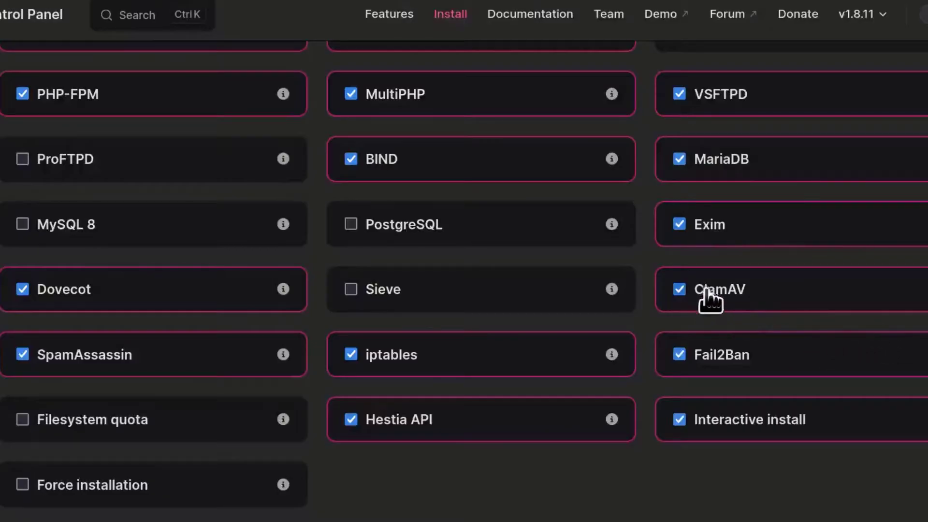
{"action": "mouse_move", "coordinate": [764, 332]}
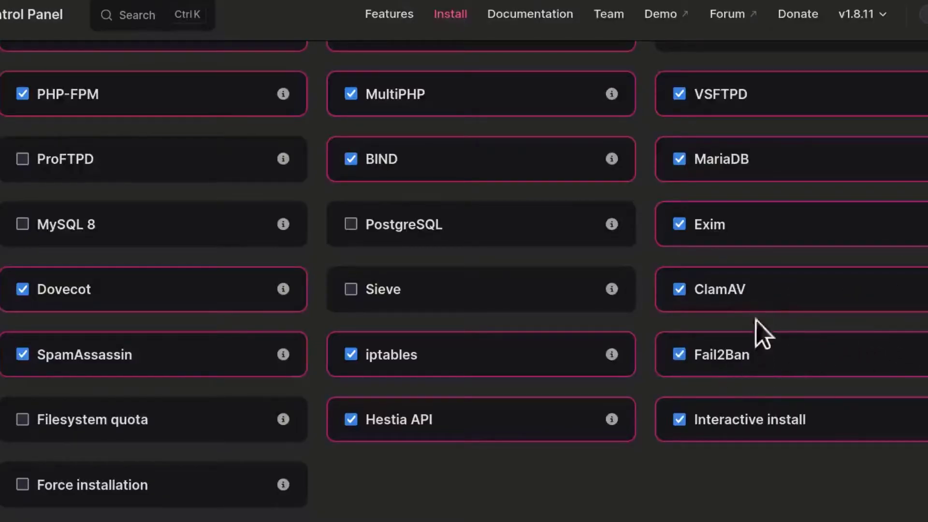
{"action": "mouse_move", "coordinate": [650, 421]}
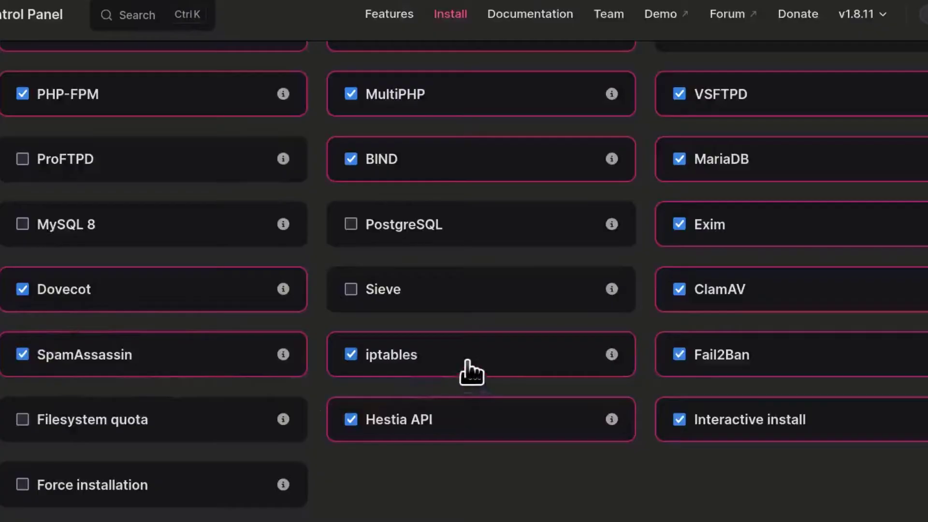
{"action": "mouse_move", "coordinate": [823, 373]}
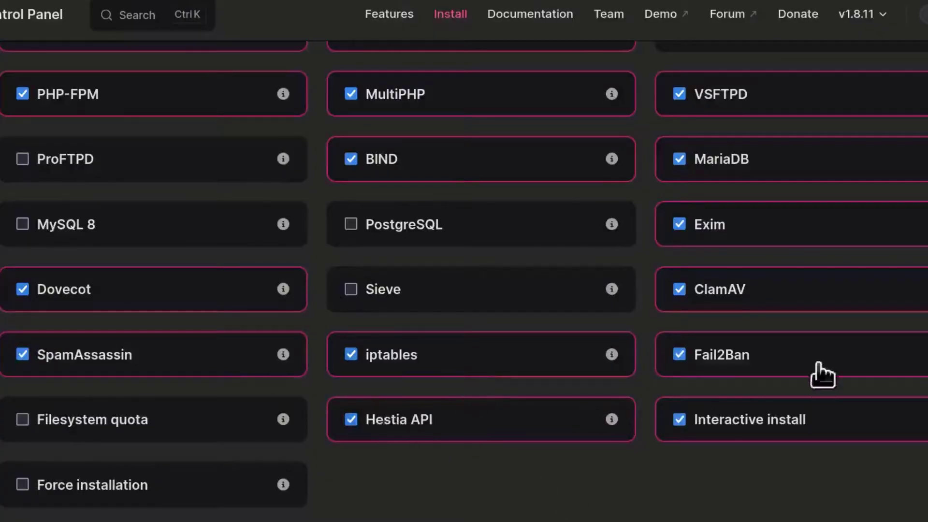
{"action": "left_click", "coordinate": [23, 485]}
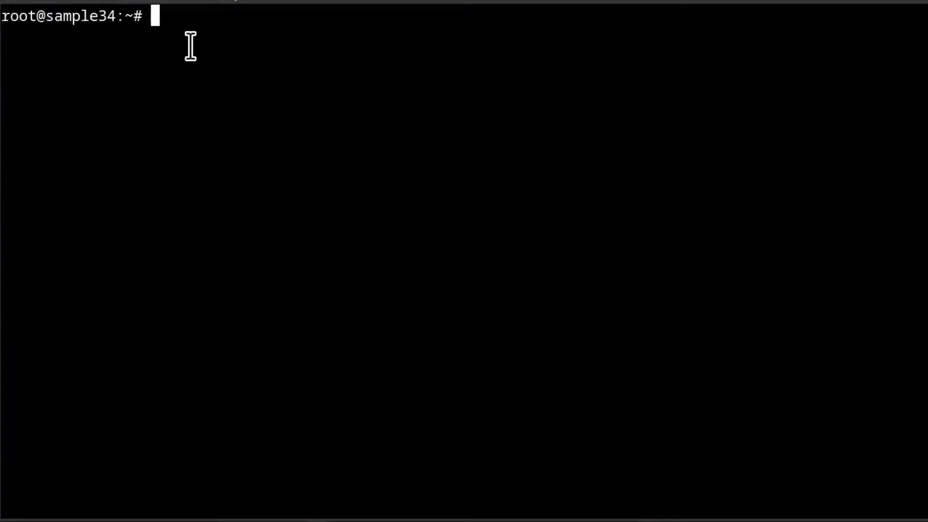
- Change to /tmp and paste the wget command to download the Hestia install script
{"action": "type", "text": "cd"}
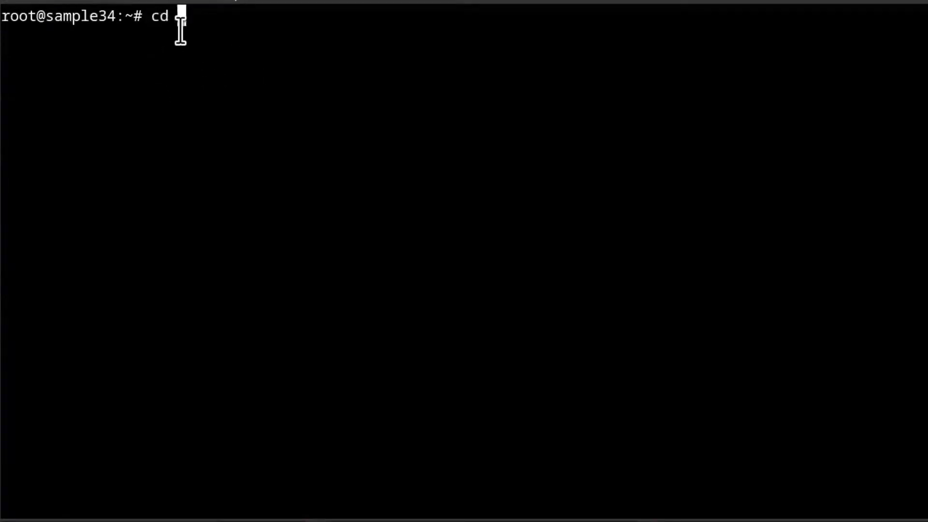
{"action": "type", "text": "/t"}
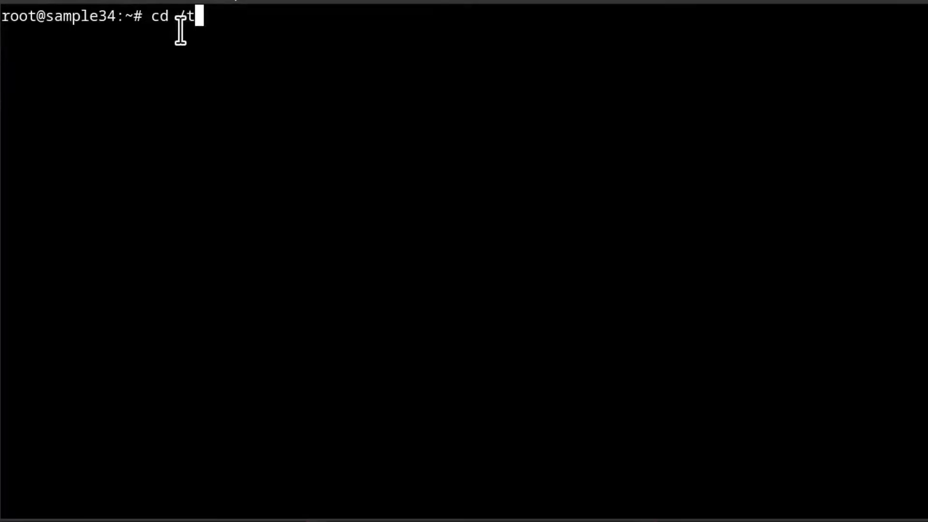
{"action": "type", "text": "mp"}
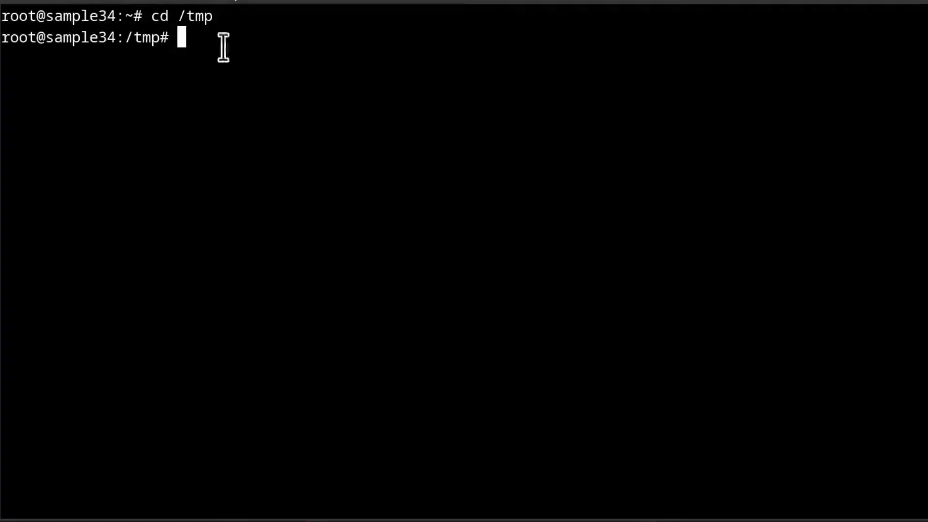
{"action": "right_click", "coordinate": [189, 39]}
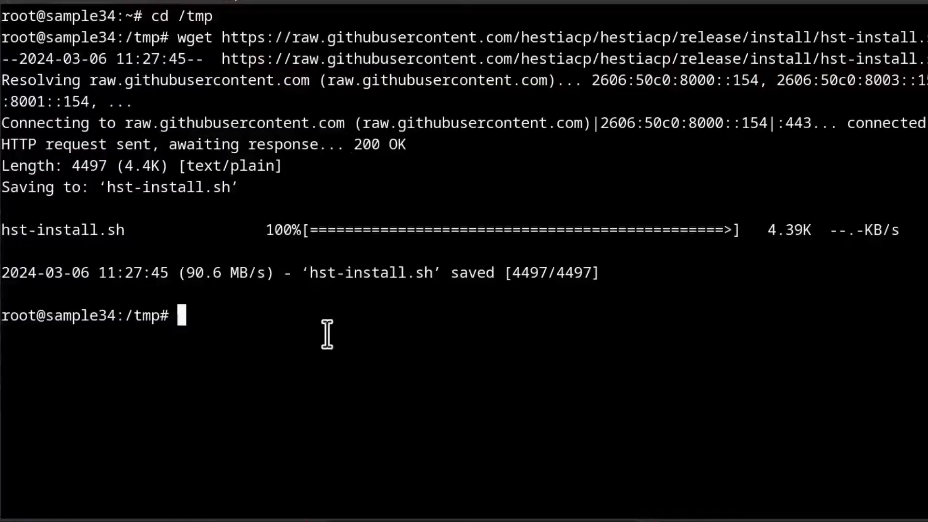
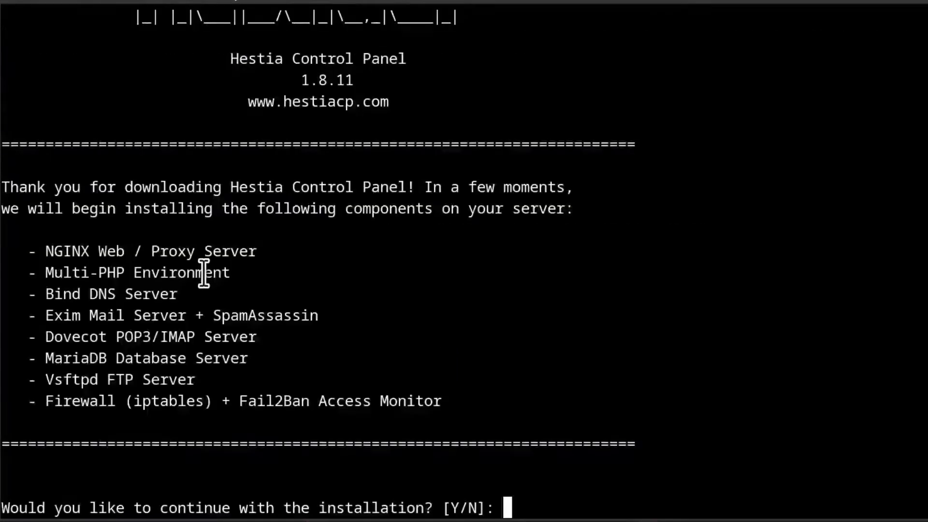
- Run bash hst-install.sh with port 2083, hostname pan.cloudubuntu.com and the admin email, answering Y to continue
{"action": "mouse_move", "coordinate": [808, 422]}
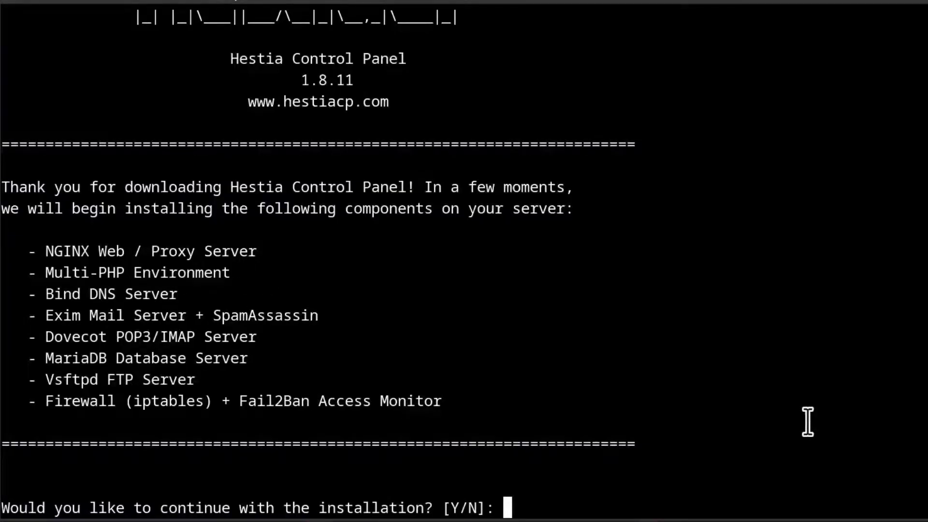
{"action": "type", "text": "Y"}
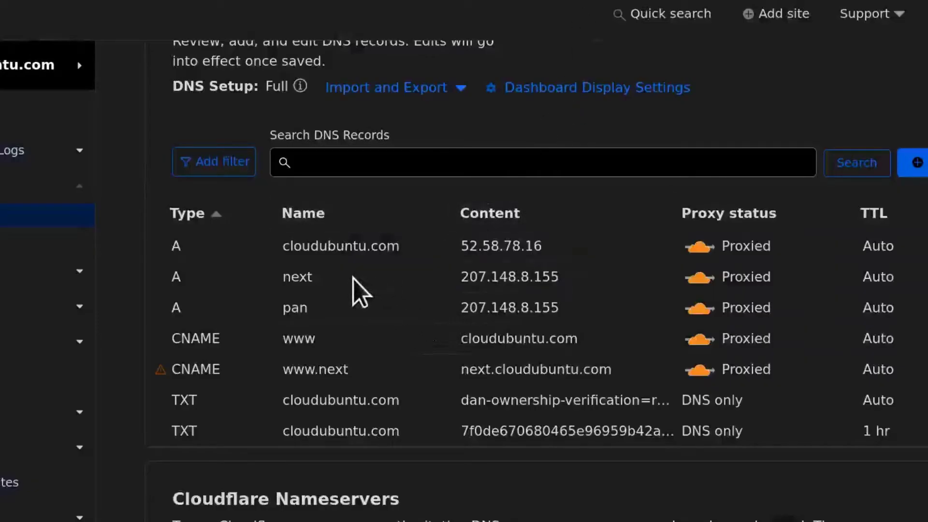
{"action": "mouse_move", "coordinate": [412, 269]}
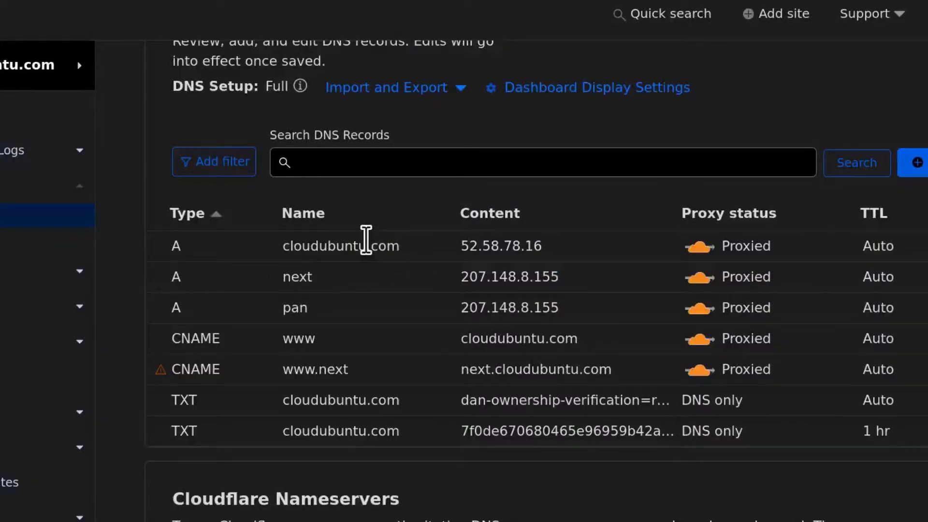
{"action": "double_click", "coordinate": [297, 276]}
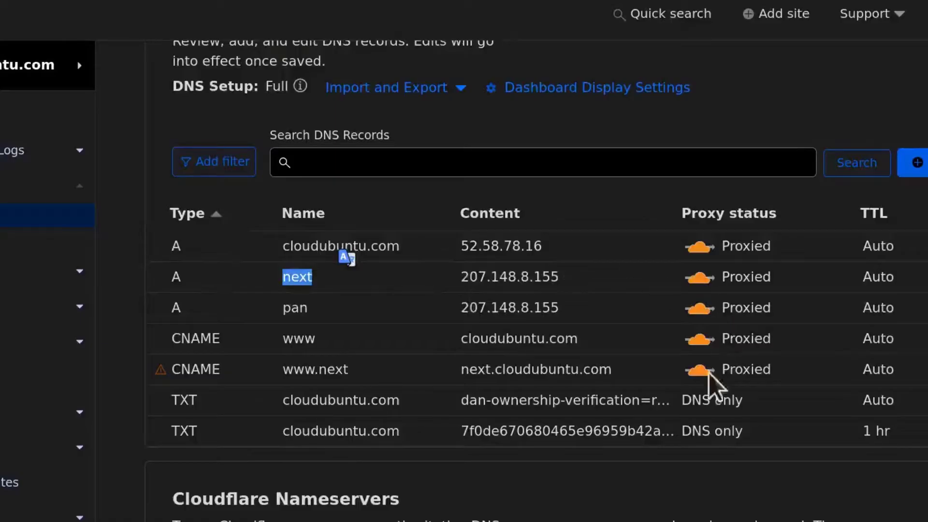
{"action": "mouse_move", "coordinate": [307, 374]}
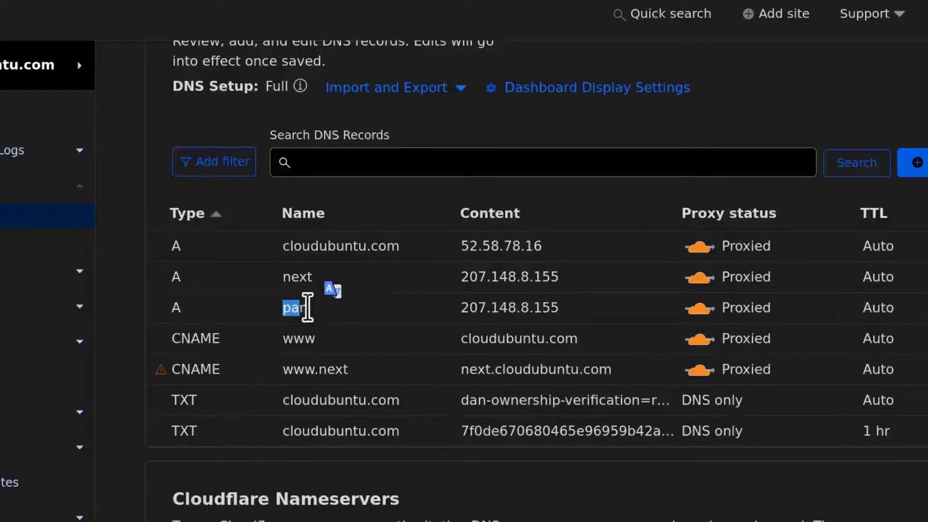
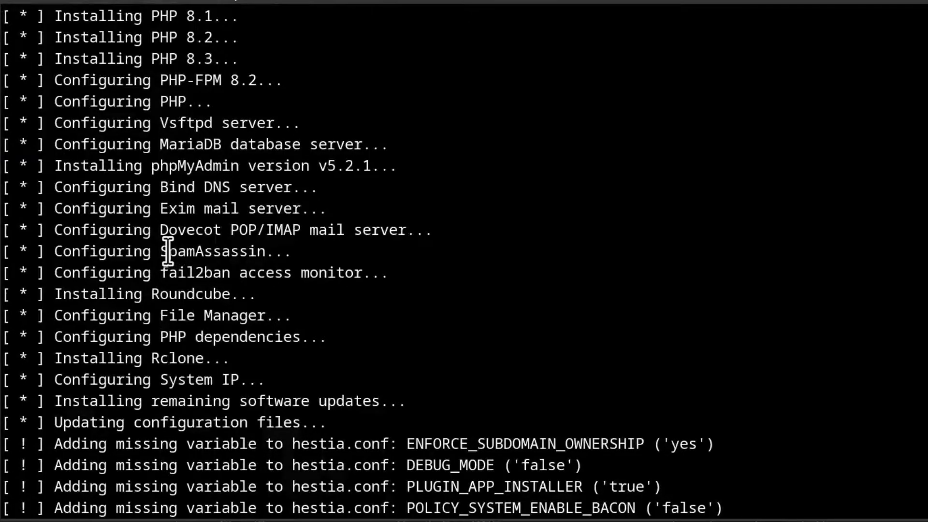
{"action": "mouse_move", "coordinate": [165, 273]}
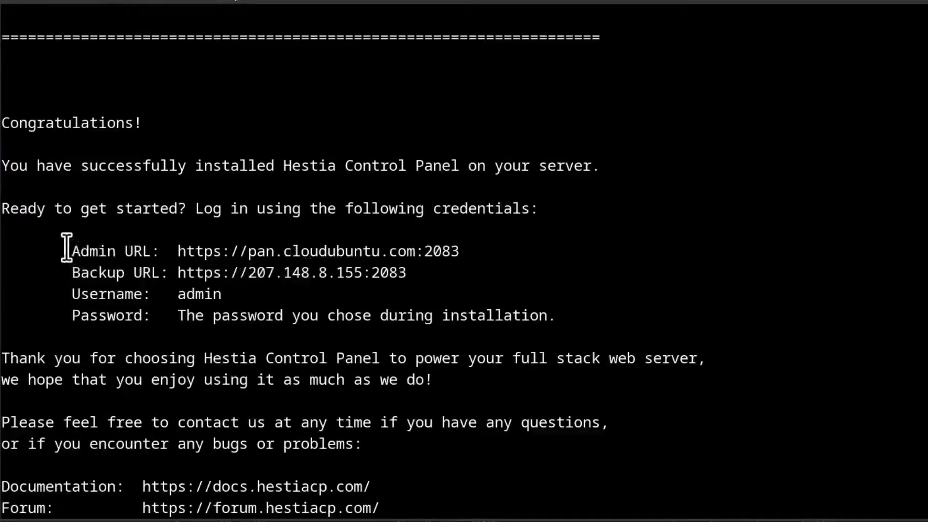
{"action": "left_click_drag", "start_coordinate": [68, 251], "coordinate": [243, 294]}
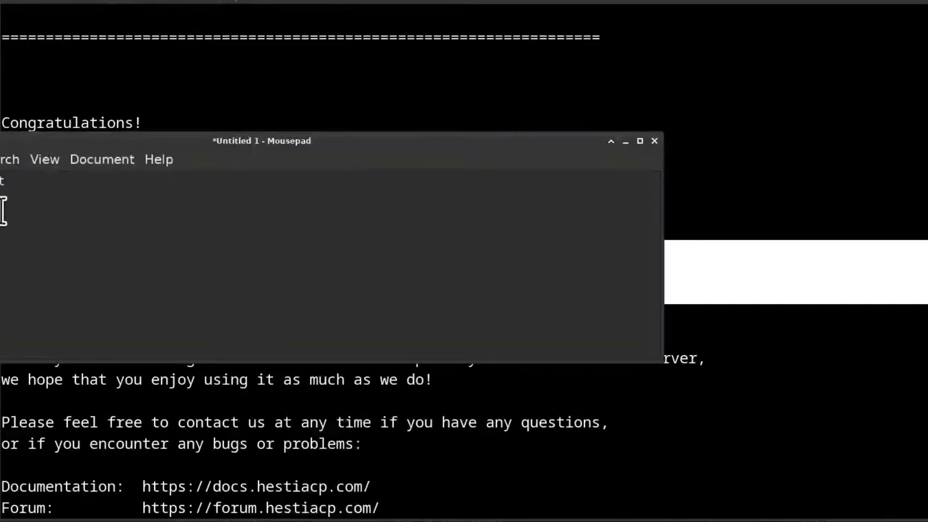
{"action": "type", "text": "https://pan.cloudubuntu.com:2083"}
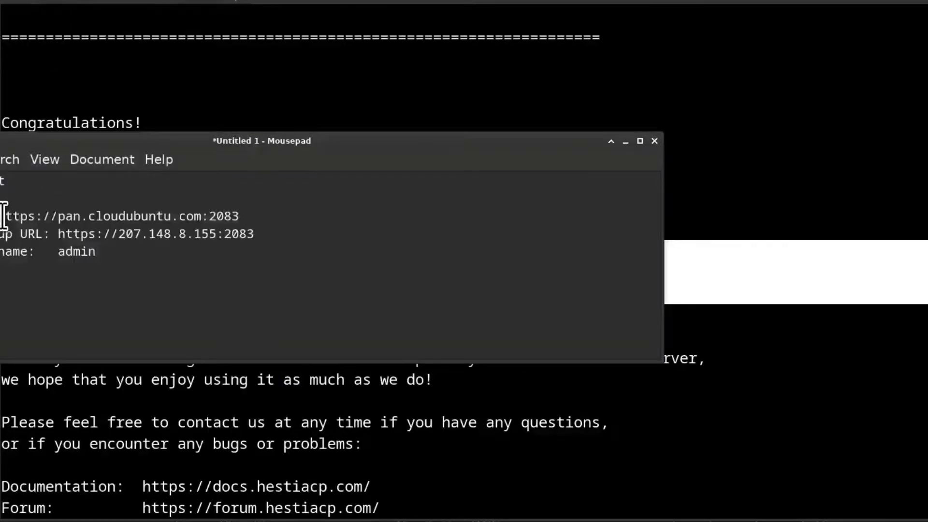
{"action": "left_click_drag", "start_coordinate": [3, 215], "coordinate": [237, 216]}
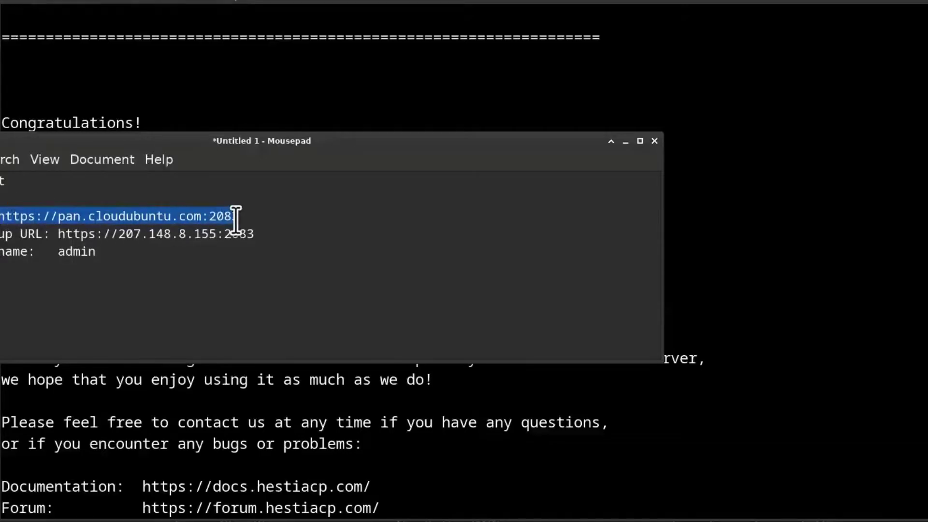
{"action": "right_click", "coordinate": [231, 216]}
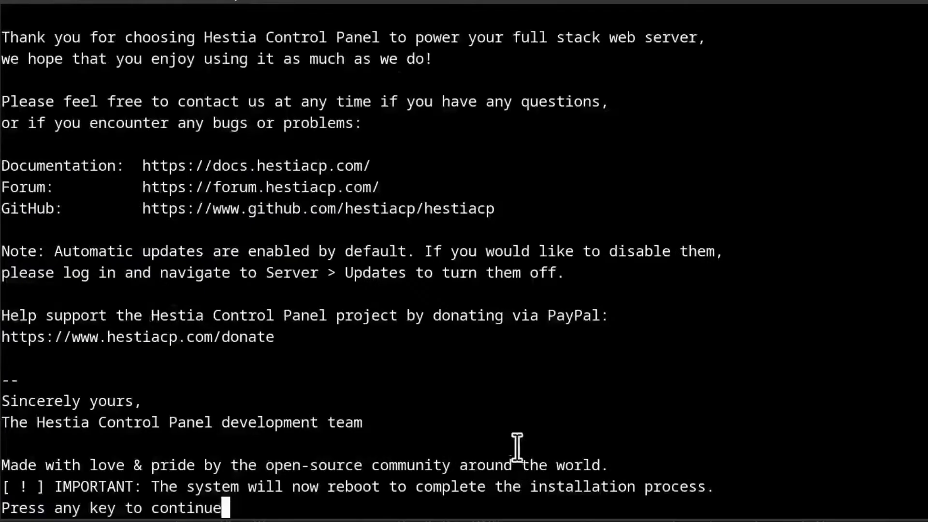
{"action": "mouse_move", "coordinate": [485, 505]}
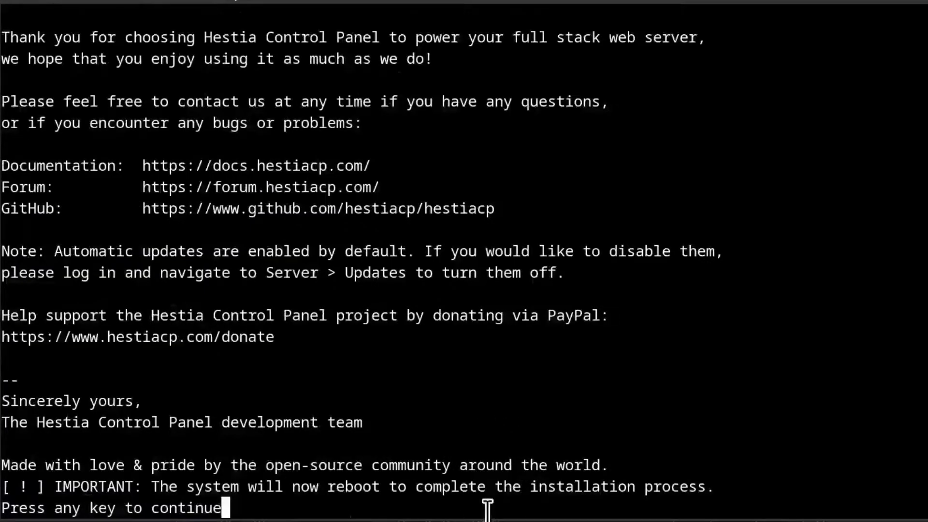
{"action": "key", "text": "enter"}
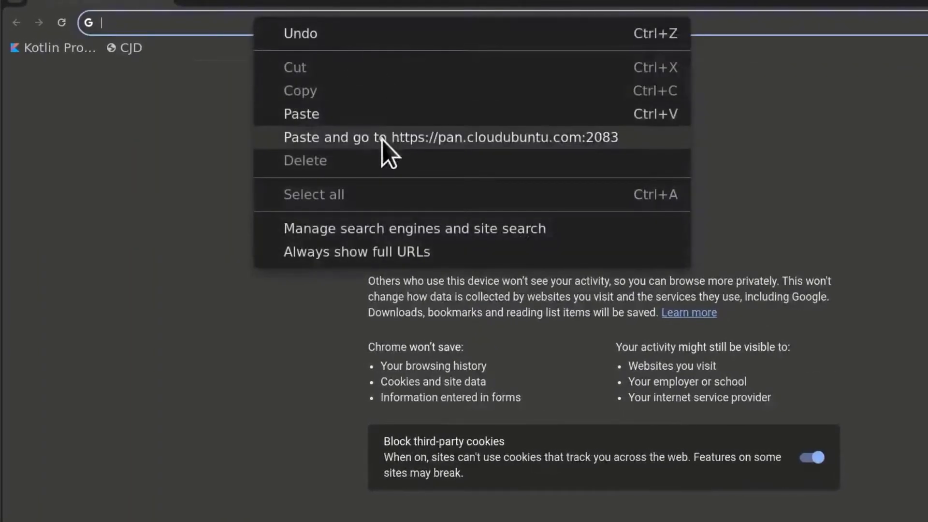
- Load the Hestia login page at pan.cloudubuntu.com:2083 in Chrome and confirm the connection is secure
{"action": "left_click", "coordinate": [449, 137]}
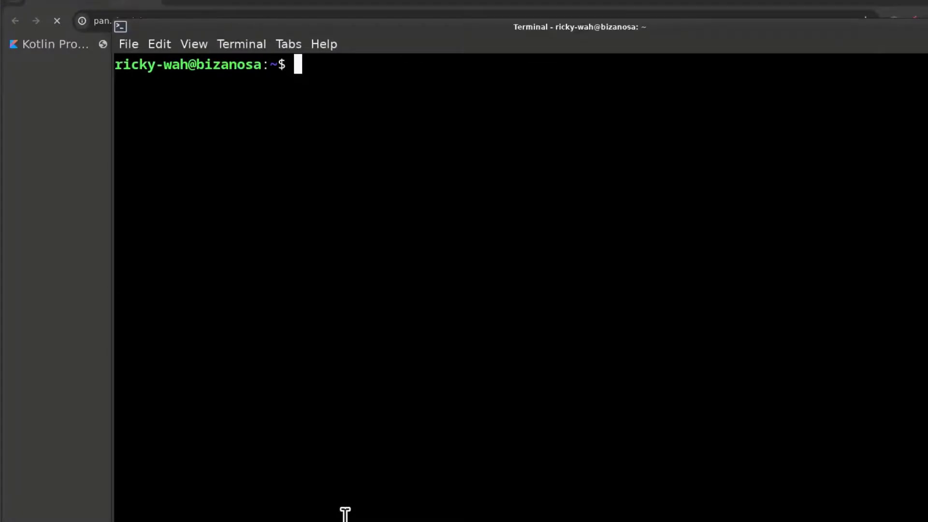
{"action": "type", "text": "ssh root@207.148.8.155 -i ~/.ssh/tutorials/vault/VaultrDefaultkey"}
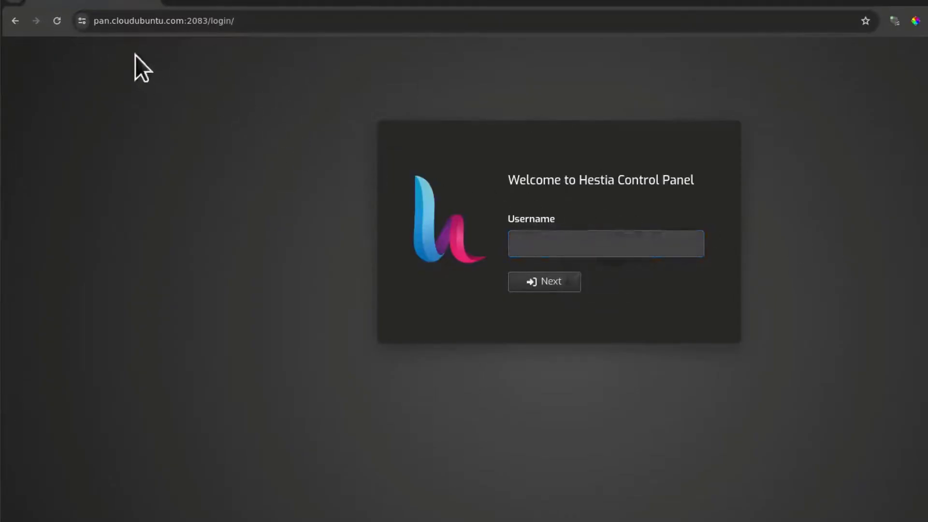
{"action": "left_click", "coordinate": [82, 21]}
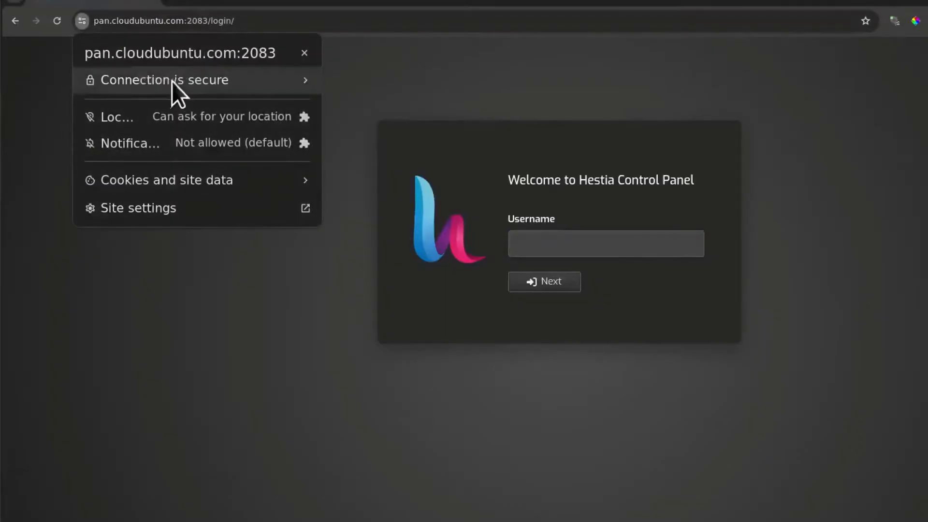
{"action": "left_click", "coordinate": [204, 168]}
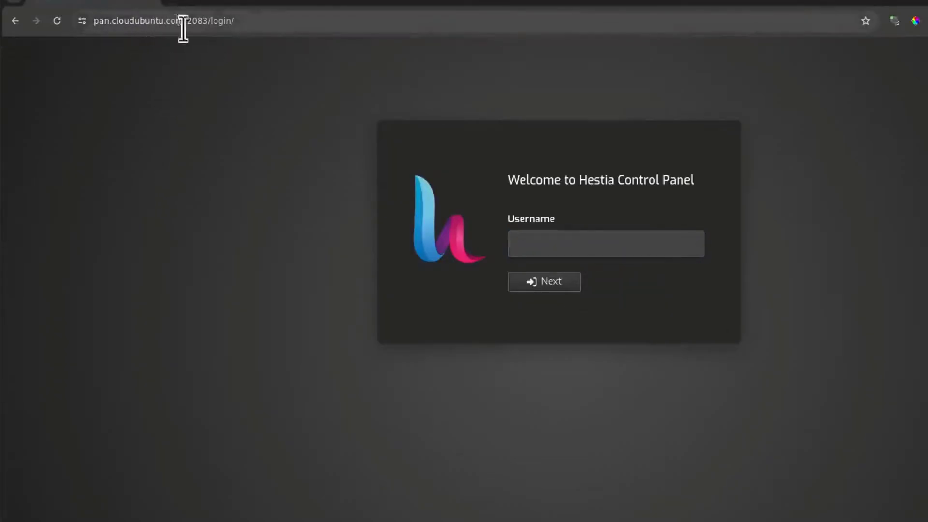
{"action": "mouse_move", "coordinate": [180, 128]}
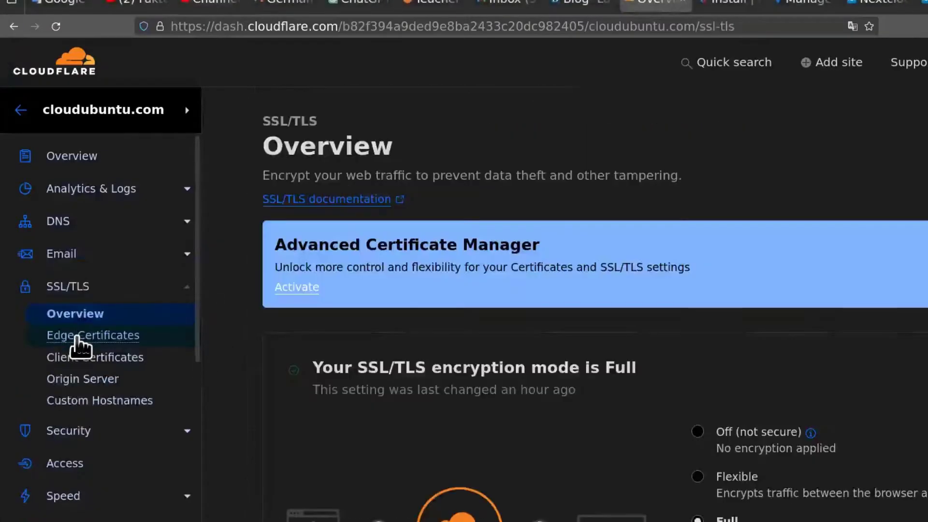
{"action": "scroll", "scroll_direction": "down", "scroll_amount": 3}
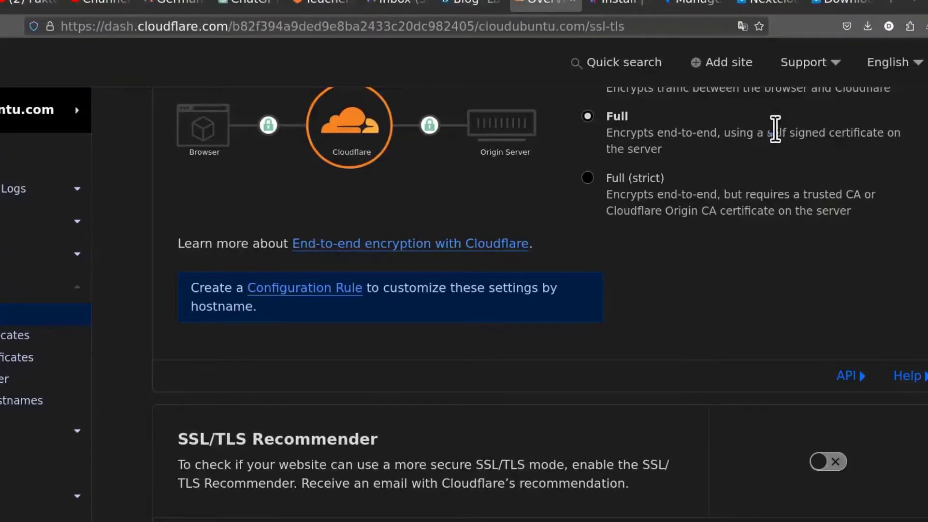
{"action": "mouse_move", "coordinate": [787, 172]}
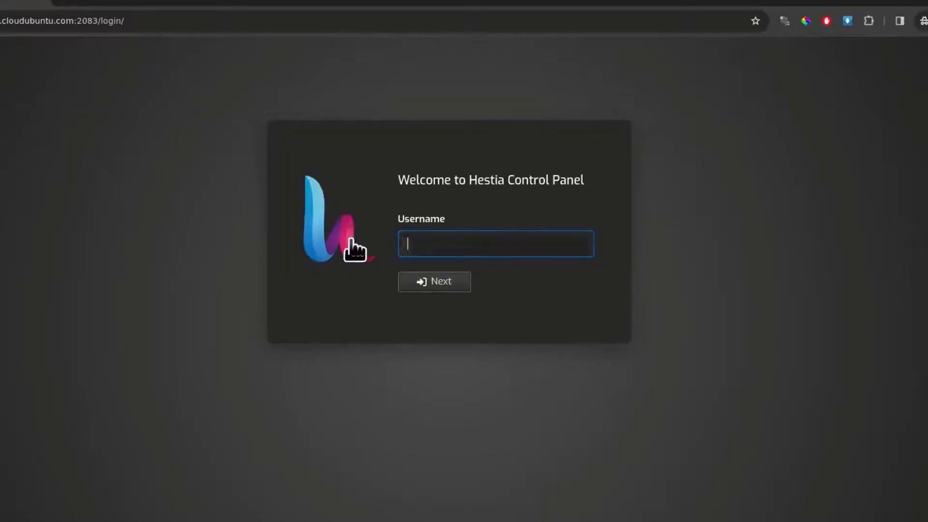
- Log in to Hestia as admin to reach the user accounts list
{"action": "type", "text": "admi"}
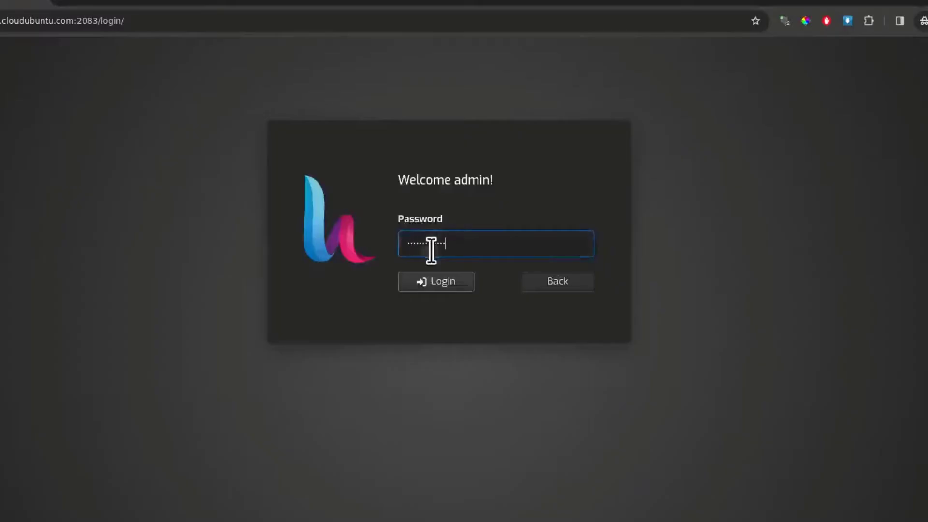
{"action": "left_click", "coordinate": [435, 281]}
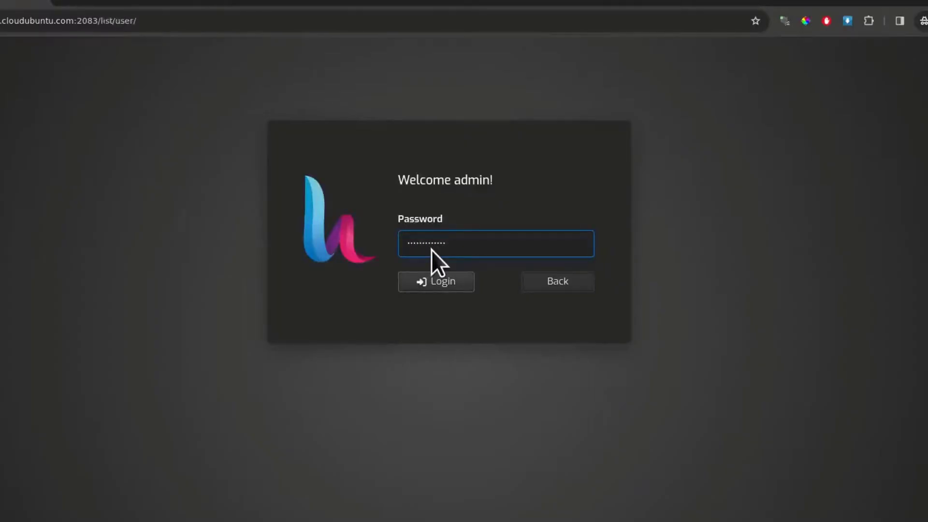
{"action": "left_click", "coordinate": [435, 282]}
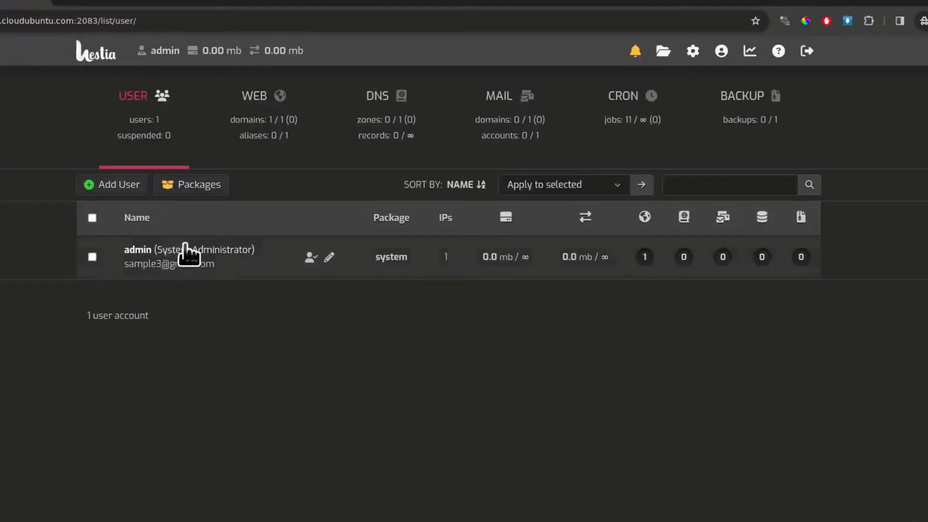
{"action": "mouse_move", "coordinate": [477, 312]}
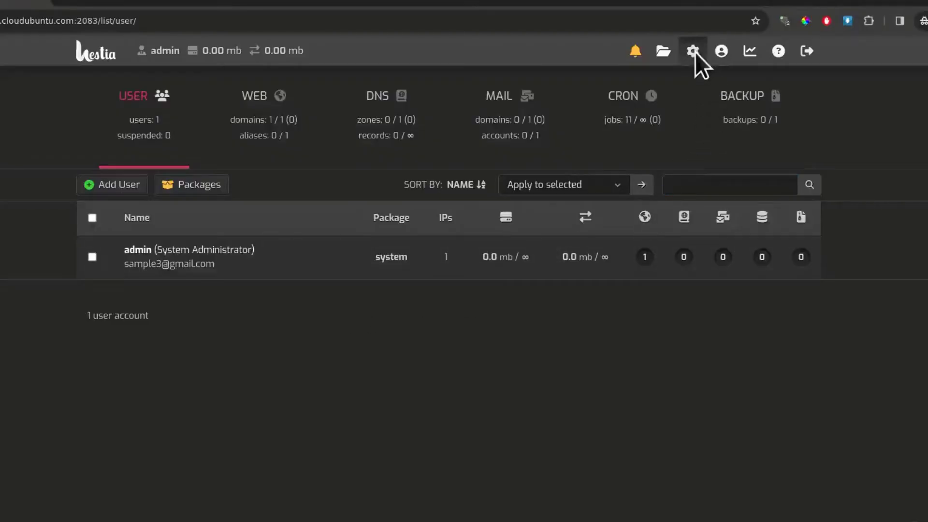
- Go to the server settings and its configuration page, down to the web server PHP versions
{"action": "left_click", "coordinate": [693, 50]}
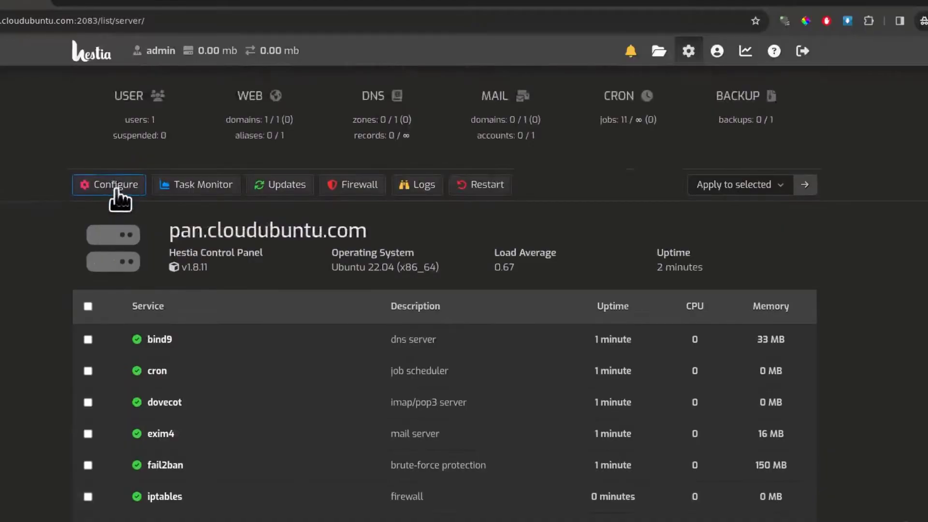
{"action": "left_click", "coordinate": [109, 185]}
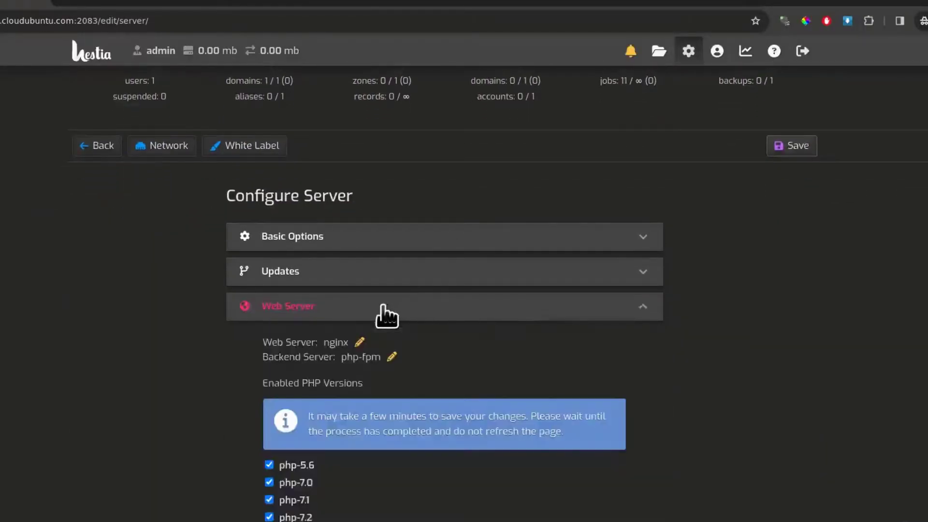
{"action": "scroll", "scroll_direction": "down", "scroll_amount": 3}
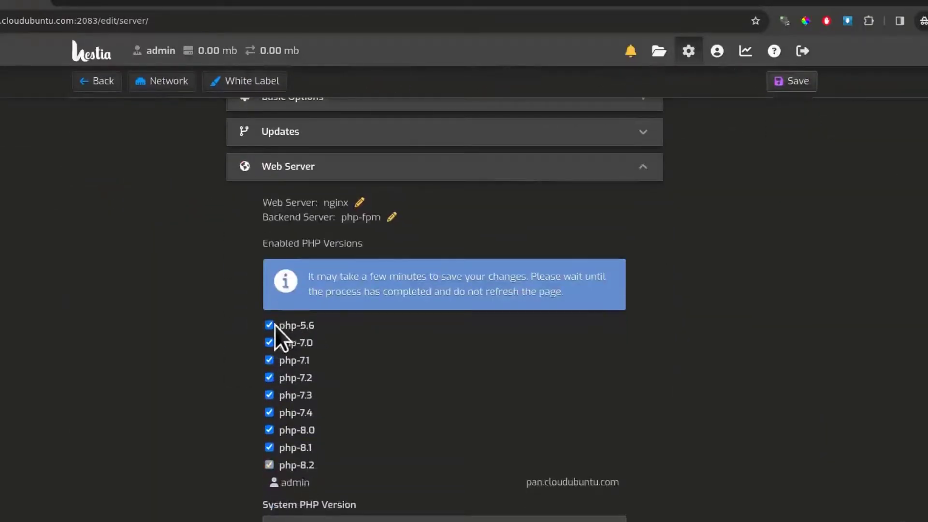
- Untick php-5.6, php-7.0 and php-7.1 under enabled PHP versions
{"action": "left_click", "coordinate": [270, 324]}
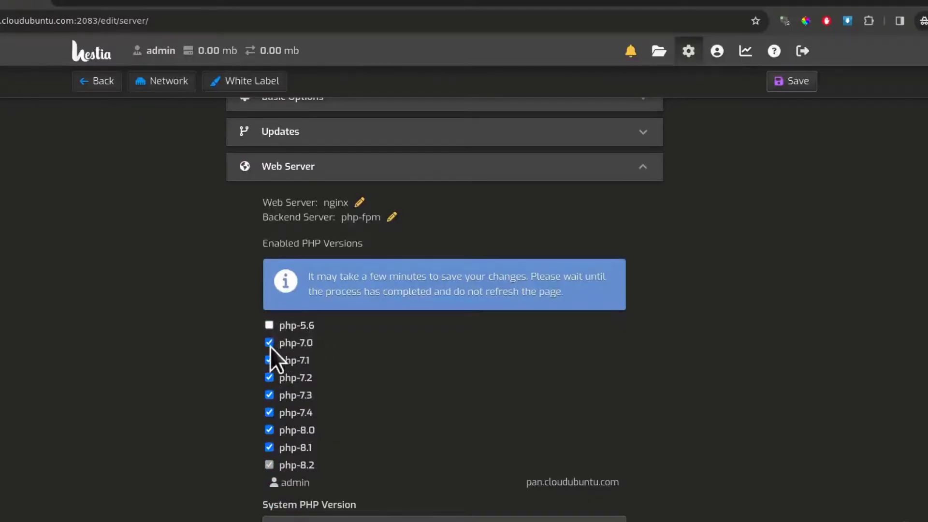
{"action": "left_click", "coordinate": [270, 342]}
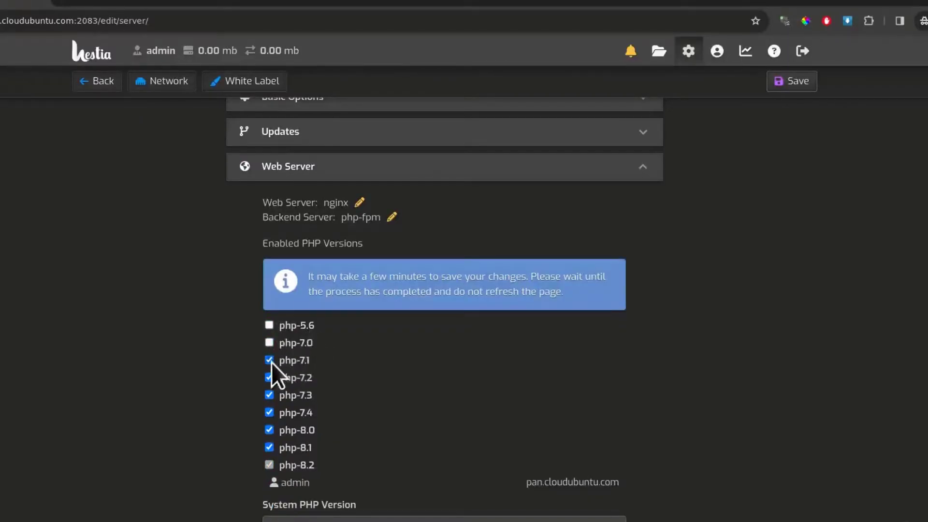
{"action": "left_click", "coordinate": [270, 360]}
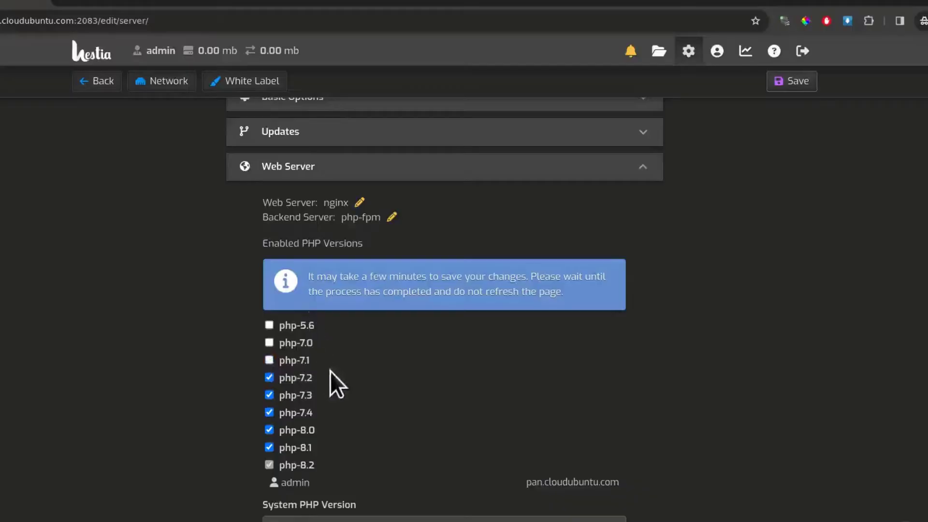
{"action": "left_click", "coordinate": [269, 377]}
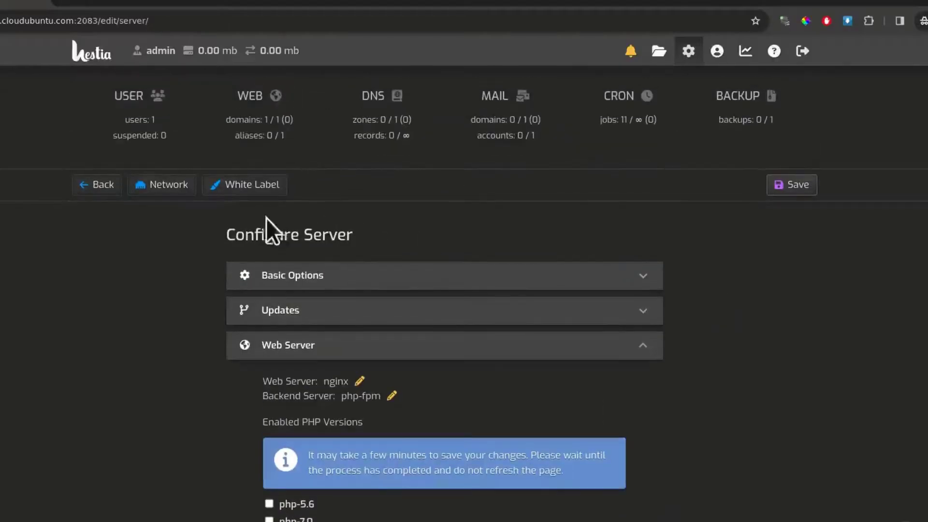
{"action": "mouse_move", "coordinate": [75, 282]}
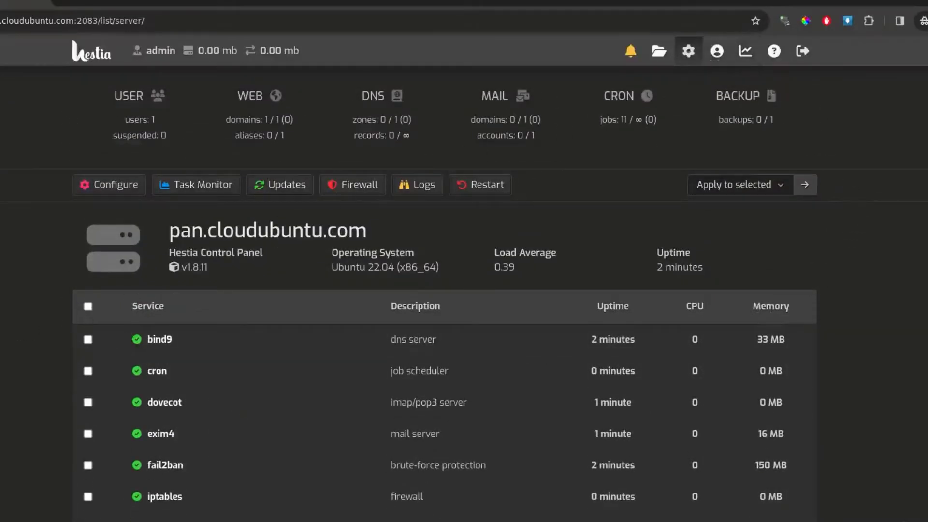
- Edit the php8.2-fpm service settings
{"action": "scroll", "scroll_direction": "down", "scroll_amount": 3}
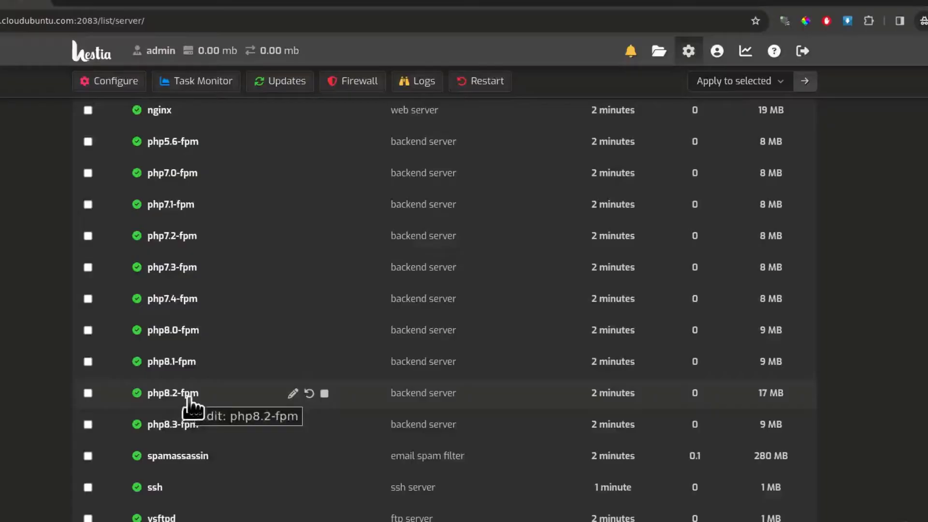
{"action": "mouse_move", "coordinate": [296, 412]}
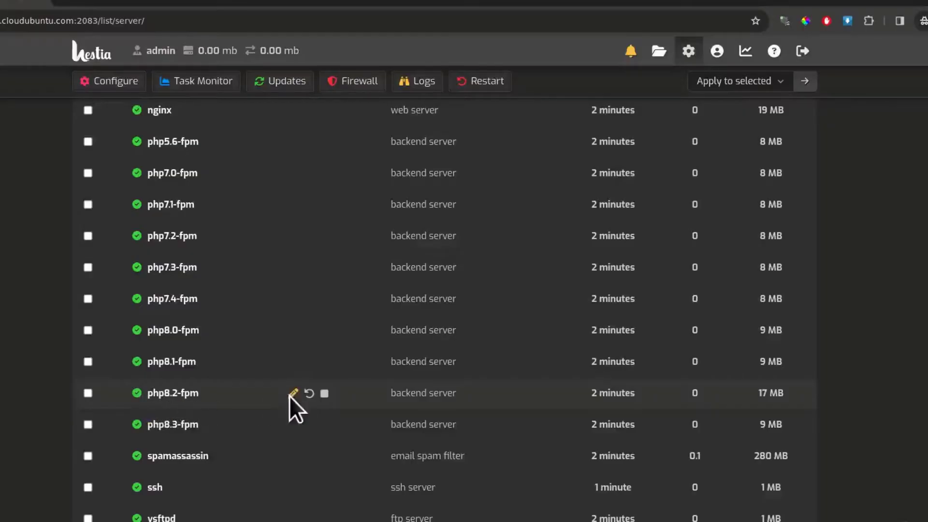
{"action": "left_click", "coordinate": [294, 394]}
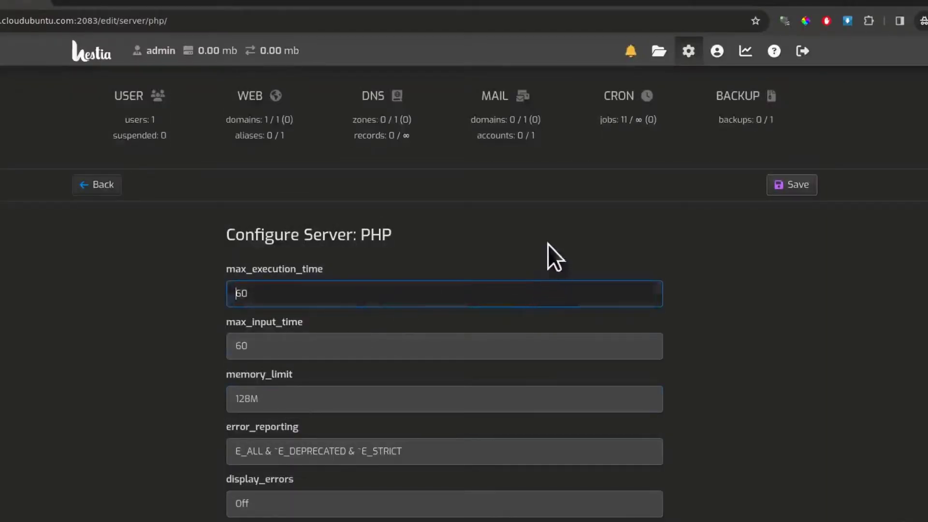
{"action": "scroll", "scroll_direction": "down", "scroll_amount": 3}
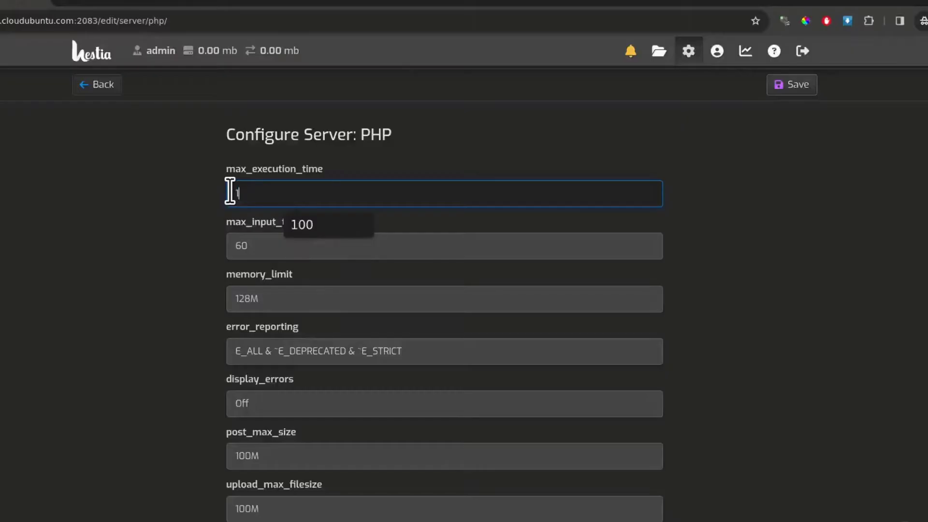
- Set max_execution_time and max_input_time to 100 and memory_limit to 512M, and save
{"action": "left_click", "coordinate": [444, 246]}
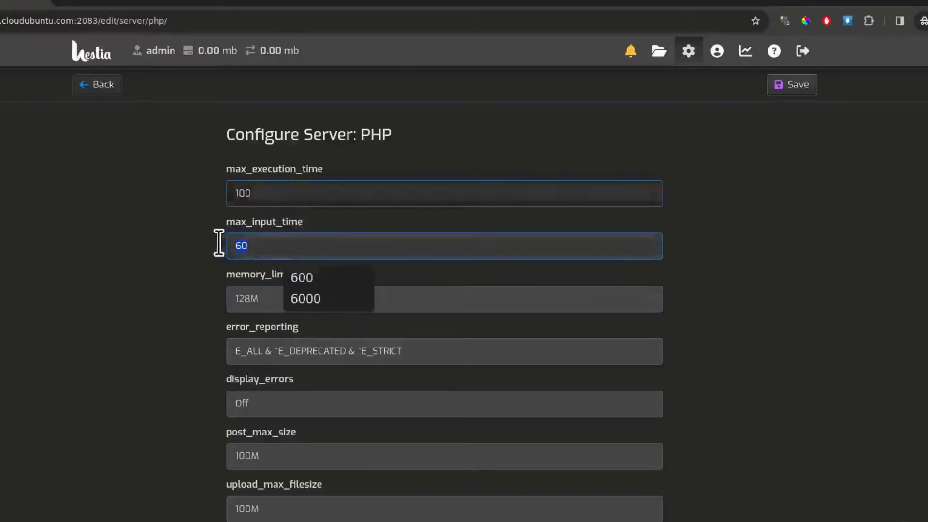
{"action": "type", "text": "100"}
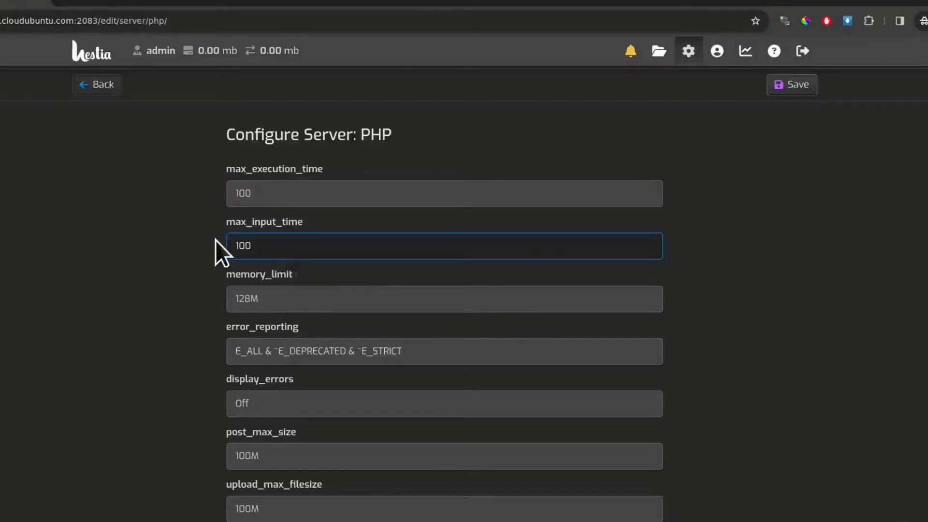
{"action": "left_click", "coordinate": [443, 299]}
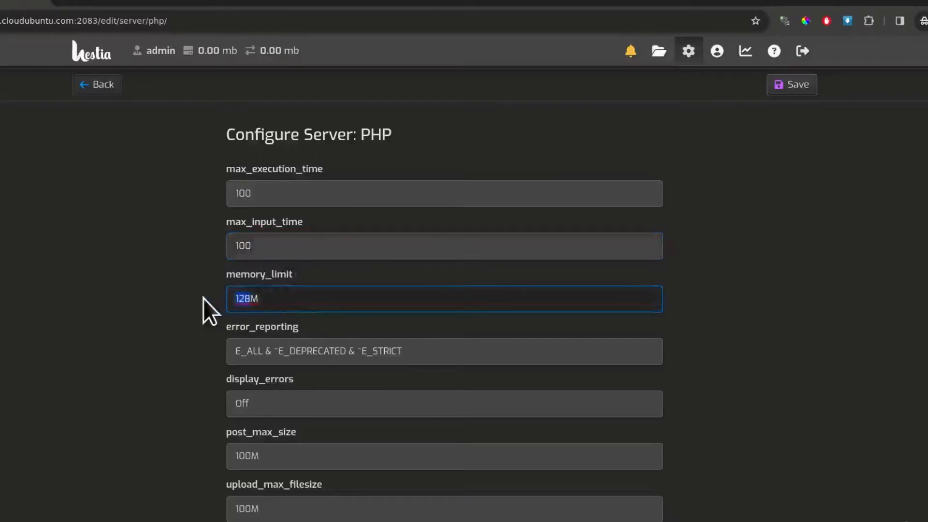
{"action": "type", "text": "512M"}
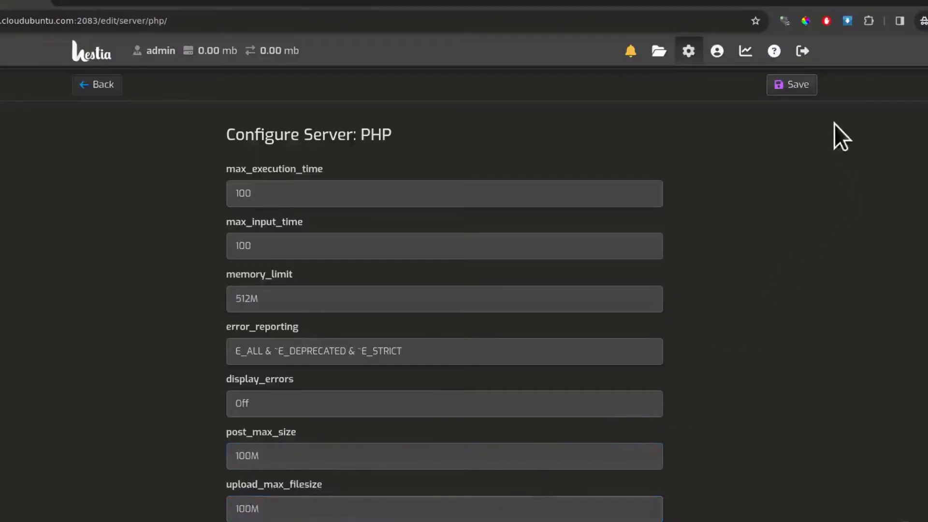
{"action": "left_click", "coordinate": [792, 84]}
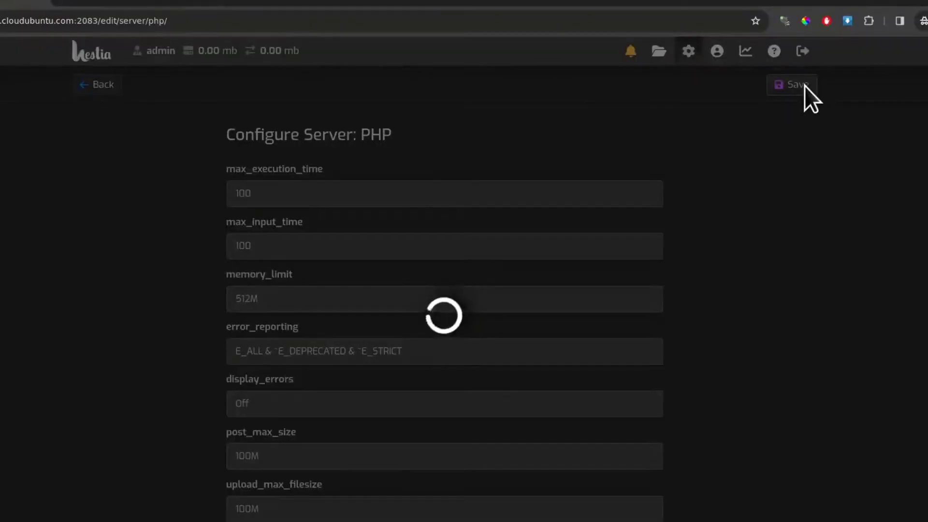
{"action": "left_click", "coordinate": [792, 84]}
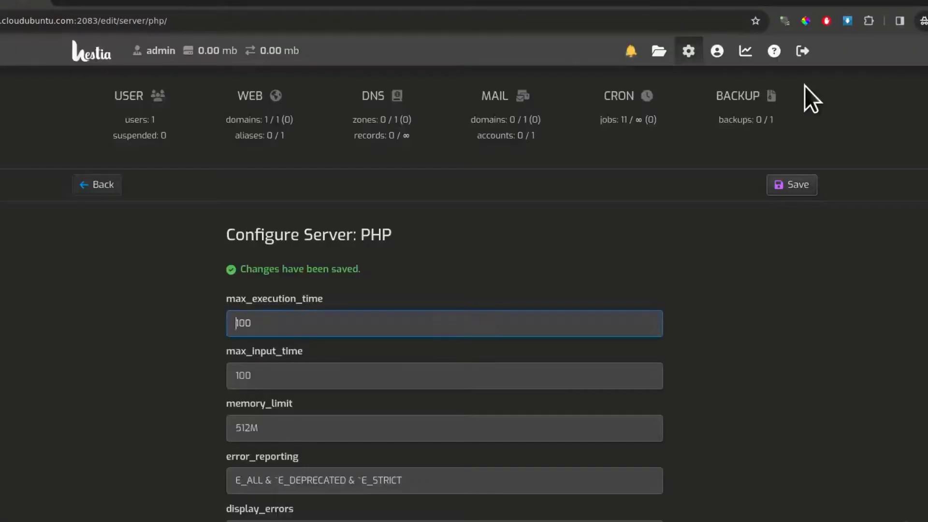
- Save the php.ini advanced options and return to the server services list
{"action": "scroll", "scroll_direction": "down", "scroll_amount": 3}
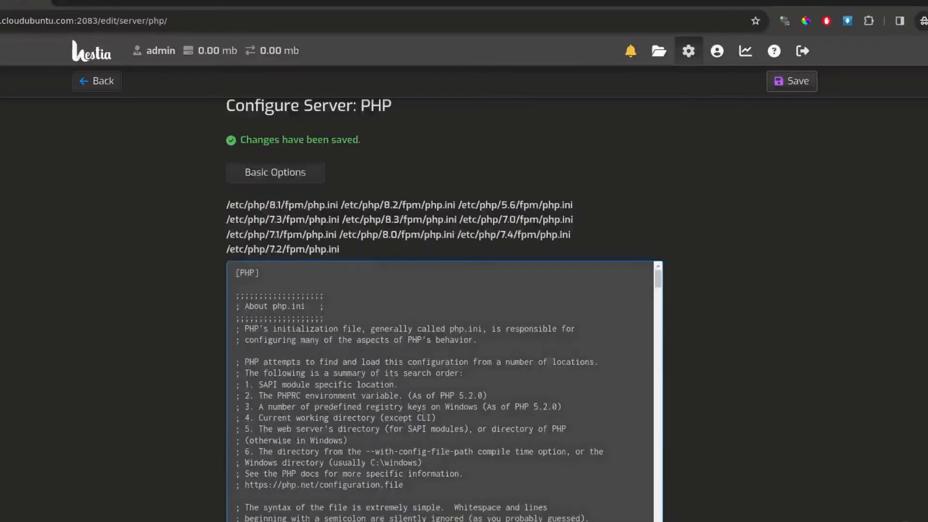
{"action": "scroll", "scroll_direction": "down", "scroll_amount": 3}
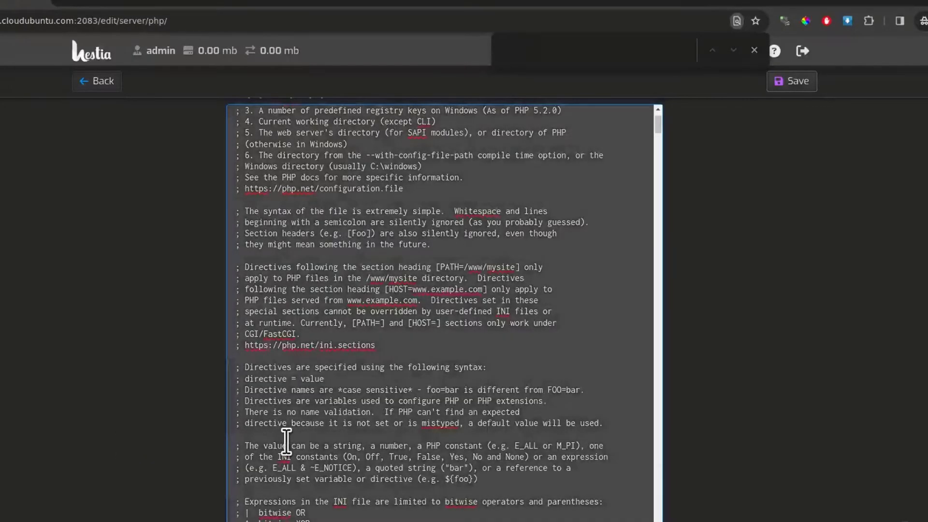
{"action": "scroll", "scroll_direction": "down", "scroll_amount": 3}
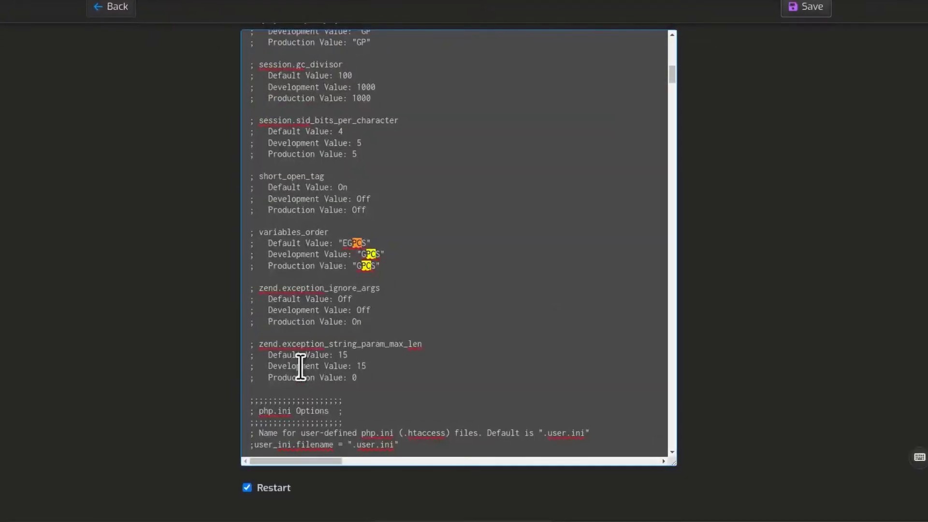
{"action": "scroll", "scroll_direction": "down", "scroll_amount": 3}
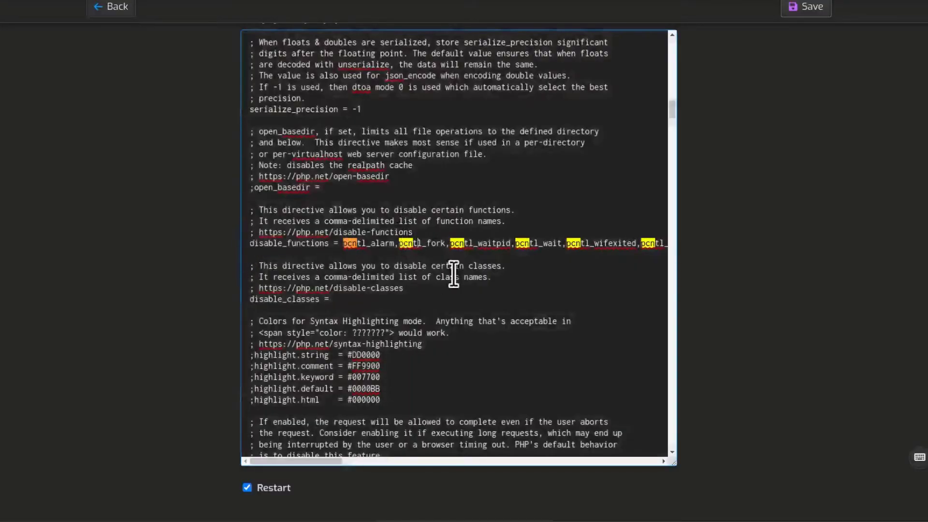
{"action": "left_click", "coordinate": [806, 6]}
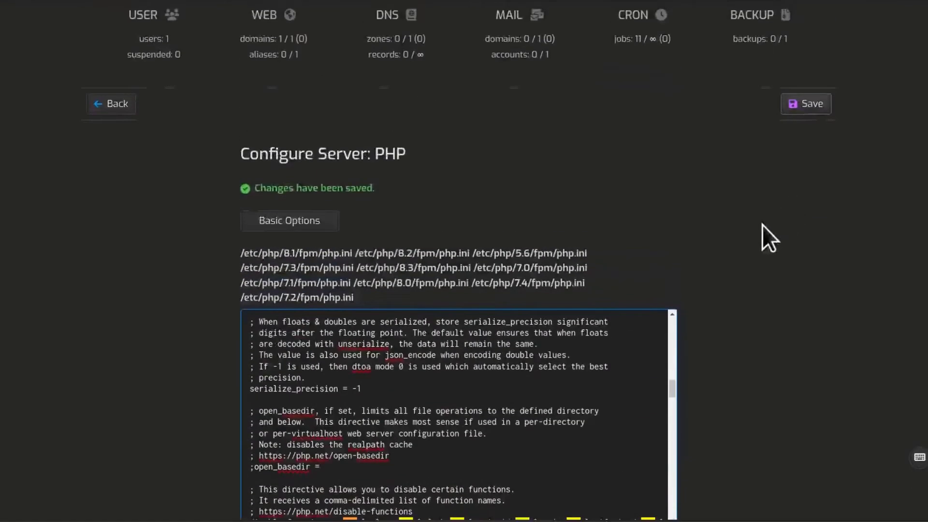
{"action": "scroll", "scroll_direction": "down", "scroll_amount": 3}
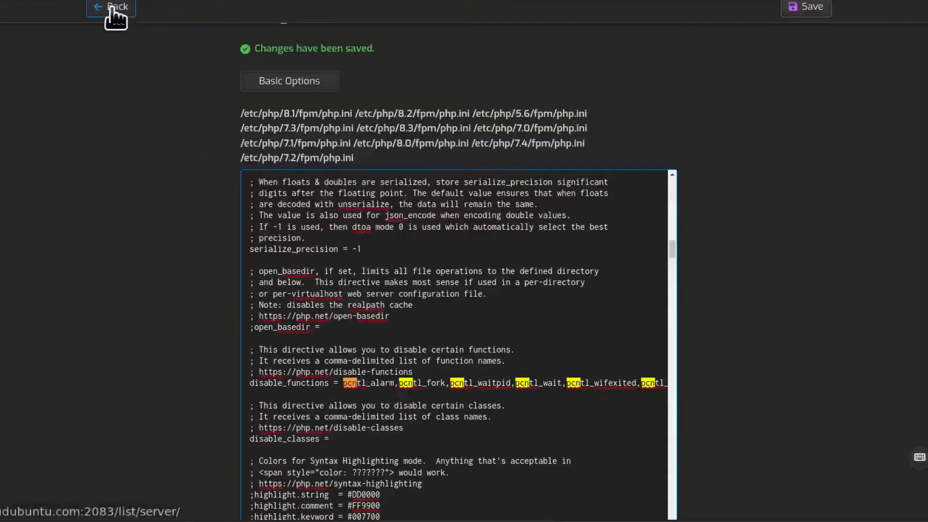
{"action": "left_click", "coordinate": [112, 9]}
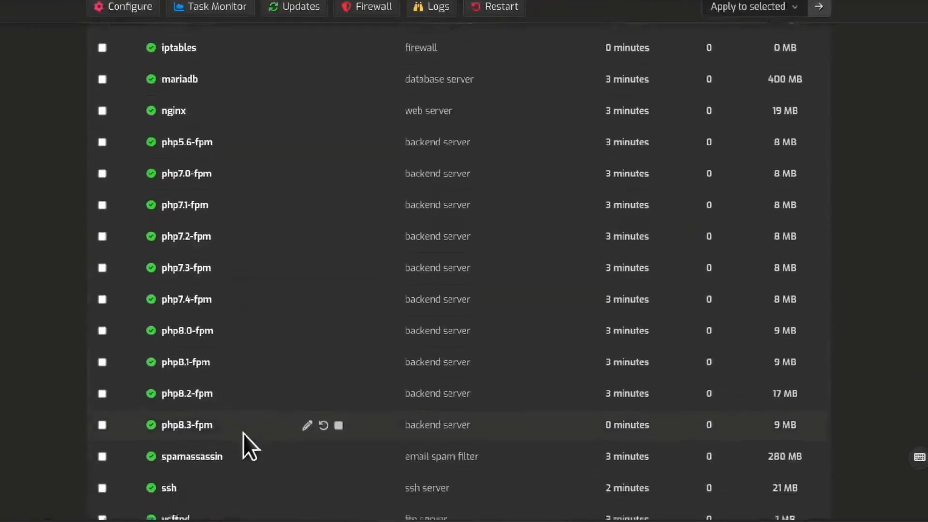
- Restart the php8.2-fpm service and confirm the restart
{"action": "scroll", "scroll_direction": "down", "scroll_amount": 3}
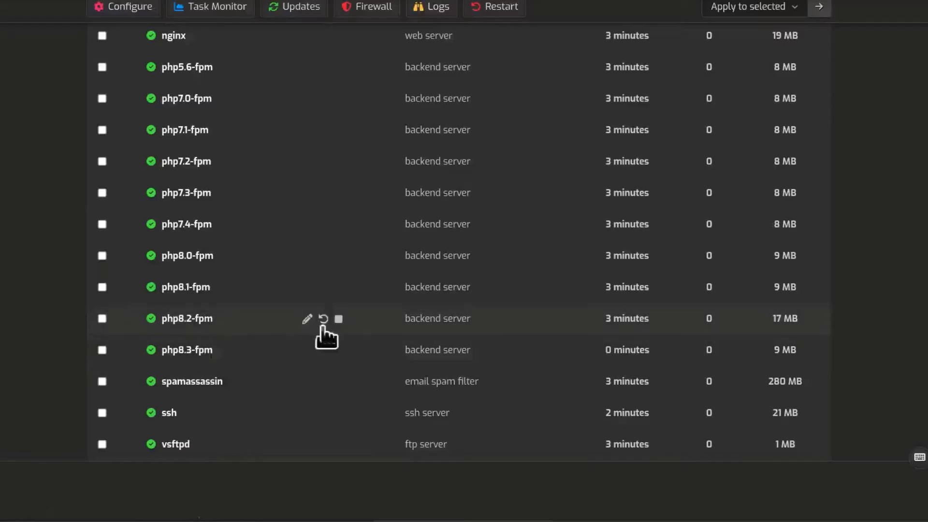
{"action": "left_click", "coordinate": [323, 319]}
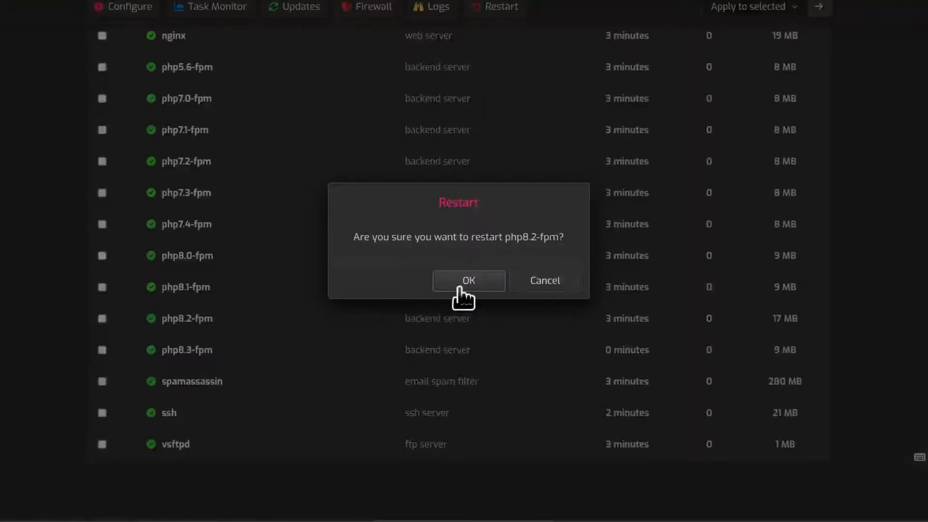
{"action": "left_click", "coordinate": [469, 281]}
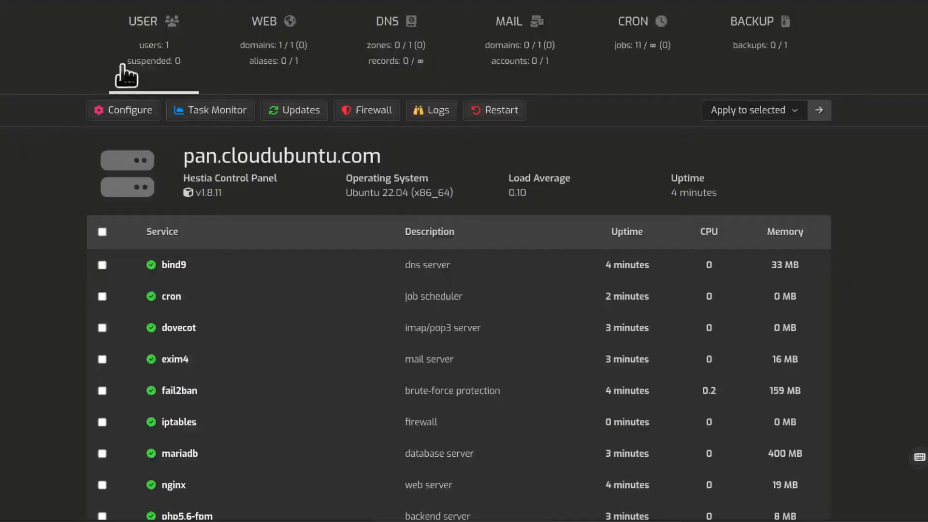
- Show the user accounts list, which contains only the admin account
{"action": "left_click", "coordinate": [142, 21]}
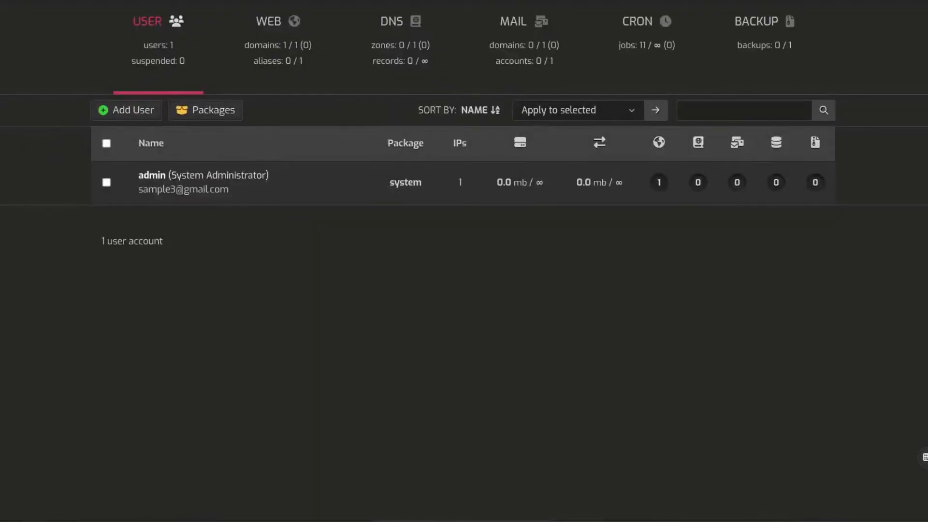
{"action": "mouse_move", "coordinate": [153, 182]}
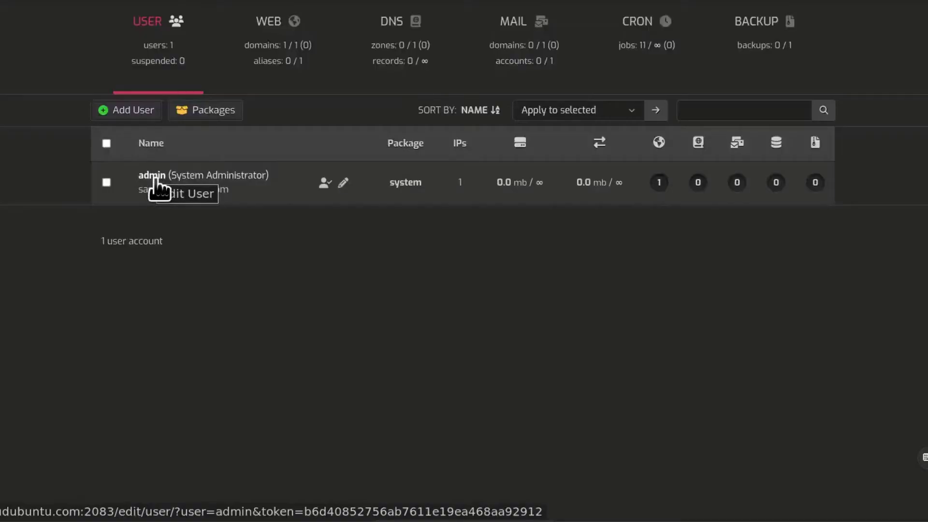
{"action": "mouse_move", "coordinate": [171, 189]}
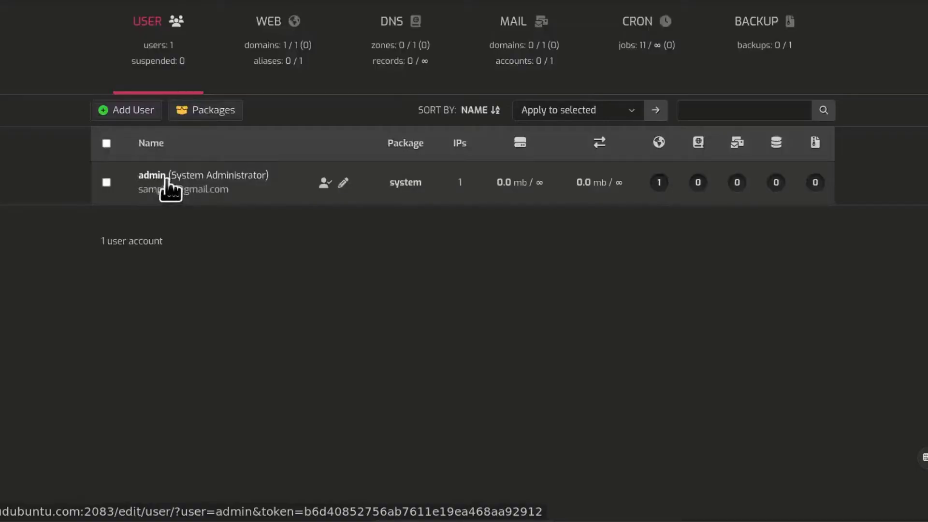
{"action": "mouse_move", "coordinate": [156, 140]}
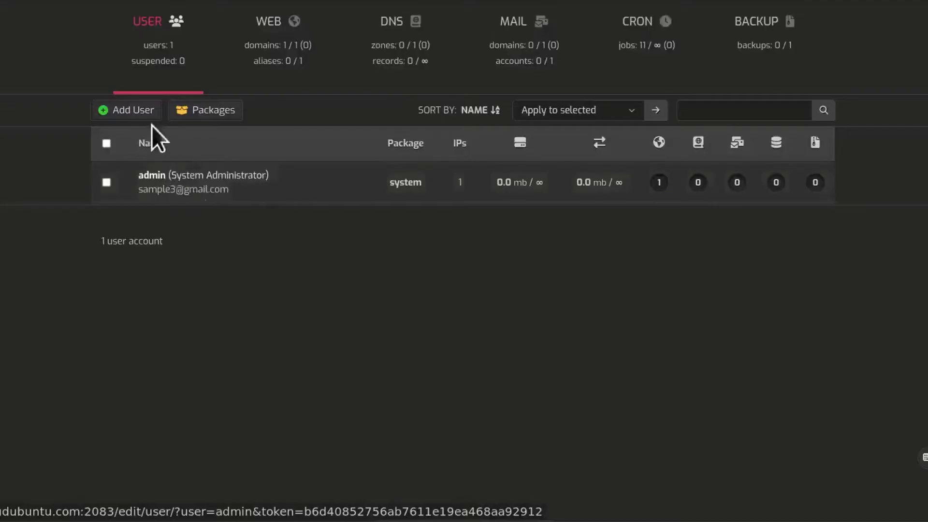
- Start a new user with username user99, contact name User 99 and its email address
{"action": "left_click", "coordinate": [126, 110]}
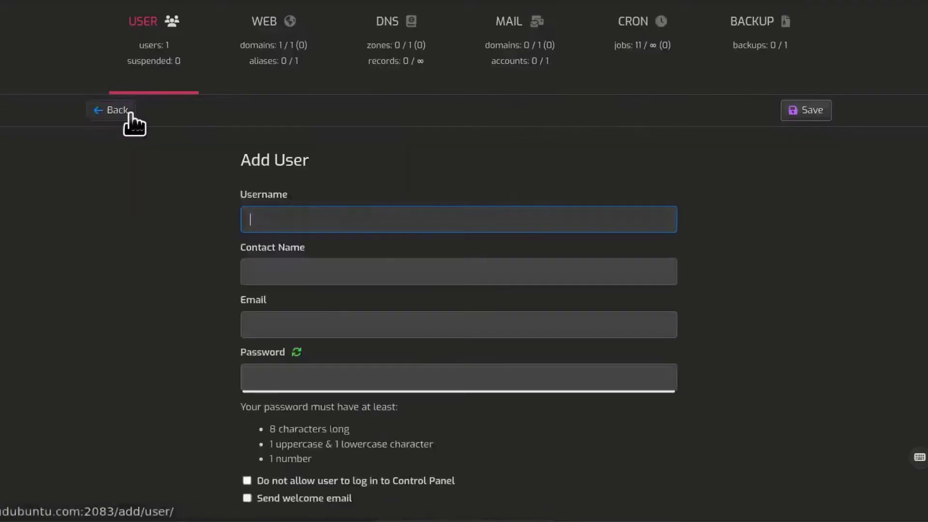
{"action": "left_click", "coordinate": [459, 220]}
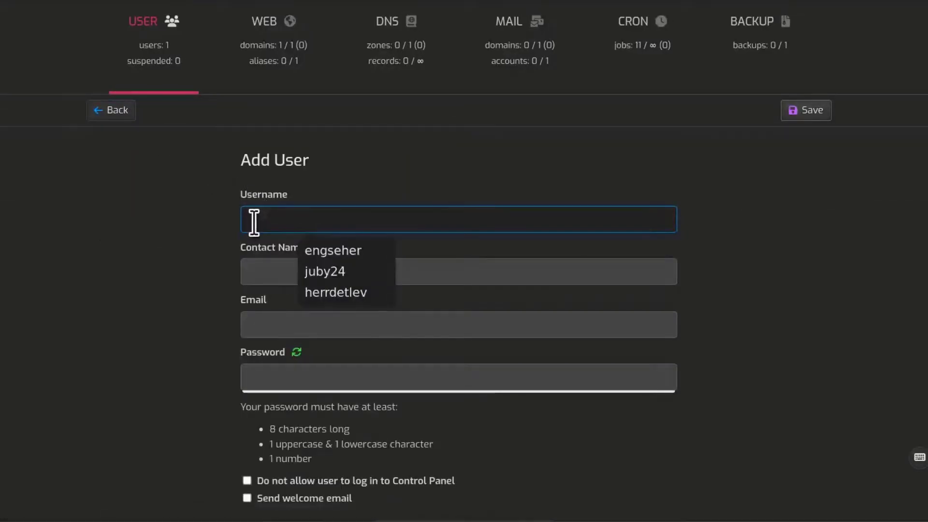
{"action": "type", "text": "User"}
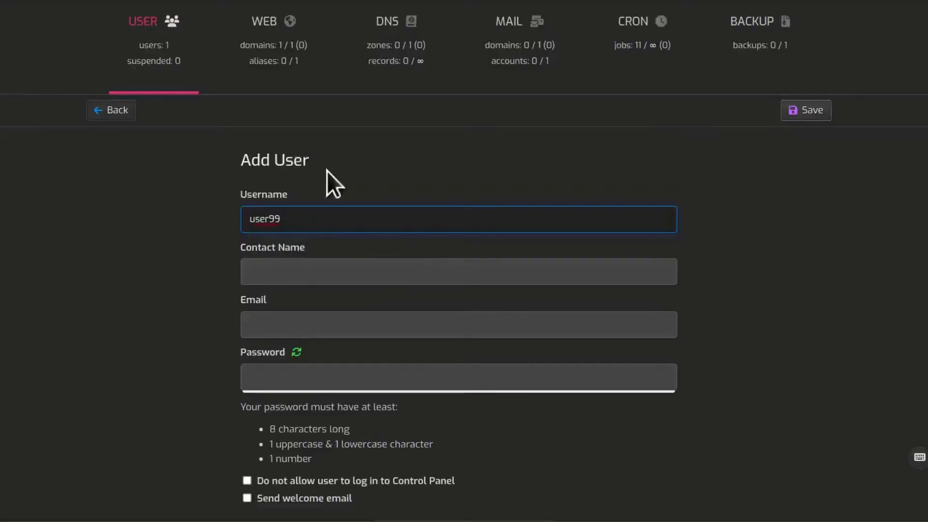
{"action": "left_click", "coordinate": [459, 272]}
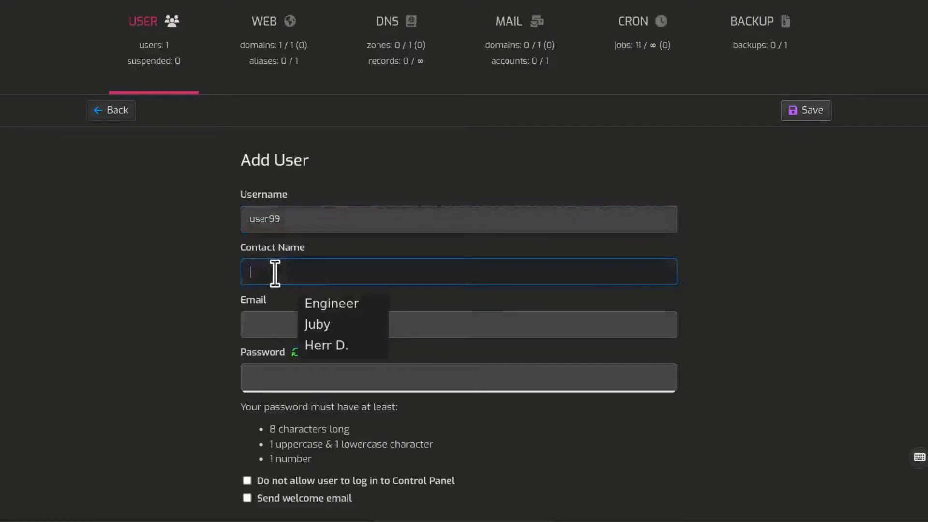
{"action": "type", "text": "User 99"}
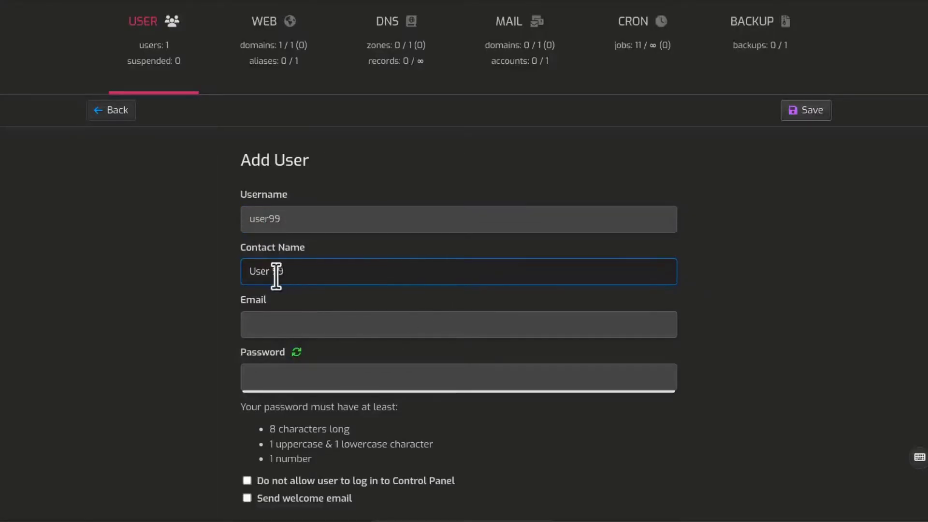
{"action": "left_click", "coordinate": [458, 255]}
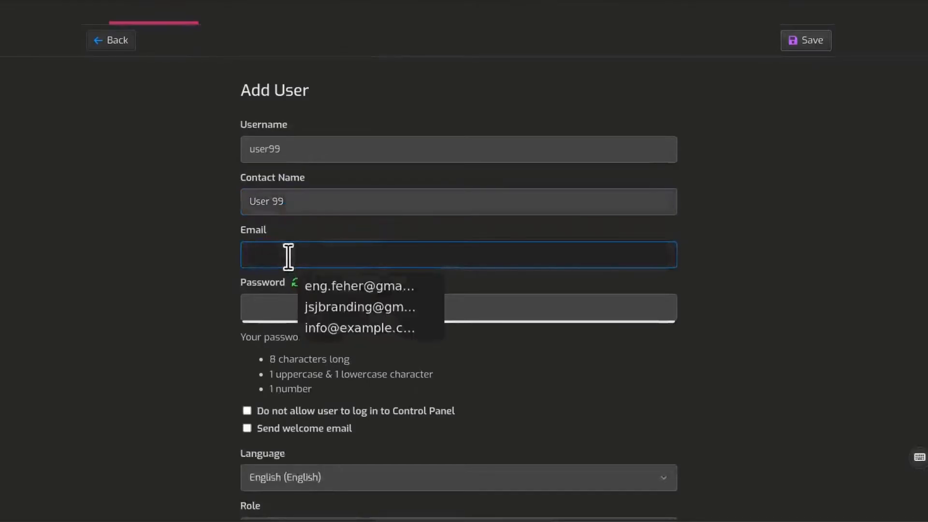
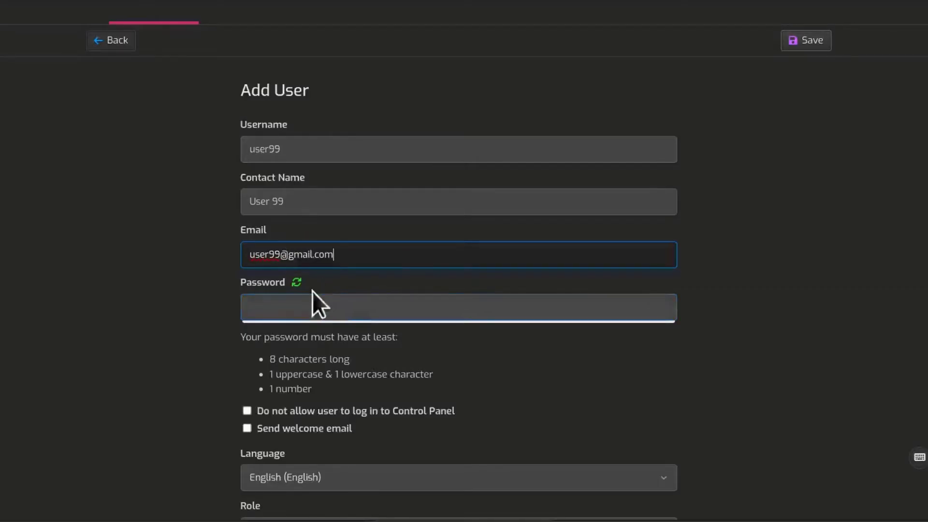
- Generate a random password, confirm the role, and save the user99 account
{"action": "scroll", "scroll_direction": "down", "scroll_amount": 3}
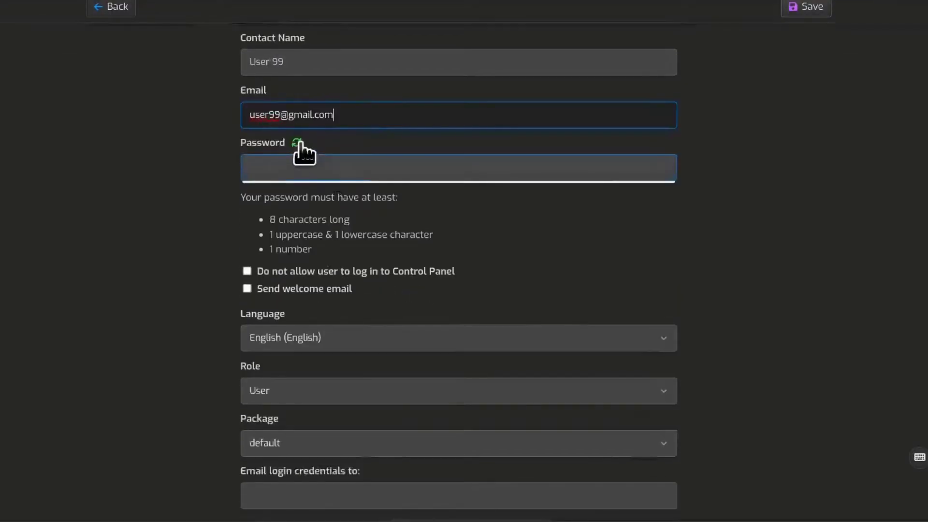
{"action": "left_click", "coordinate": [306, 143]}
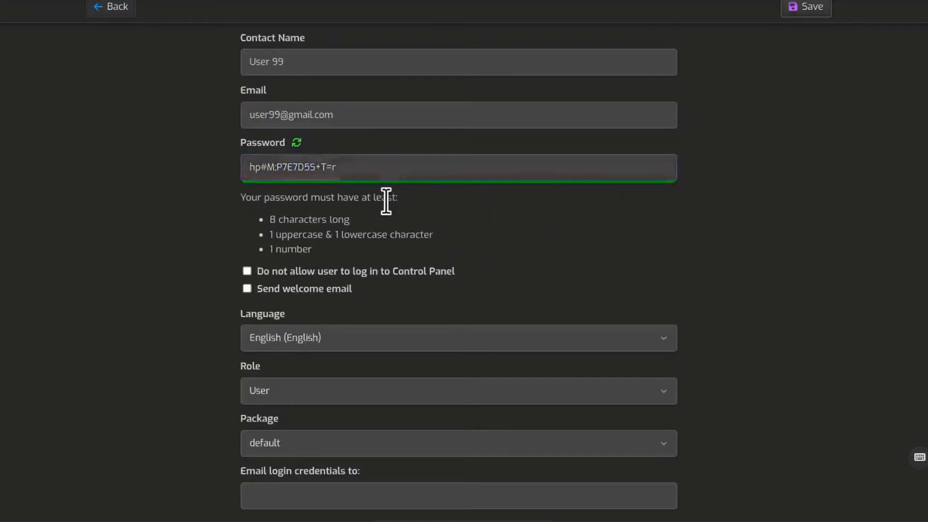
{"action": "mouse_move", "coordinate": [402, 269]}
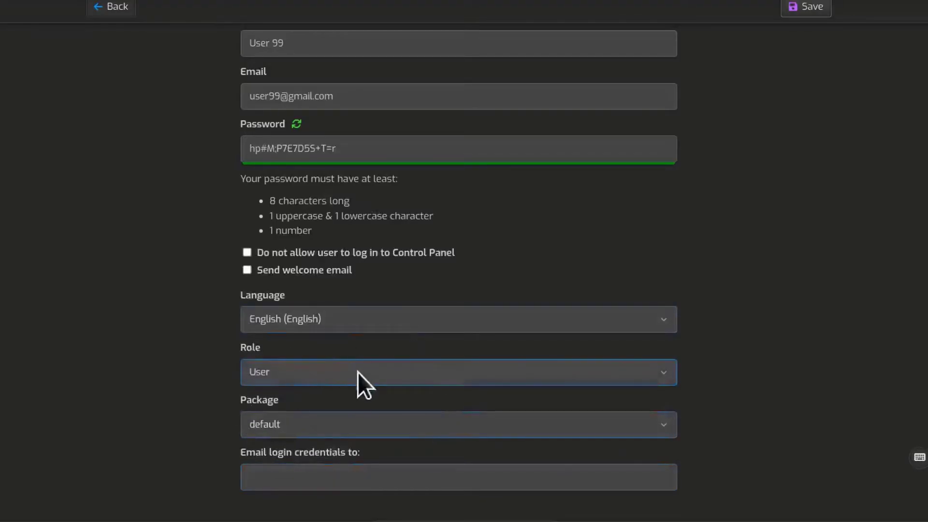
{"action": "left_click", "coordinate": [458, 372]}
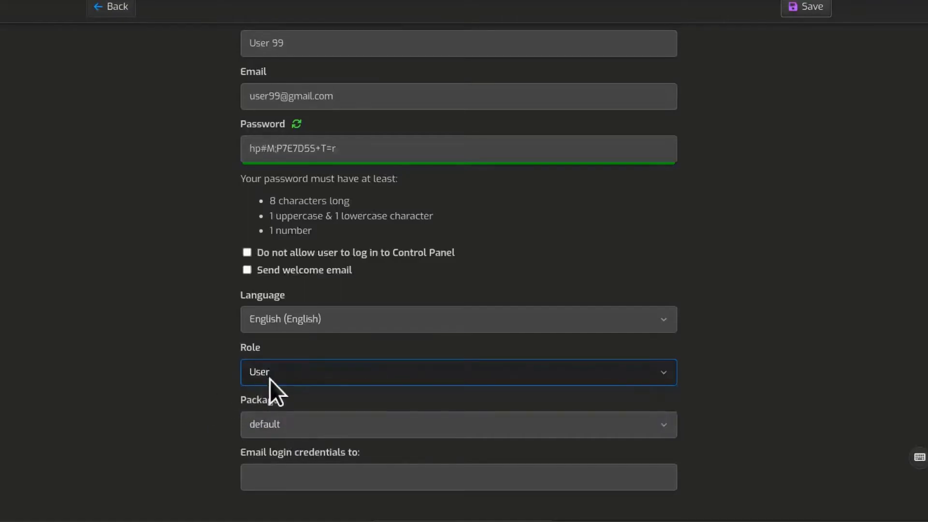
{"action": "mouse_move", "coordinate": [489, 374]}
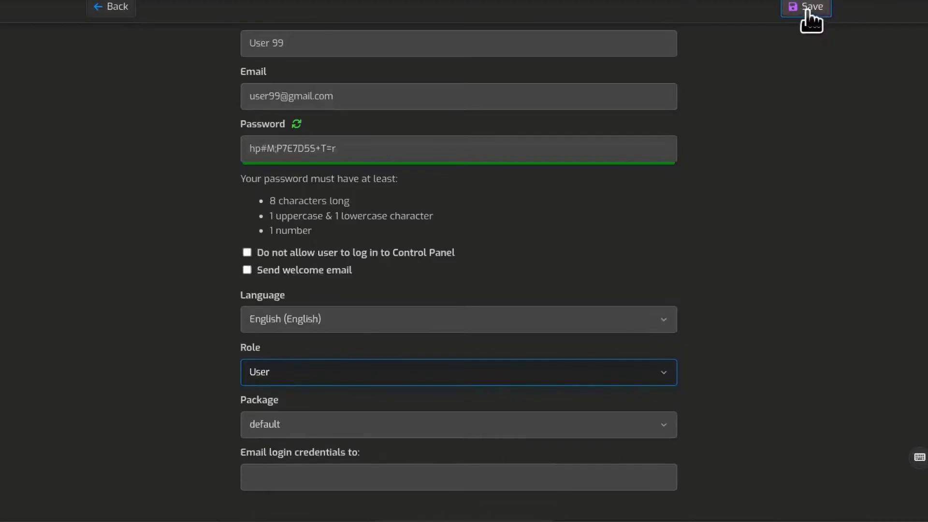
{"action": "left_click", "coordinate": [805, 7]}
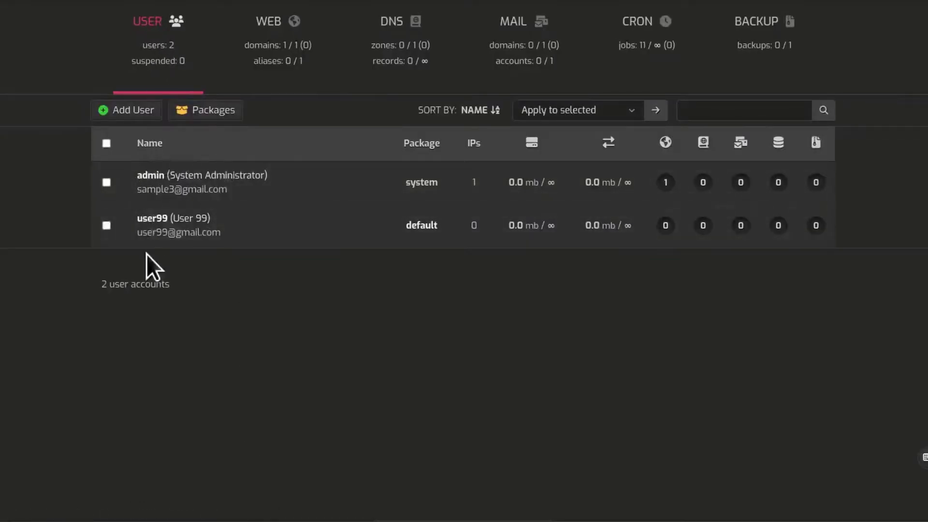
{"action": "mouse_move", "coordinate": [157, 231]}
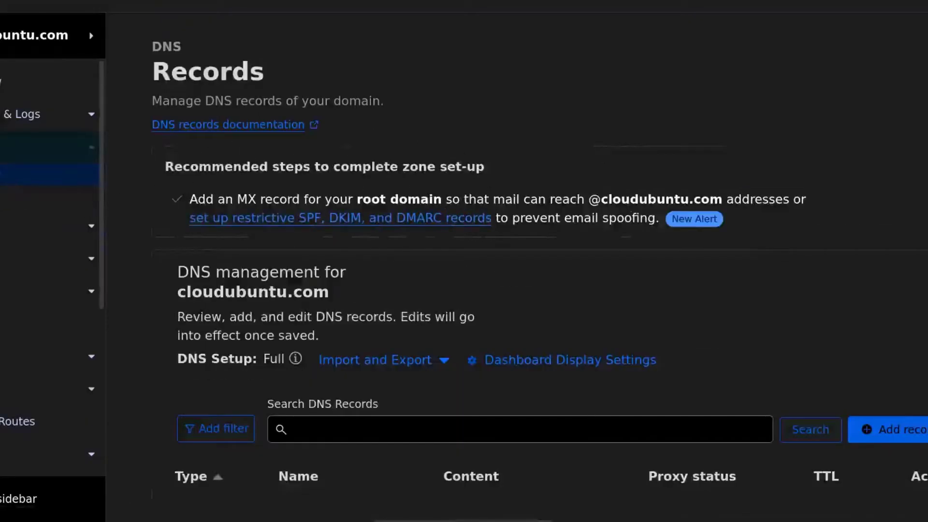
- Look over the Cloudflare DNS records for cloudubuntu.com
{"action": "scroll", "scroll_direction": "down", "scroll_amount": 3}
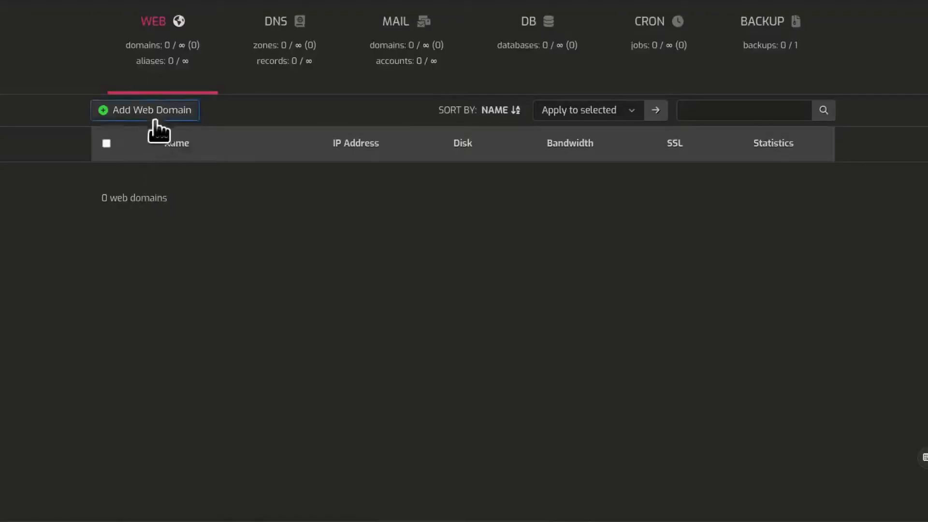
- Add web domain next.cloudubuntu.com with DNS support enabled and save it
{"action": "left_click", "coordinate": [144, 111]}
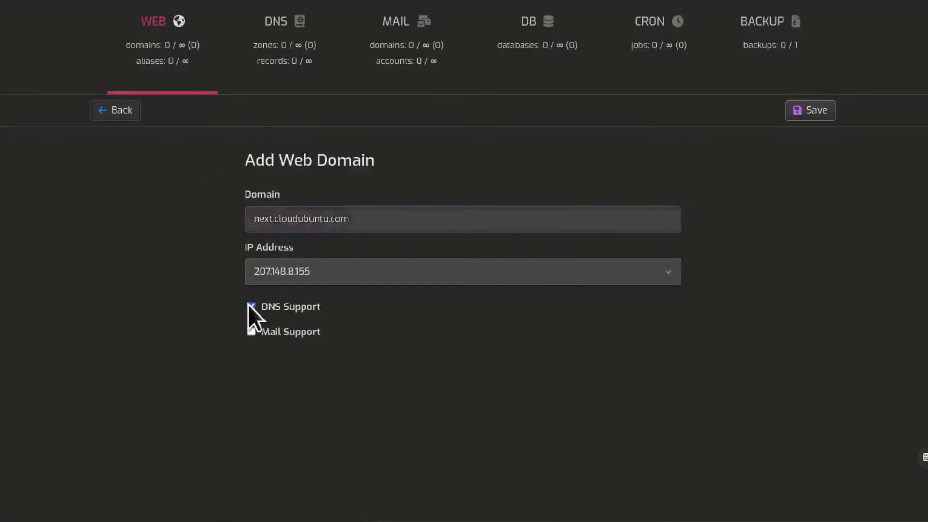
{"action": "left_click", "coordinate": [252, 307]}
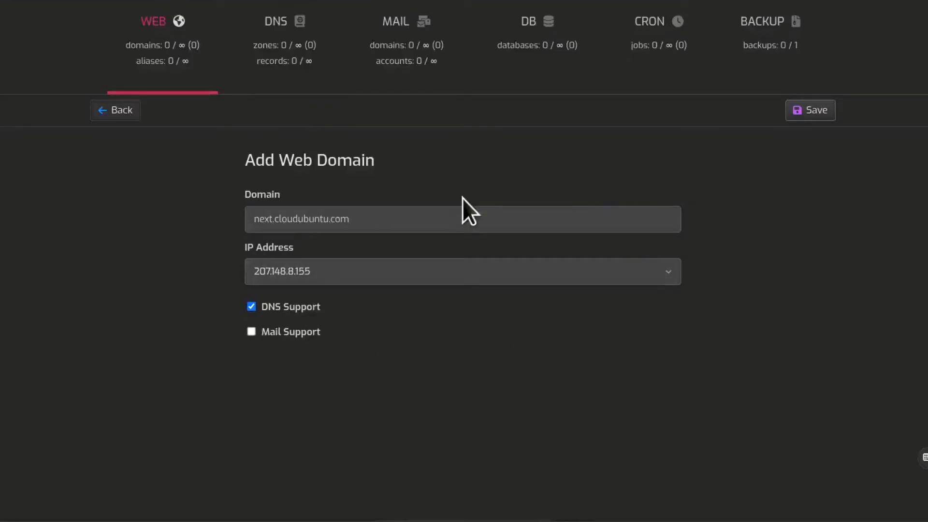
{"action": "mouse_move", "coordinate": [513, 343]}
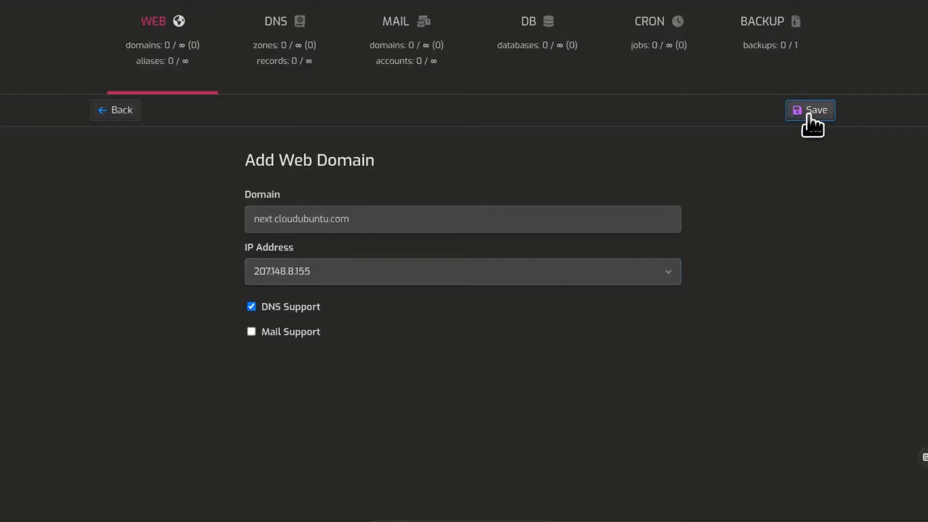
{"action": "mouse_move", "coordinate": [271, 349]}
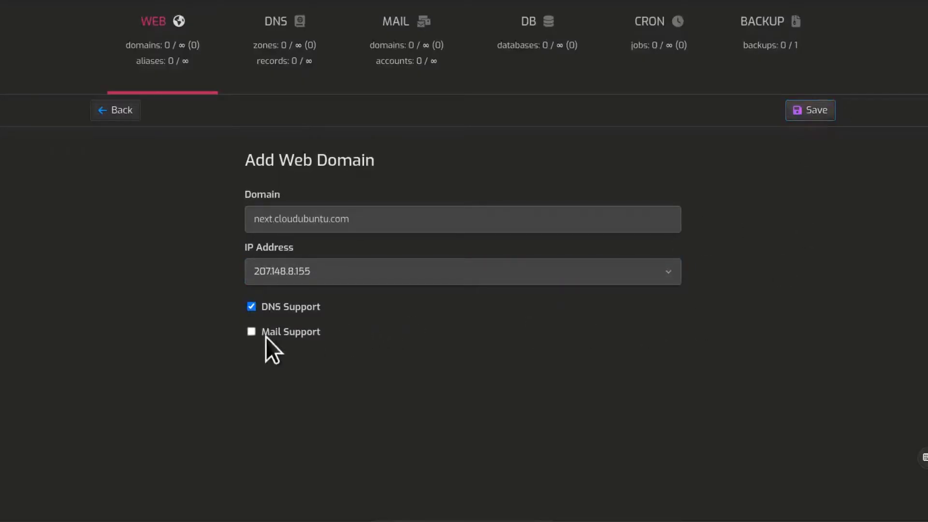
{"action": "mouse_move", "coordinate": [885, 254]}
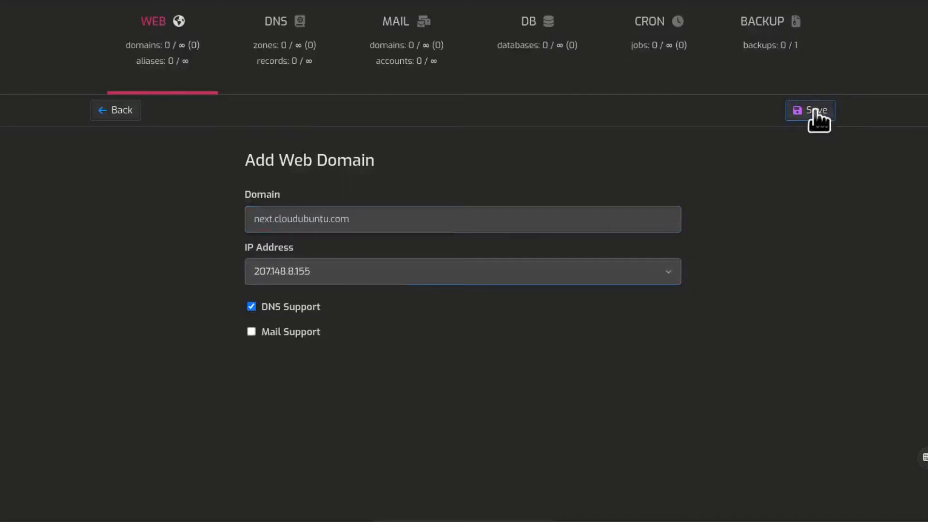
{"action": "left_click", "coordinate": [810, 110]}
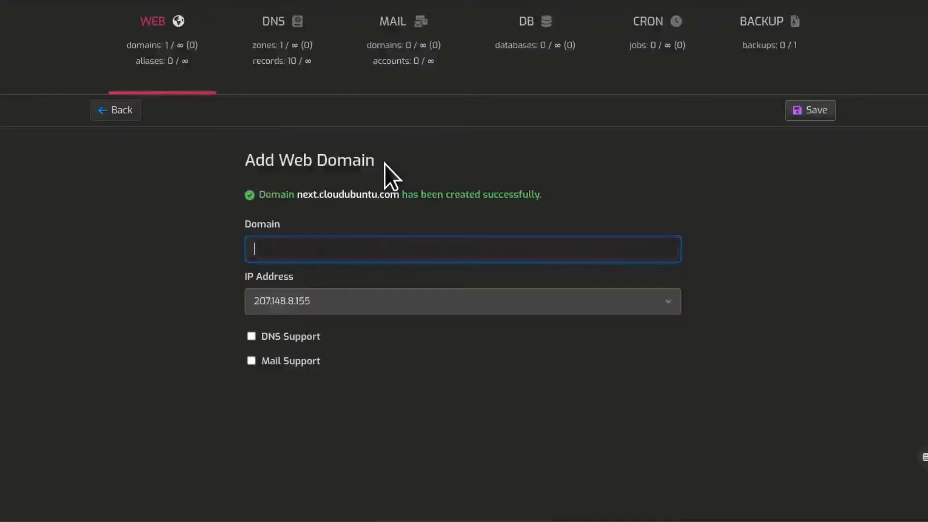
{"action": "mouse_move", "coordinate": [371, 244]}
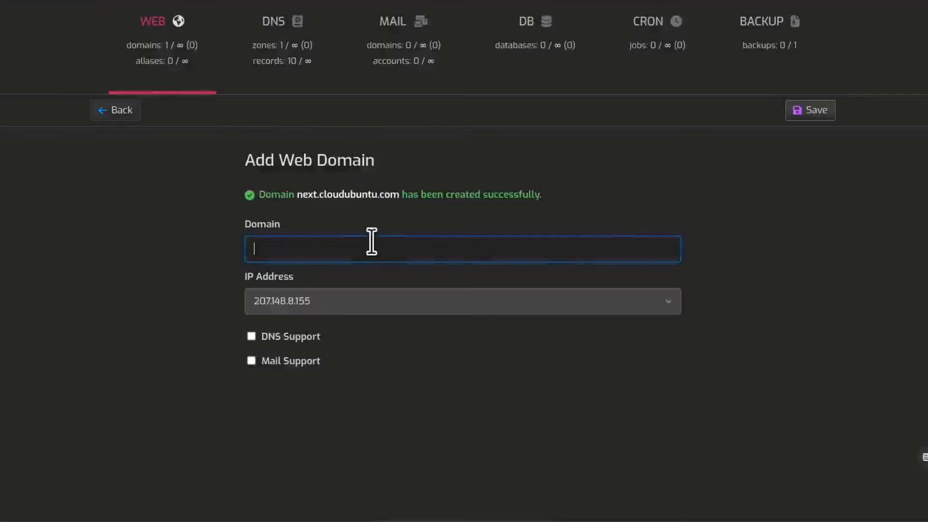
{"action": "mouse_move", "coordinate": [408, 284]}
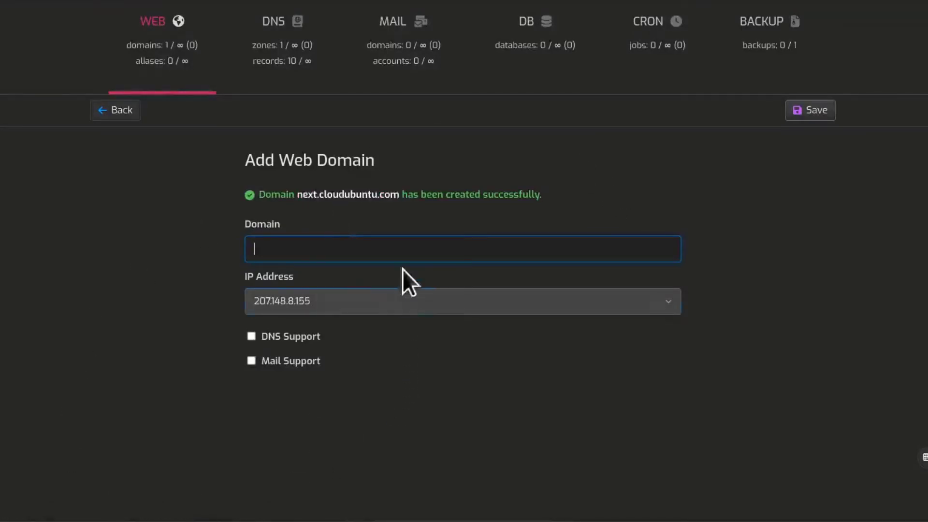
{"action": "mouse_move", "coordinate": [370, 355]}
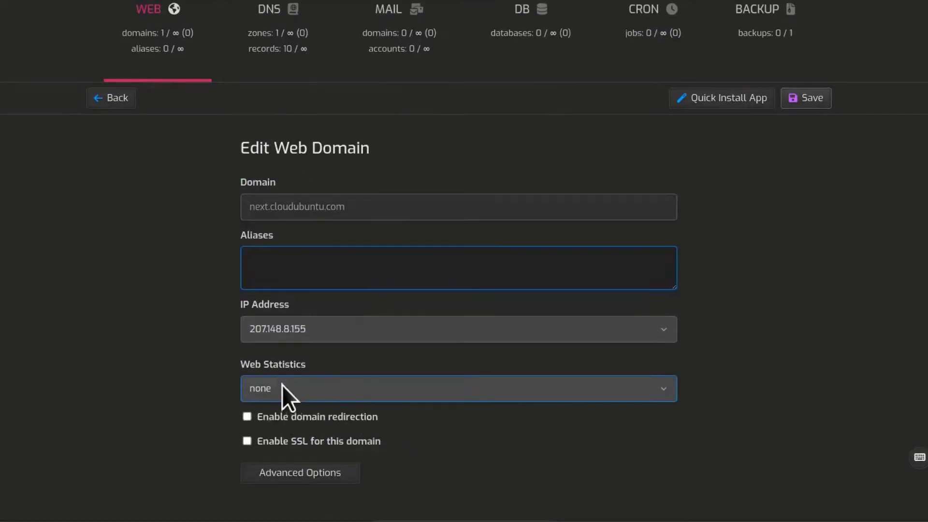
- Keep web statistics at none and enable SSL for next.cloudubuntu.com
{"action": "left_click", "coordinate": [458, 389]}
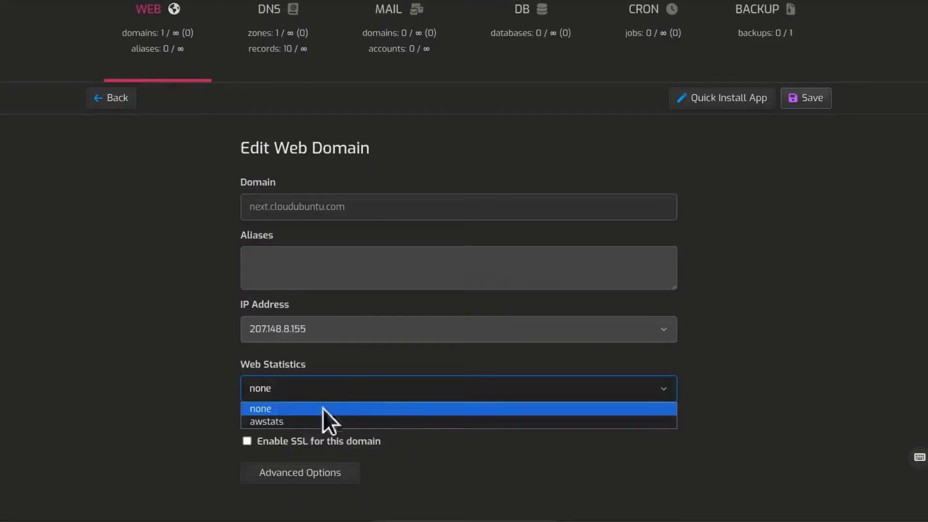
{"action": "left_click", "coordinate": [260, 408]}
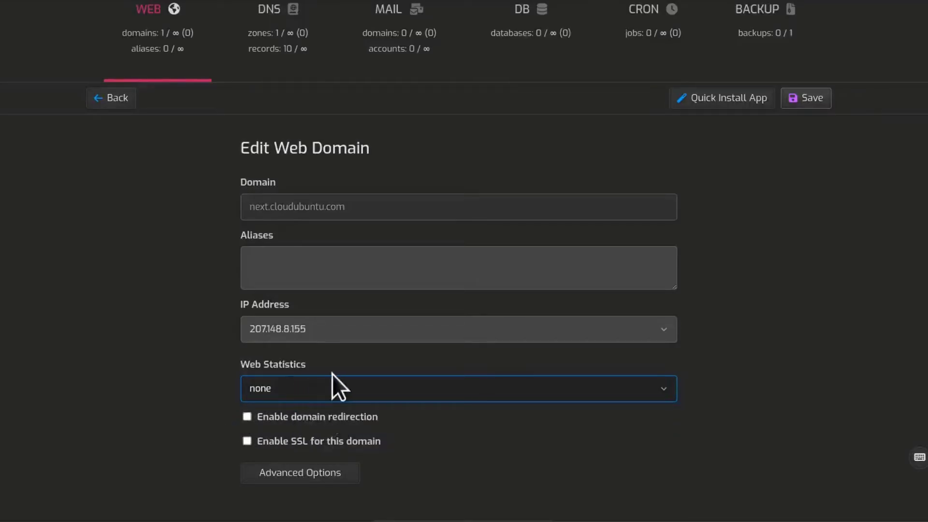
{"action": "mouse_move", "coordinate": [370, 421]}
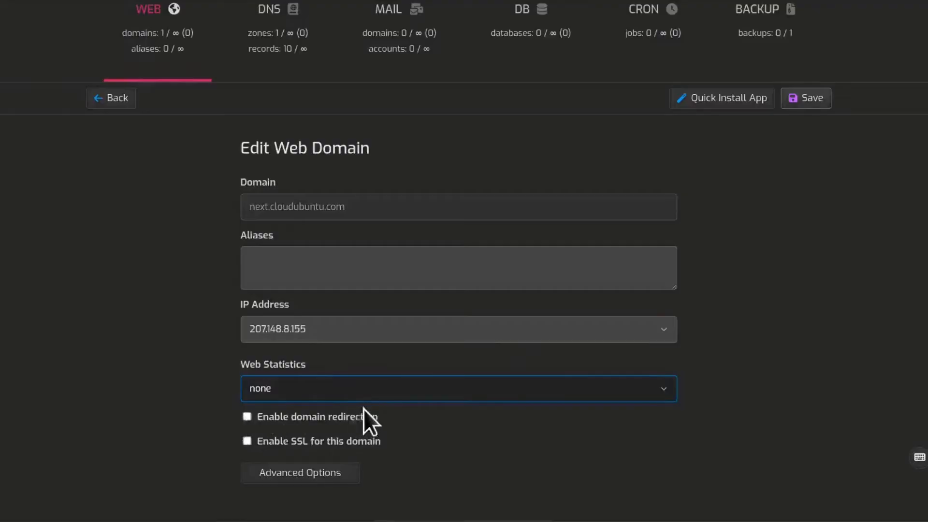
{"action": "left_click", "coordinate": [247, 441]}
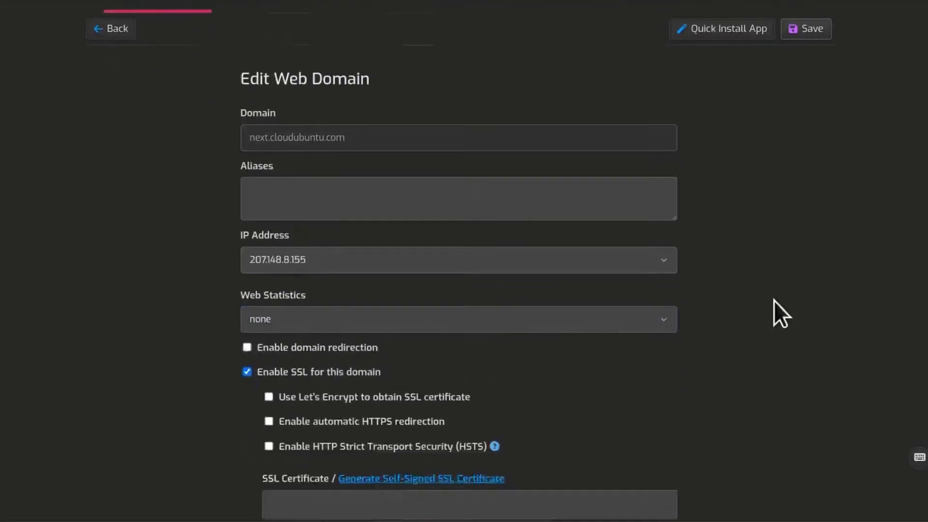
{"action": "scroll", "scroll_direction": "down", "scroll_amount": 3}
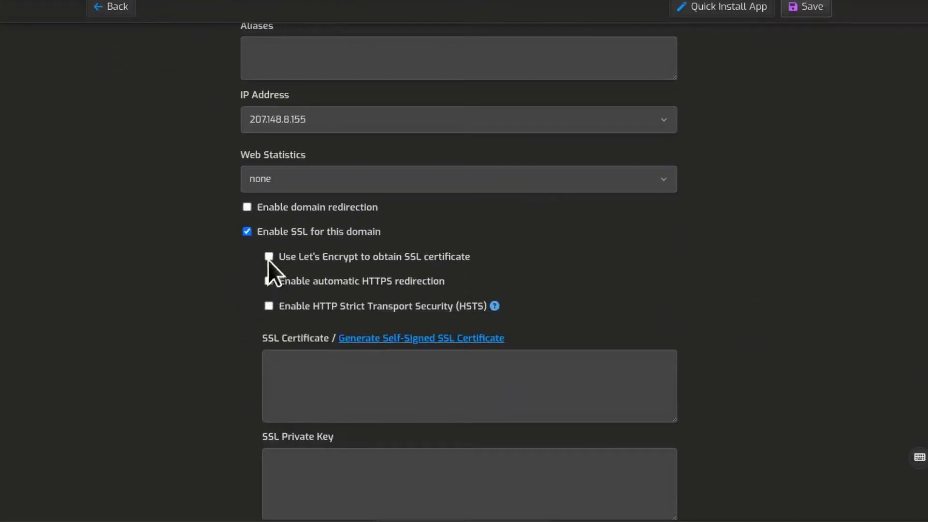
- Select Let's Encrypt, automatic HTTPS redirection and HSTS for the domain
{"action": "left_click", "coordinate": [269, 256]}
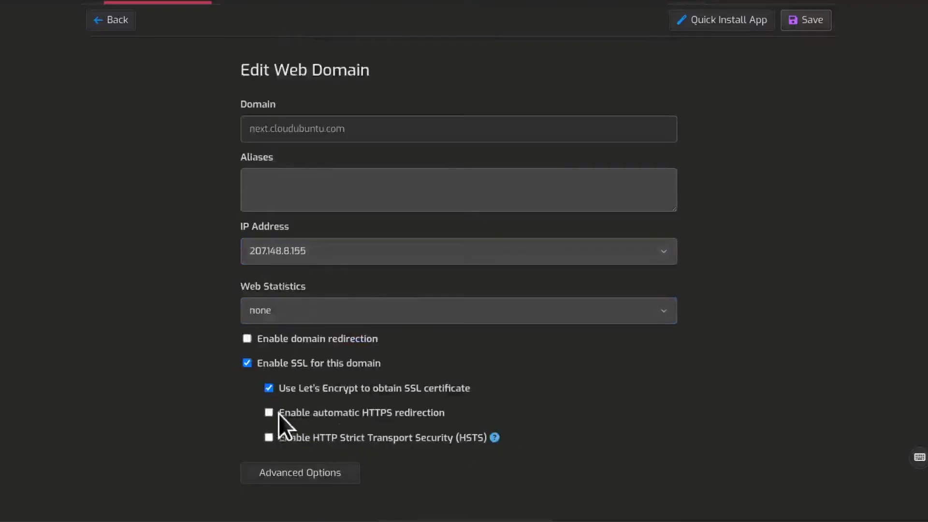
{"action": "left_click", "coordinate": [269, 413]}
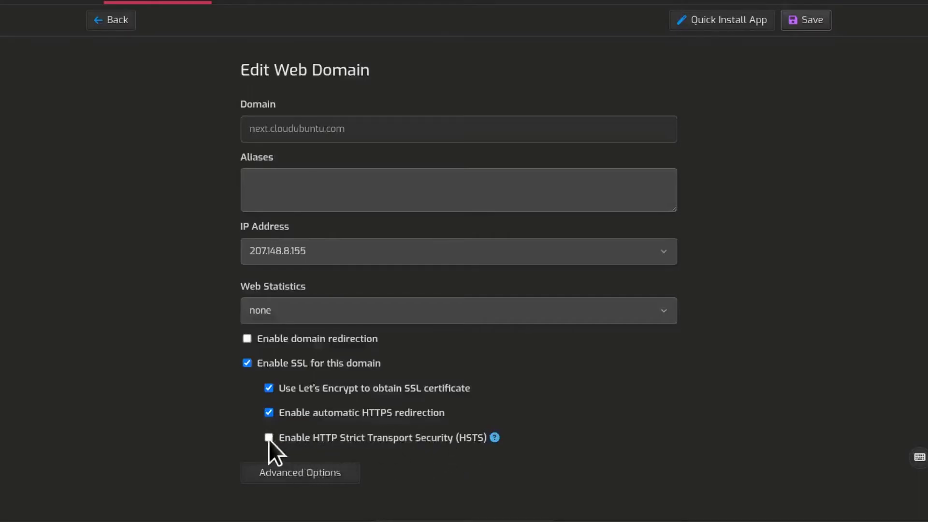
{"action": "left_click", "coordinate": [269, 437]}
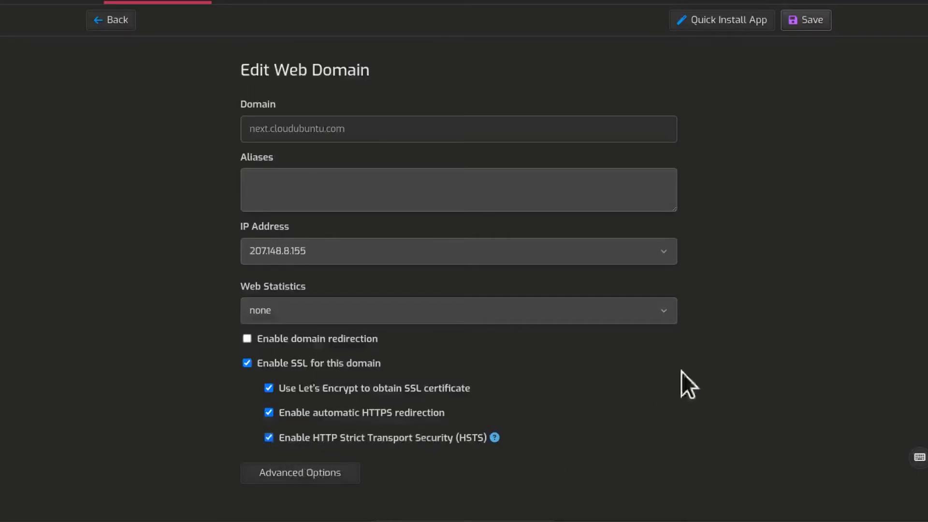
{"action": "left_click", "coordinate": [300, 473]}
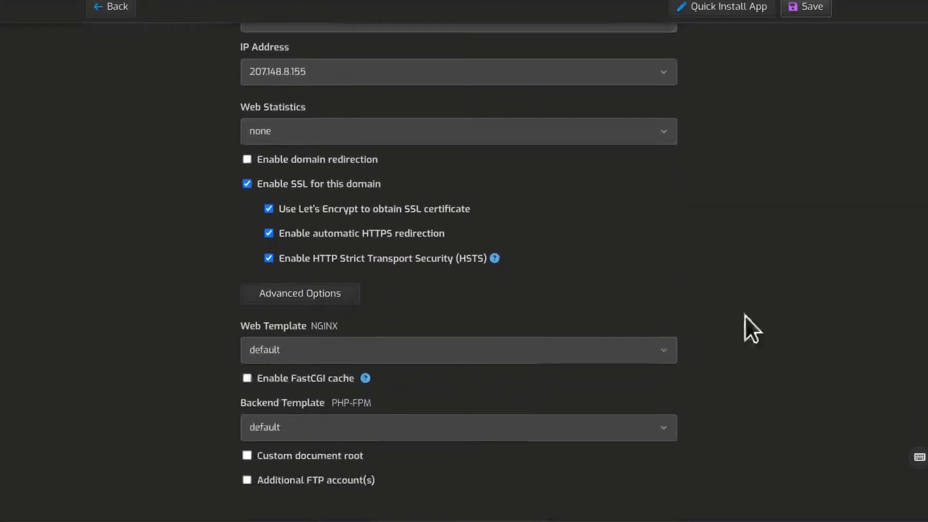
- Choose owncloud as the web template and PHP-8_2 as the backend template
{"action": "left_click", "coordinate": [458, 350]}
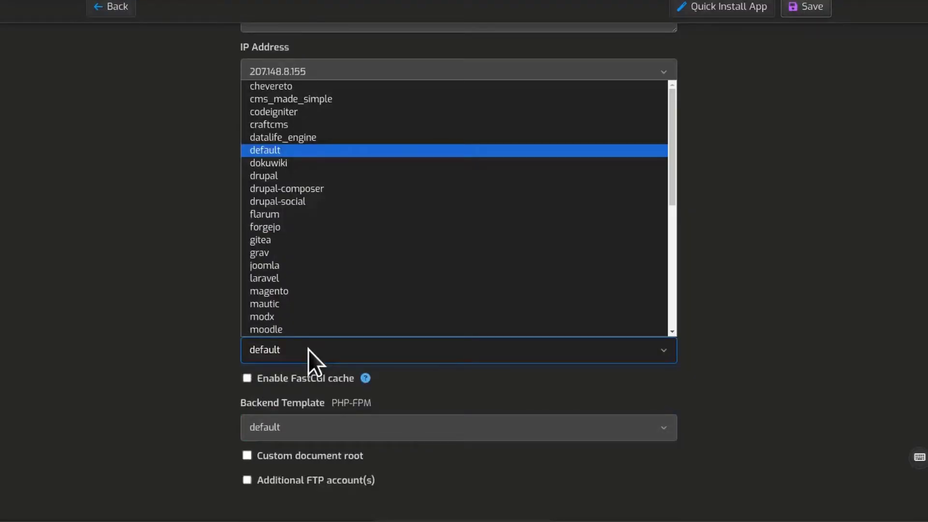
{"action": "scroll", "scroll_direction": "down", "scroll_amount": 3}
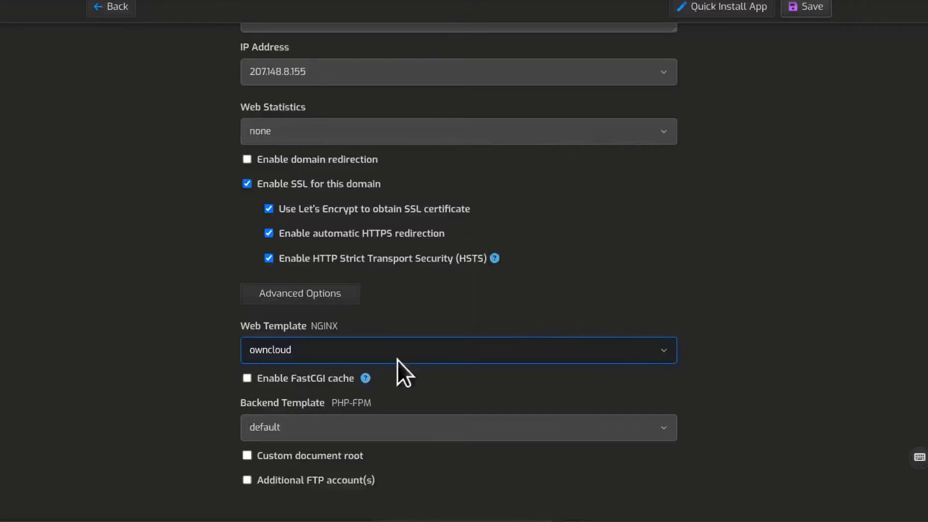
{"action": "mouse_move", "coordinate": [680, 352]}
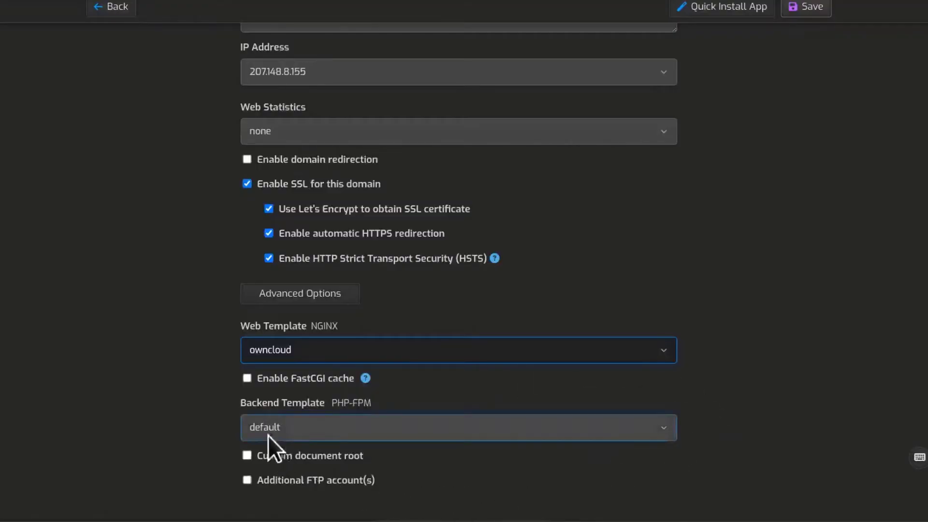
{"action": "left_click", "coordinate": [459, 426]}
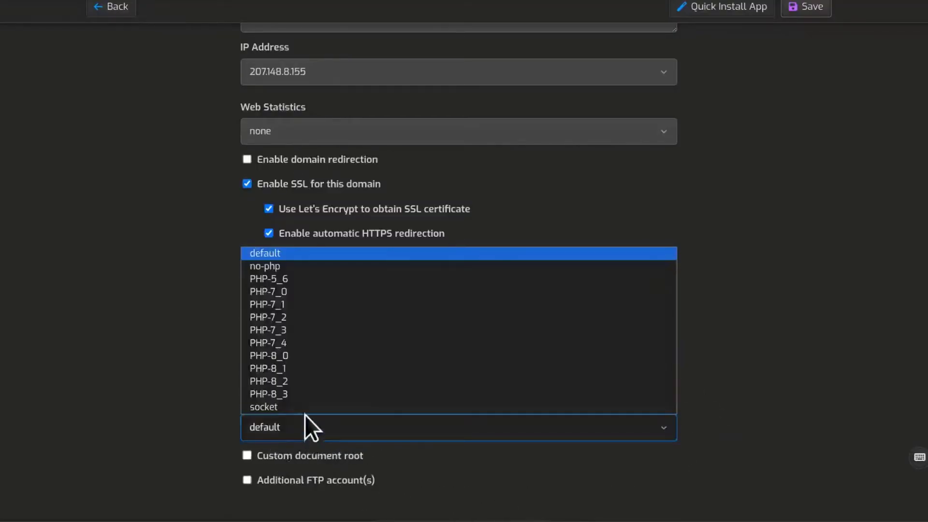
{"action": "left_click", "coordinate": [268, 381]}
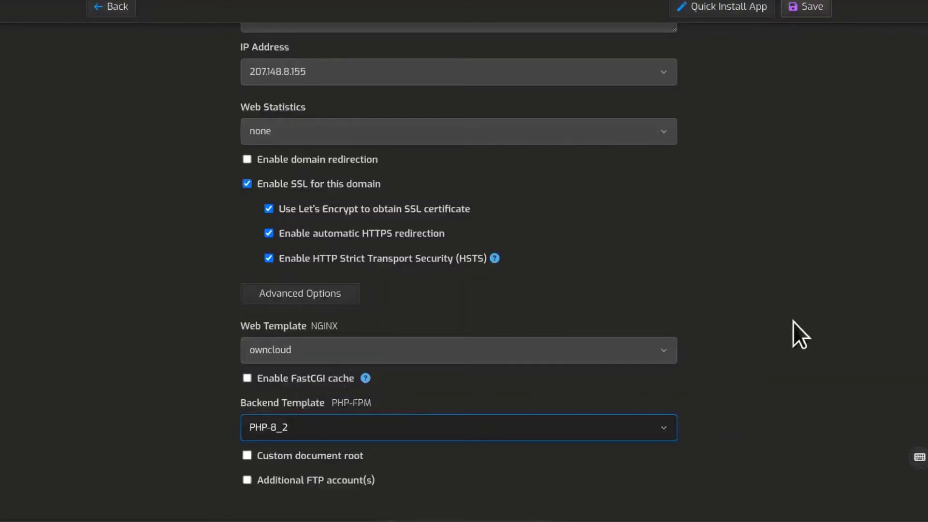
{"action": "mouse_move", "coordinate": [304, 480]}
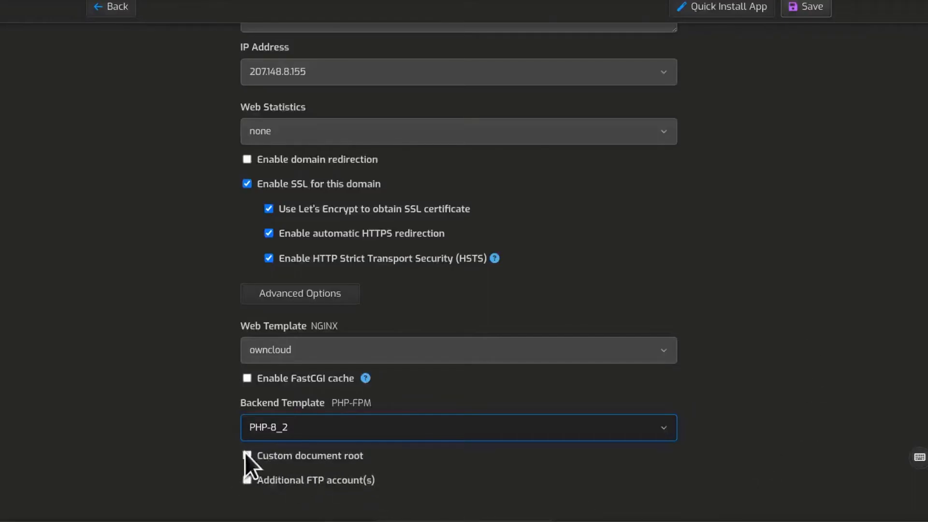
{"action": "mouse_move", "coordinate": [368, 471]}
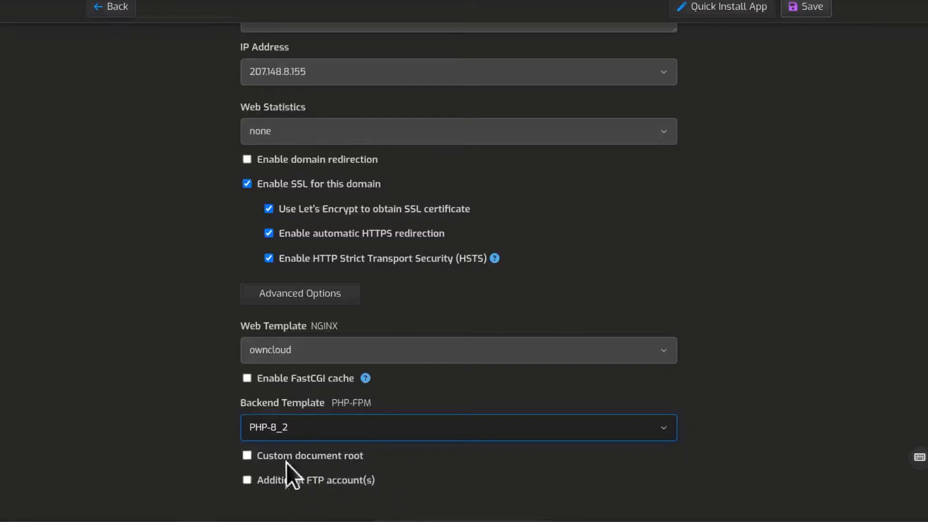
{"action": "mouse_move", "coordinate": [402, 506]}
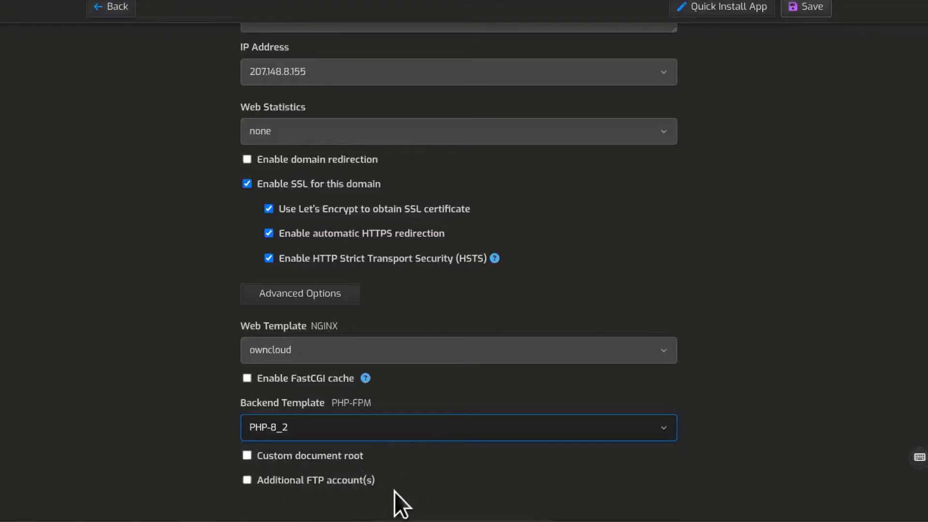
{"action": "mouse_move", "coordinate": [800, 273]}
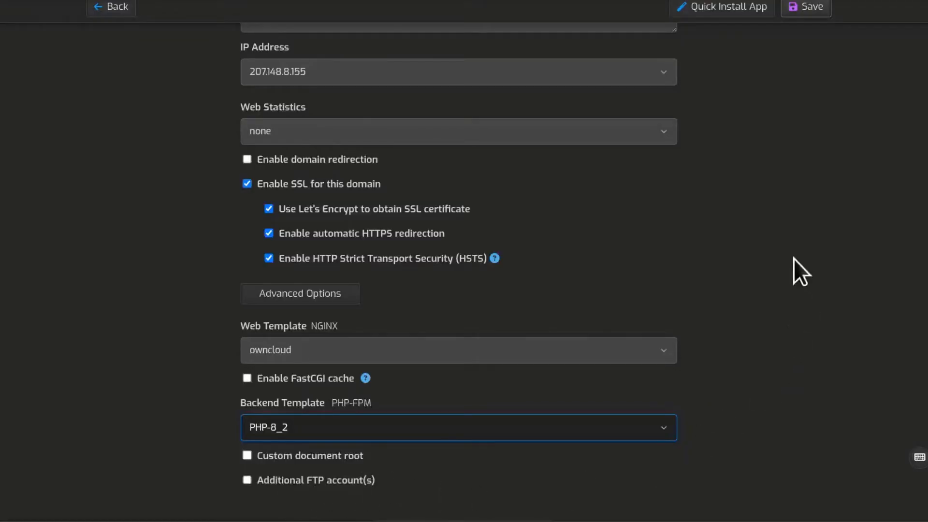
{"action": "mouse_move", "coordinate": [286, 503]}
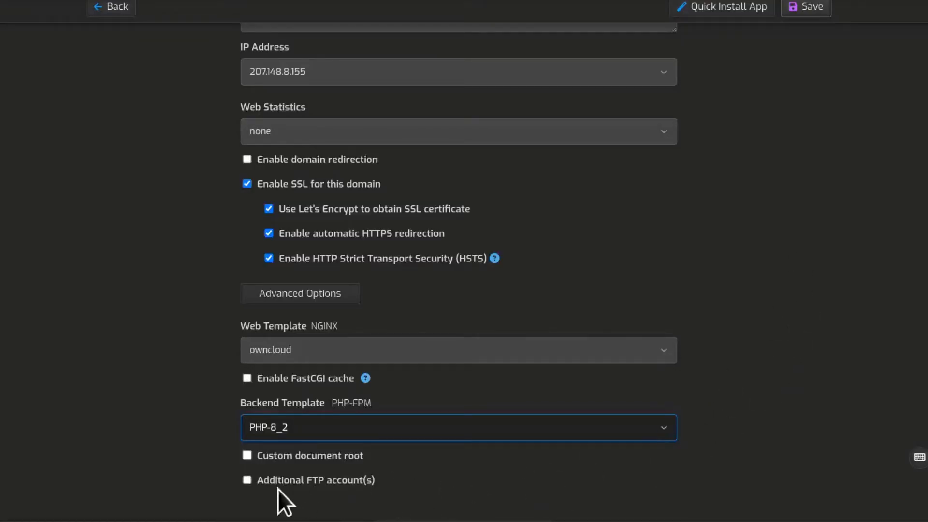
{"action": "mouse_move", "coordinate": [371, 488]}
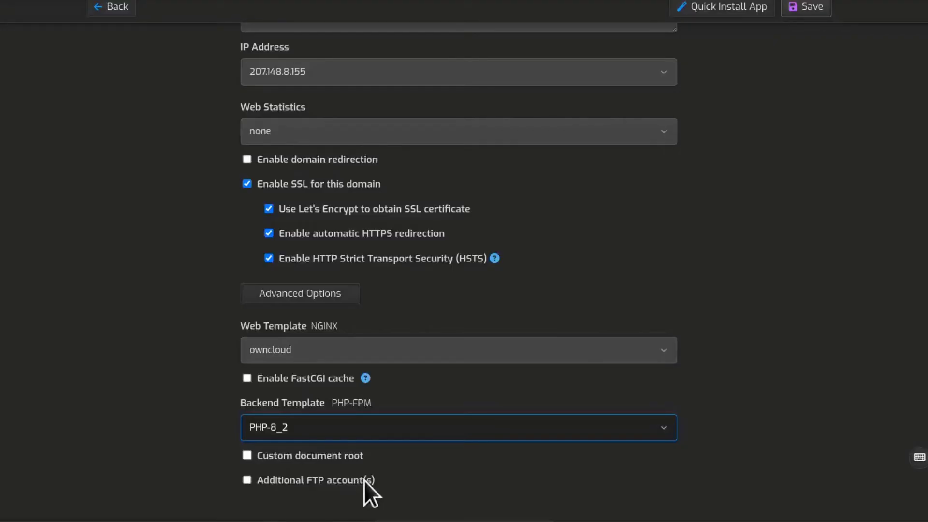
{"action": "mouse_move", "coordinate": [477, 505]}
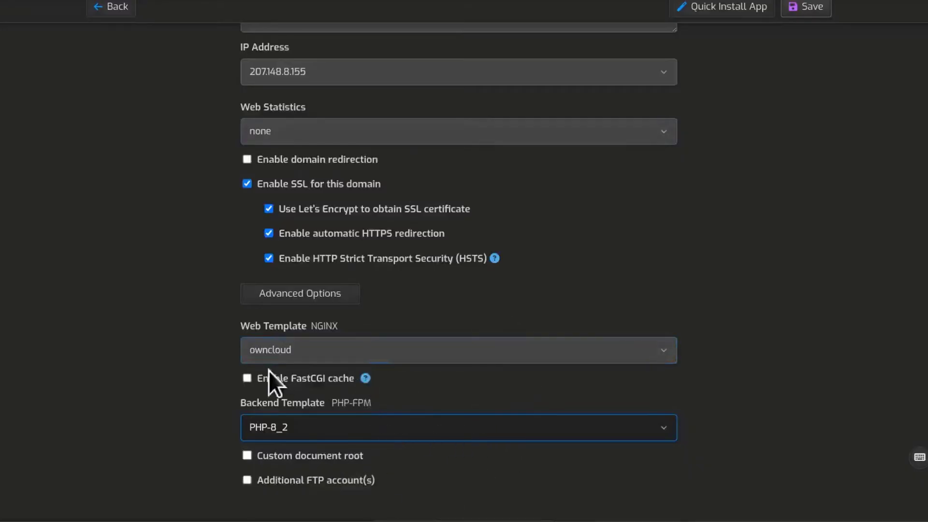
{"action": "mouse_move", "coordinate": [323, 489]}
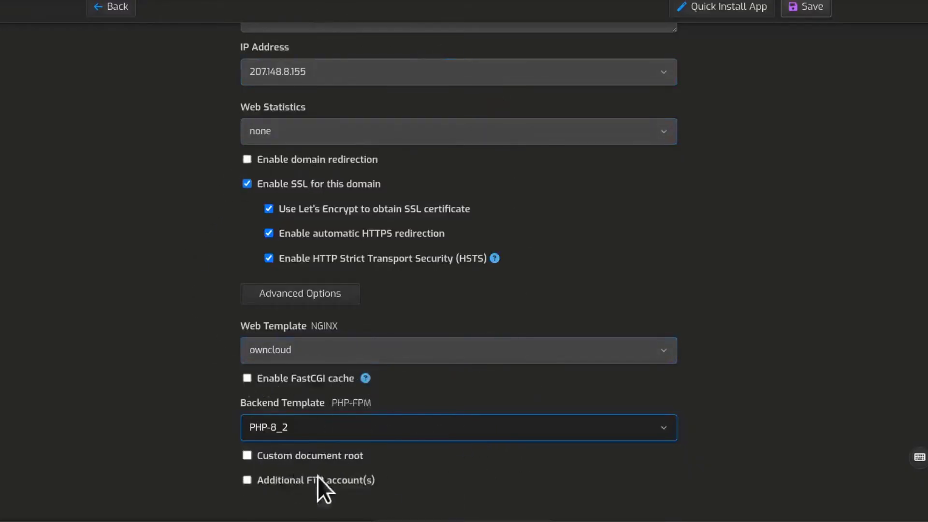
{"action": "mouse_move", "coordinate": [758, 228]}
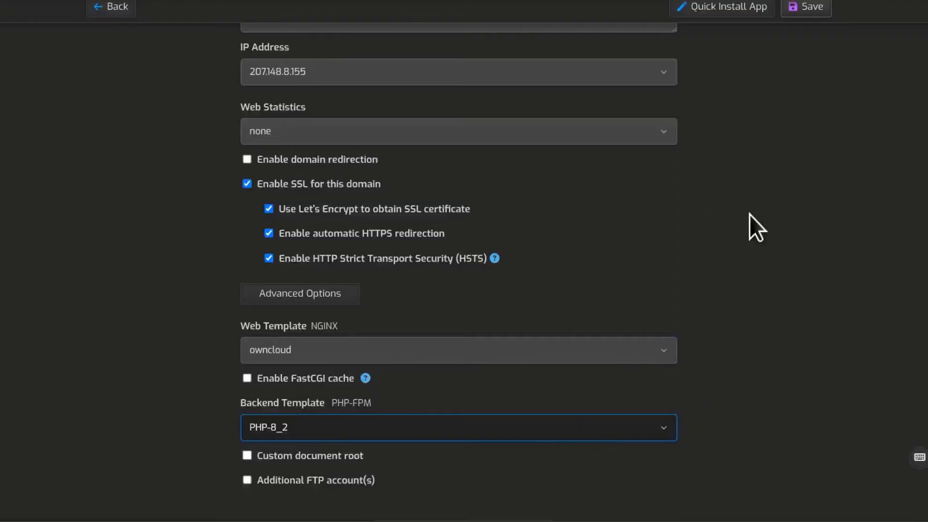
{"action": "mouse_move", "coordinate": [605, 227]}
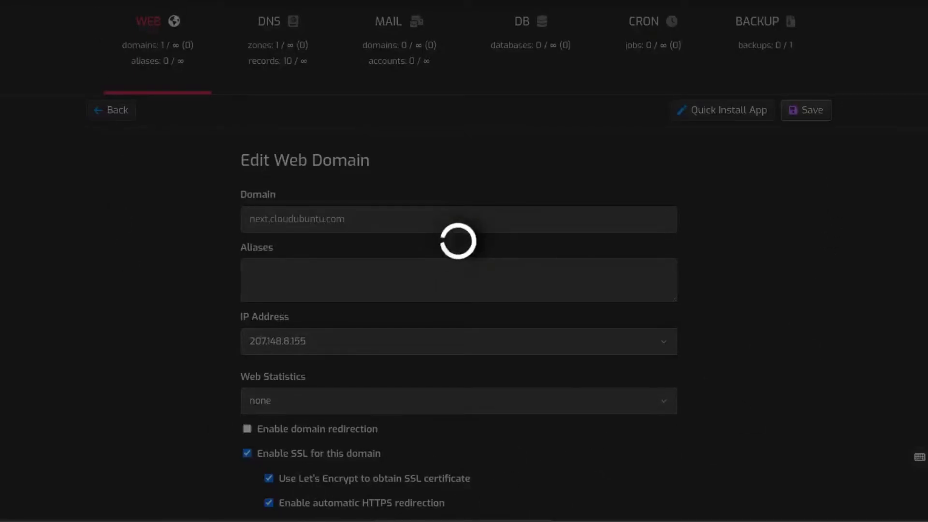
{"action": "mouse_move", "coordinate": [62, 260]}
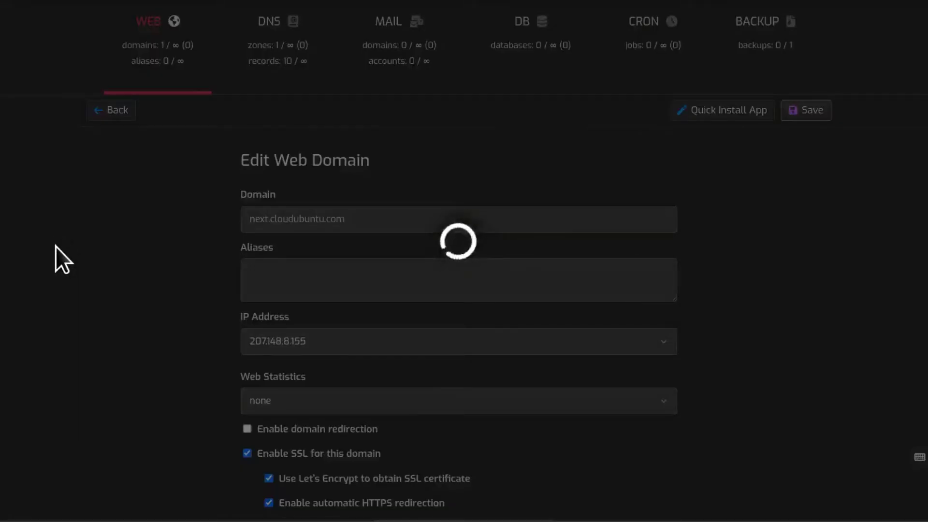
{"action": "mouse_move", "coordinate": [362, 275]}
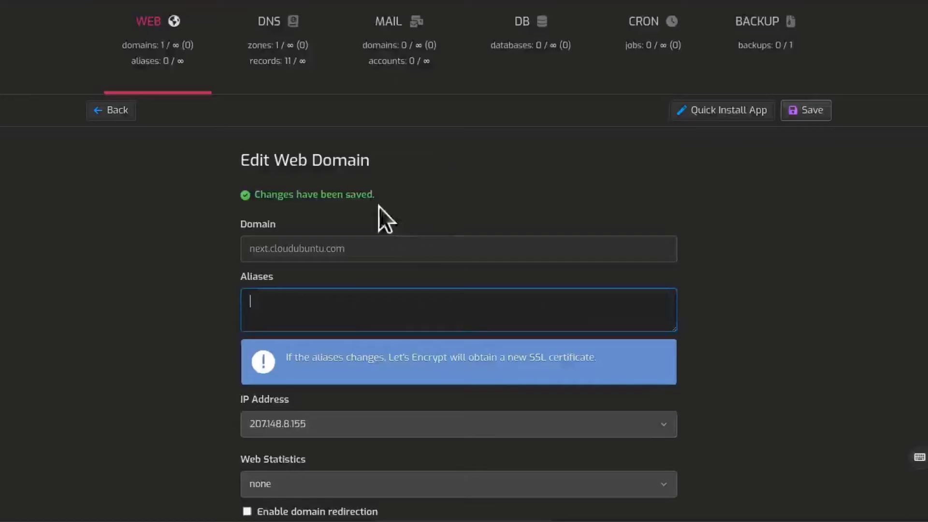
- Check the saved next.cloudubuntu.com site loading its placeholder page in the browser
{"action": "scroll", "scroll_direction": "down", "scroll_amount": 3}
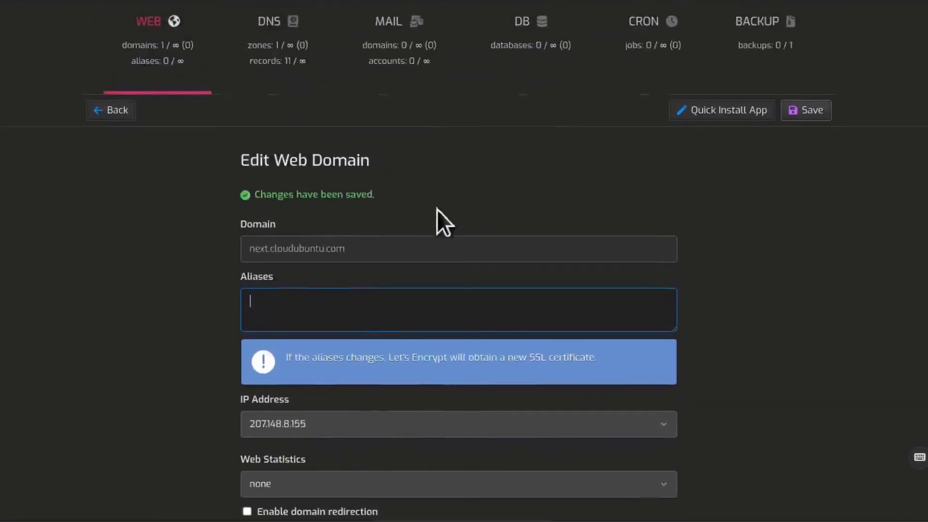
{"action": "left_click", "coordinate": [110, 110]}
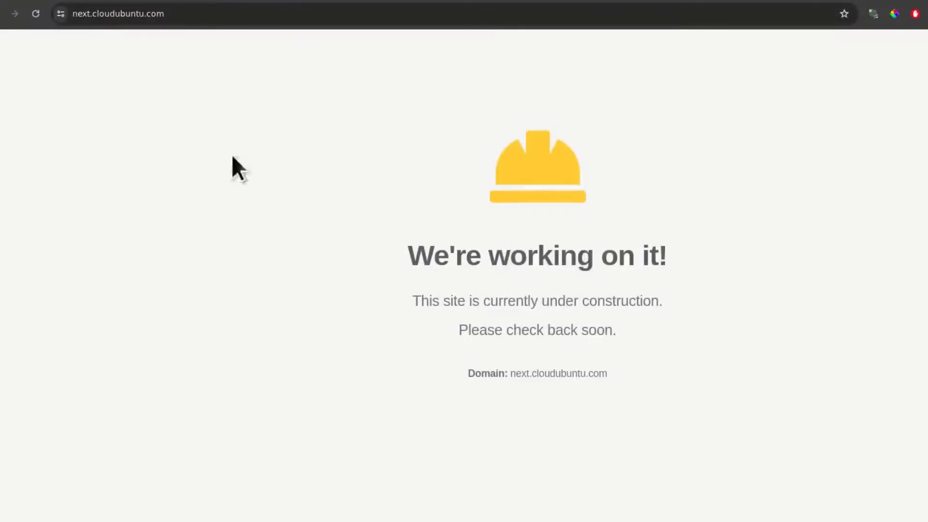
- Return to the web domains list and reopen next.cloudubuntu.com for editing
{"action": "left_click", "coordinate": [60, 14]}
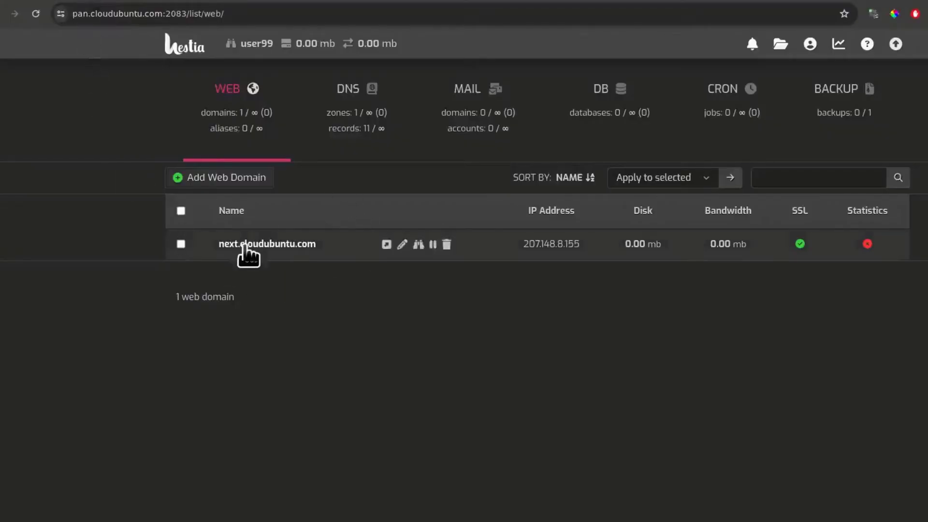
{"action": "left_click", "coordinate": [267, 244]}
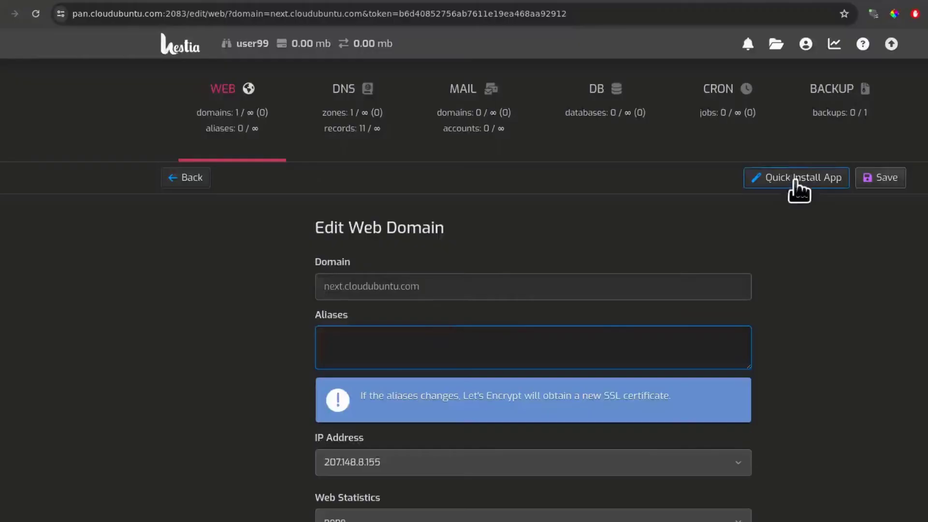
{"action": "mouse_move", "coordinate": [814, 282]}
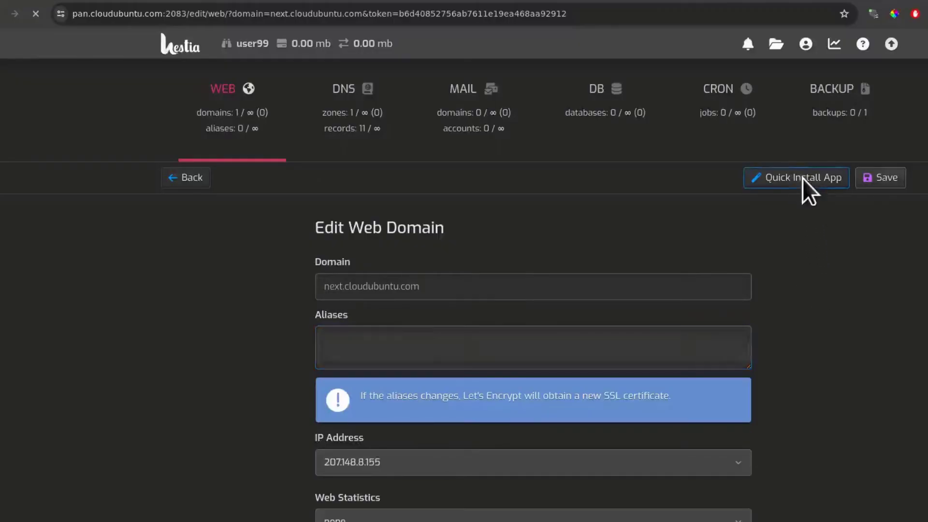
- From the Quick Install App catalogue, start the Nextcloud setup for the domain
{"action": "left_click", "coordinate": [796, 177]}
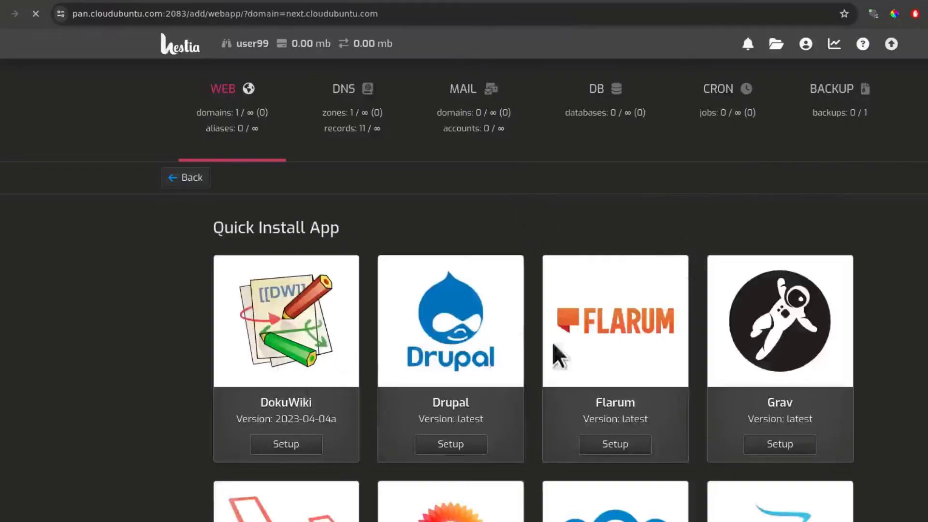
{"action": "scroll", "scroll_direction": "down", "scroll_amount": 3}
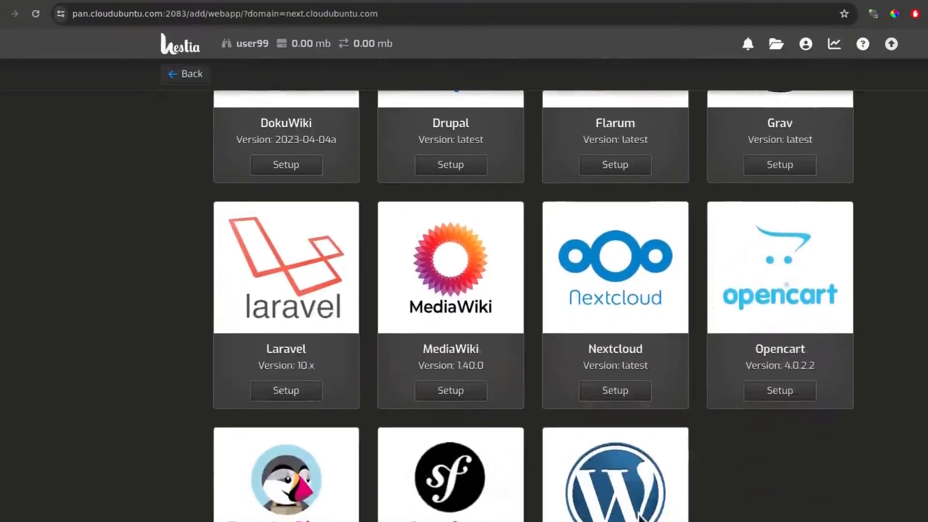
{"action": "scroll", "scroll_direction": "up", "scroll_amount": 3}
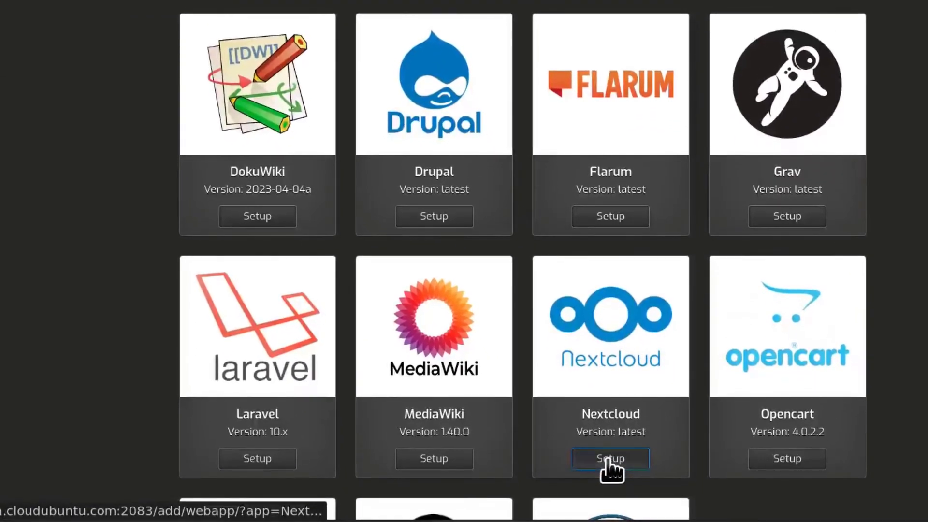
{"action": "left_click", "coordinate": [610, 458]}
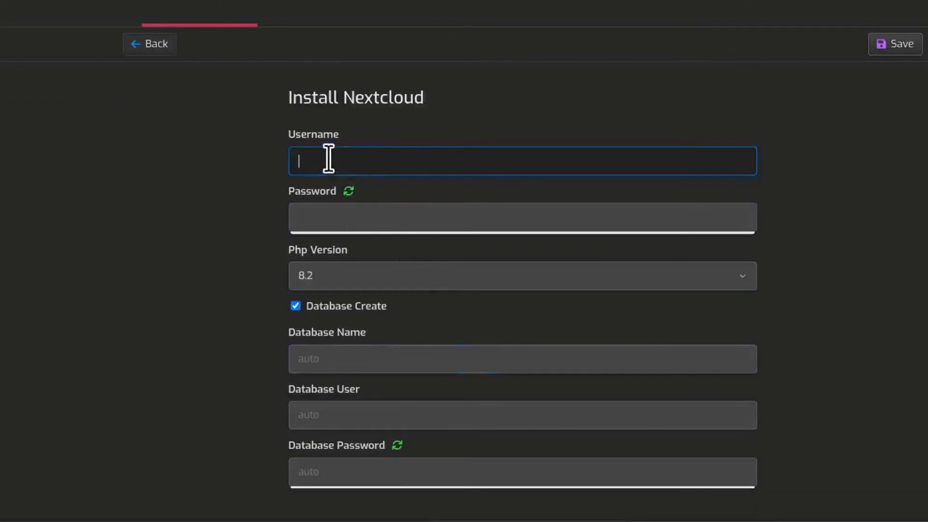
- Fill the Nextcloud form with username user99, a generated password and Database Create, then install
{"action": "type", "text": "user9"}
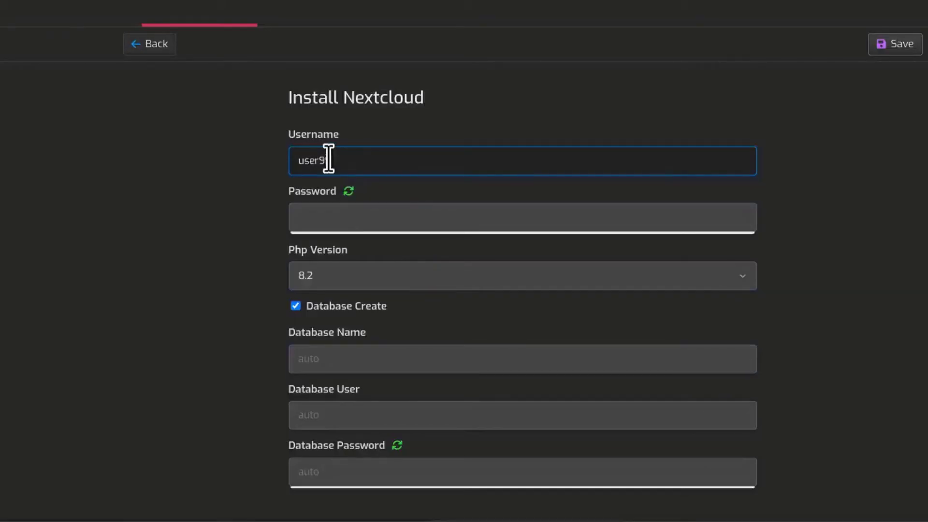
{"action": "left_click", "coordinate": [349, 191]}
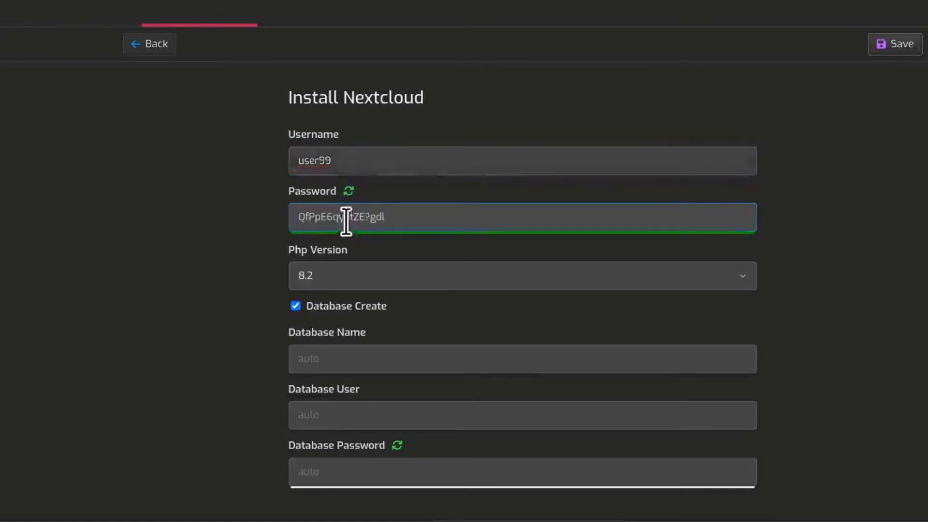
{"action": "right_click", "coordinate": [346, 217]}
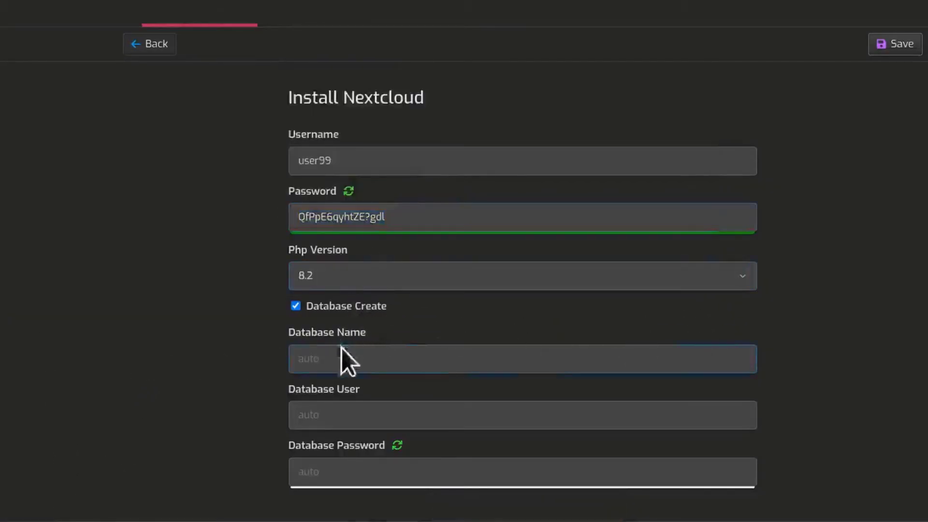
{"action": "left_click", "coordinate": [522, 415]}
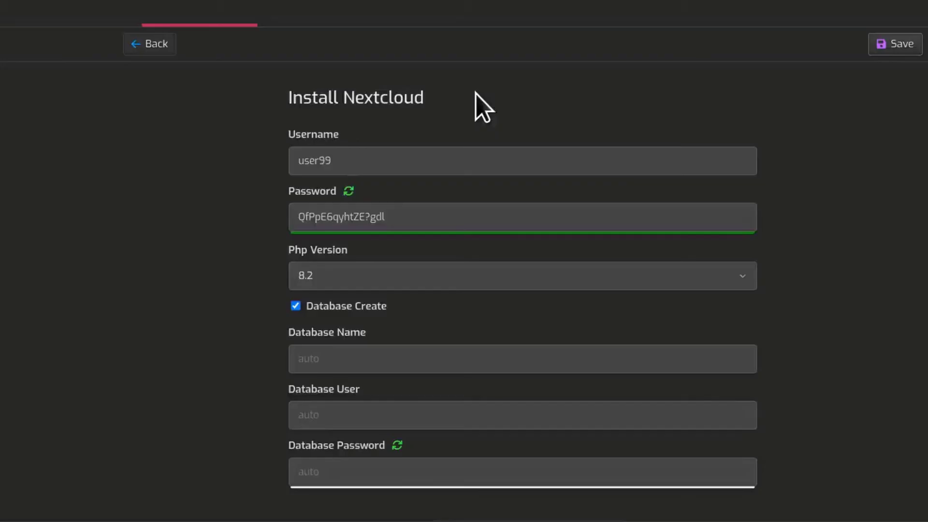
{"action": "left_click", "coordinate": [895, 44]}
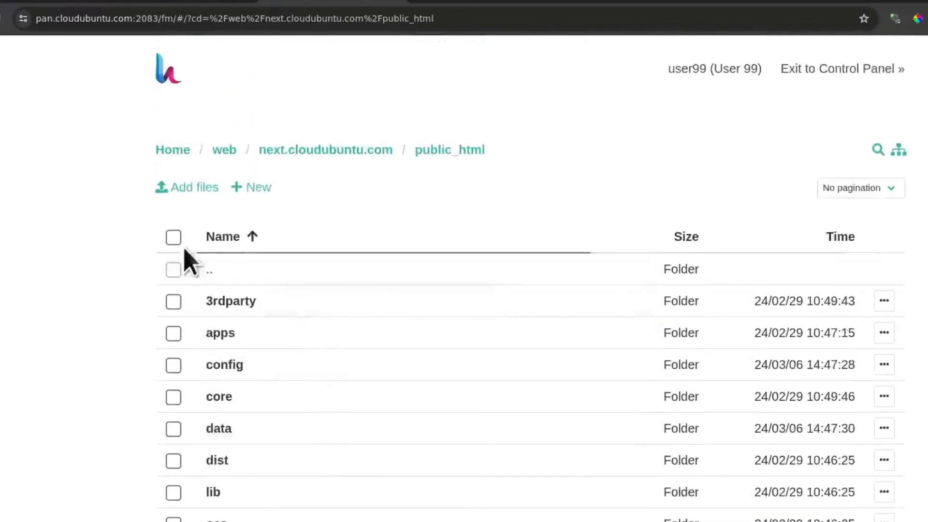
- Browse public_html to confirm Nextcloud's files, then copy the saved admin password from the notes
{"action": "left_click", "coordinate": [174, 237]}
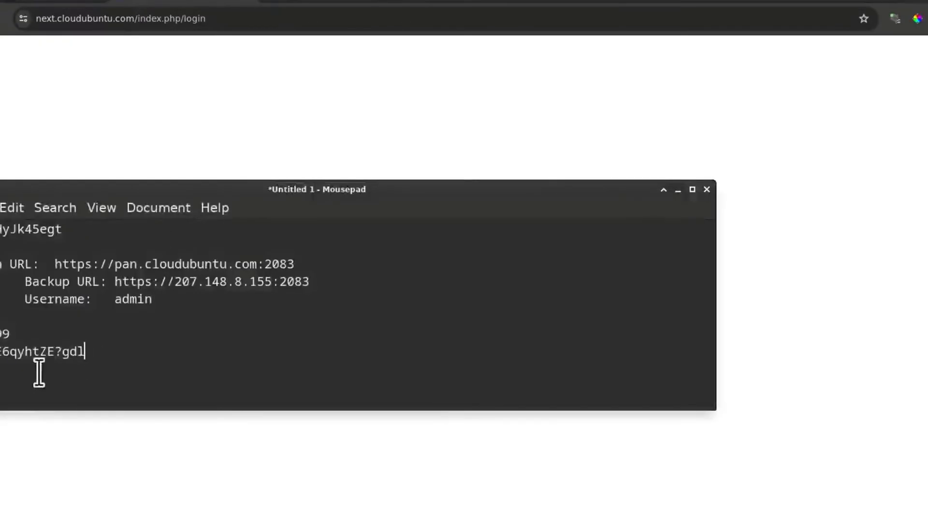
{"action": "right_click", "coordinate": [36, 349]}
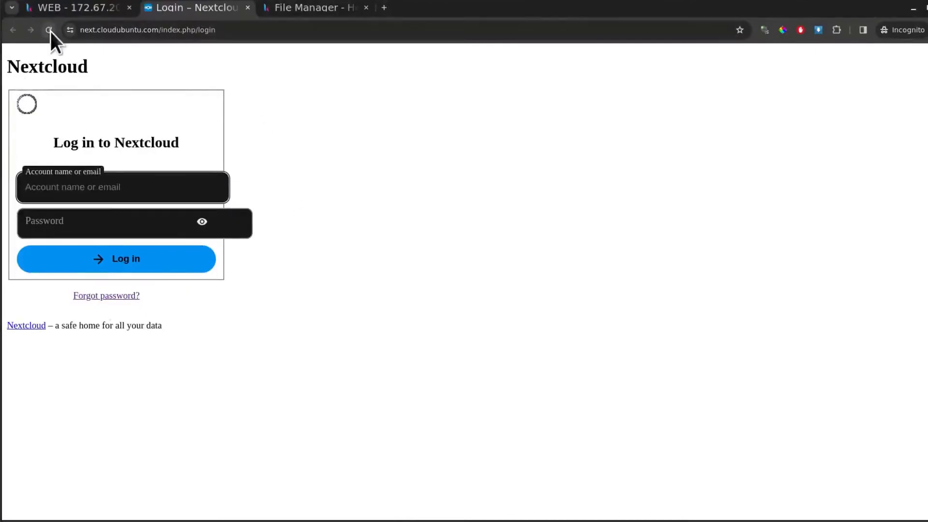
- Reload the Nextcloud login page and sign in as user99 with the generated password
{"action": "left_click", "coordinate": [50, 30]}
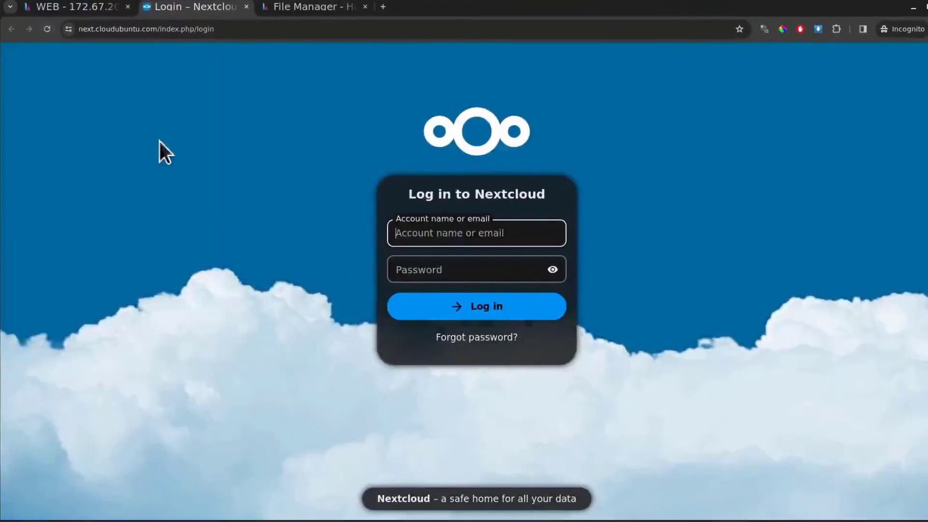
{"action": "left_click", "coordinate": [456, 221]}
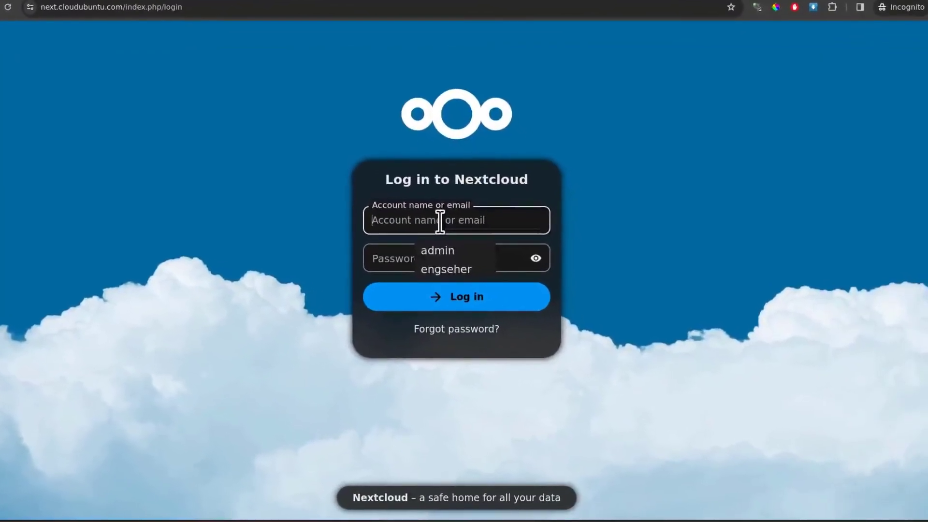
{"action": "type", "text": "user99"}
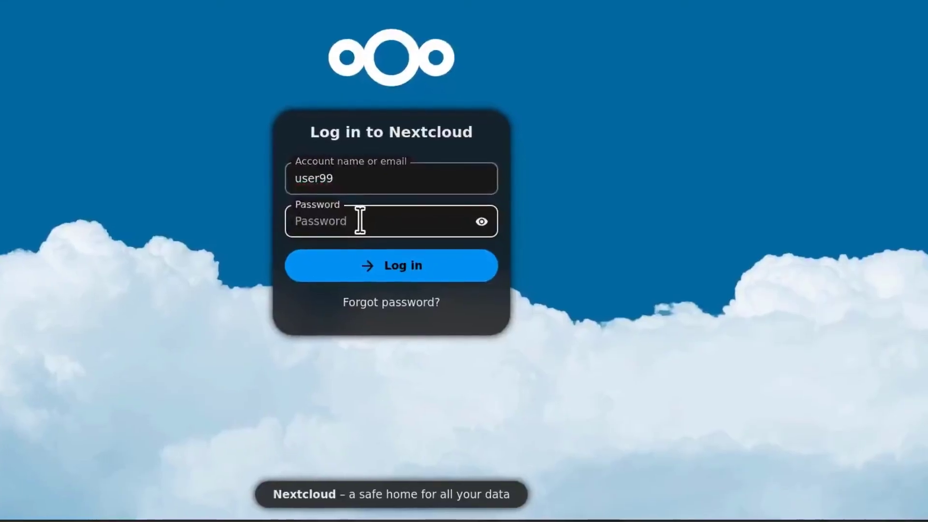
{"action": "type", "text": "password"}
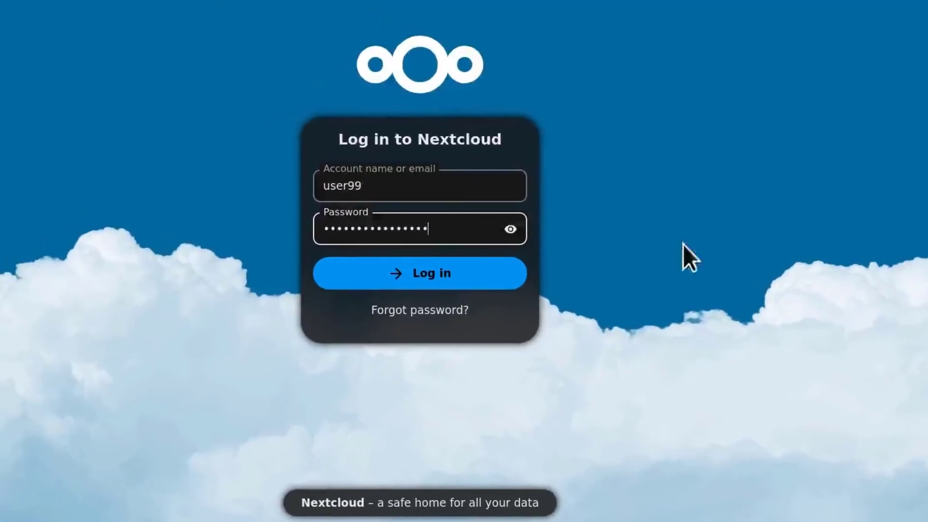
{"action": "left_click", "coordinate": [420, 273]}
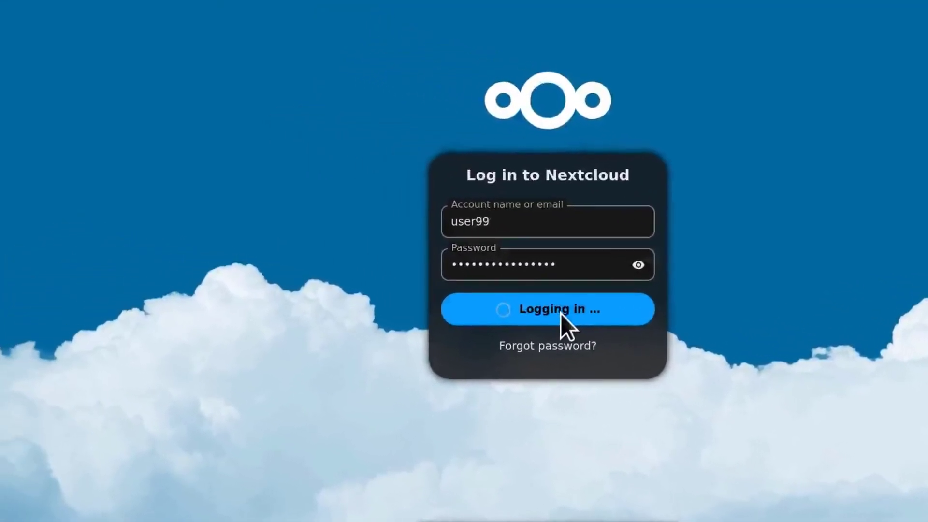
{"action": "left_click", "coordinate": [547, 309]}
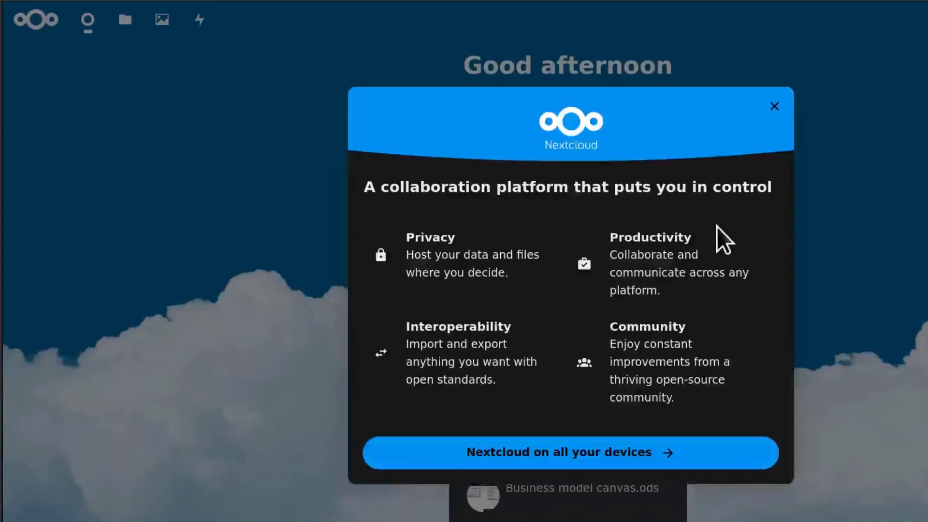
{"action": "mouse_move", "coordinate": [820, 341]}
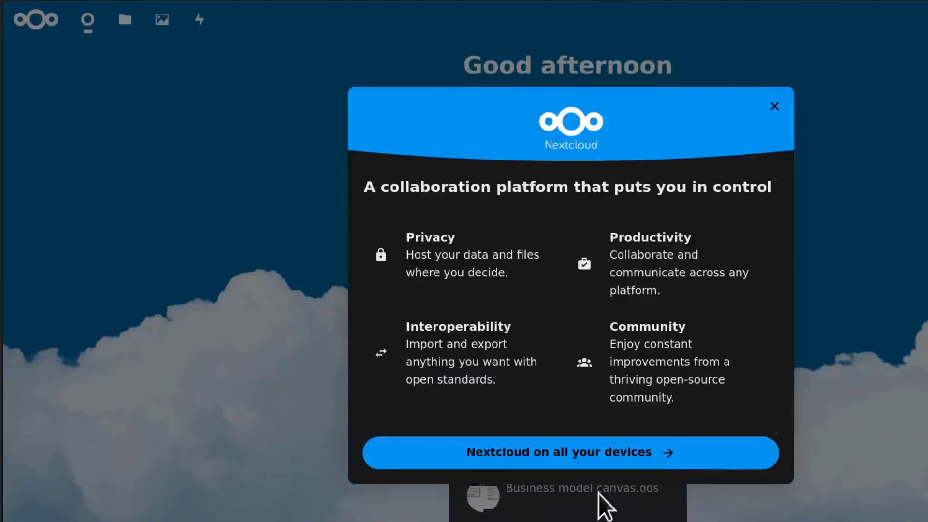
- Advance the welcome tour to the 'Nextcloud on all your devices' page
{"action": "left_click", "coordinate": [559, 451]}
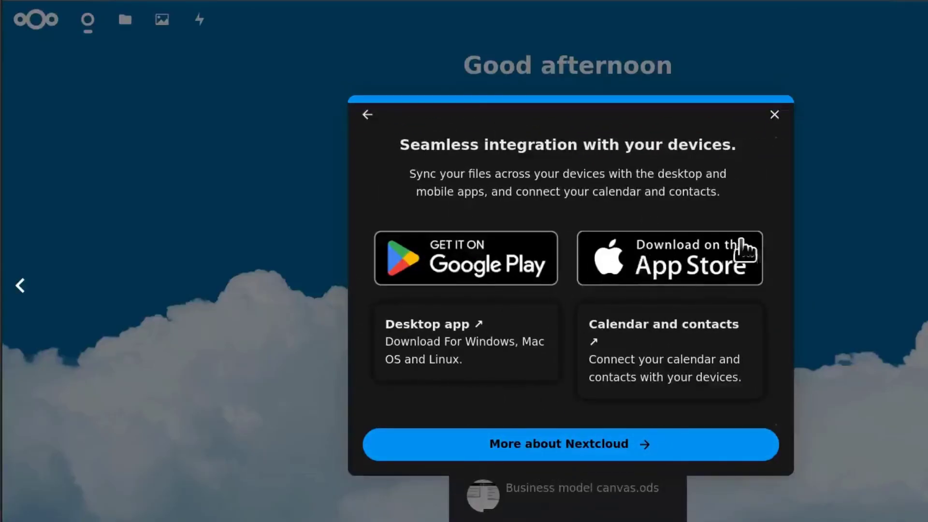
{"action": "left_click", "coordinate": [775, 114]}
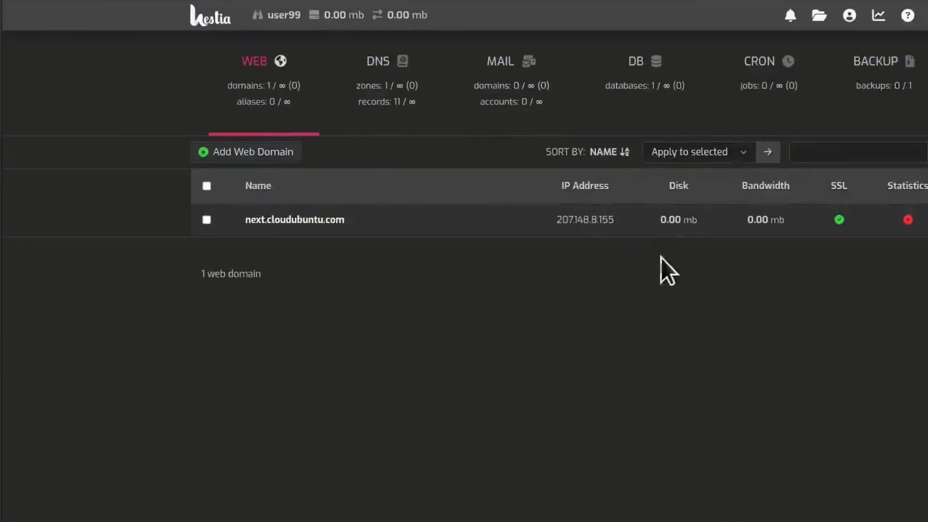
{"action": "mouse_move", "coordinate": [433, 267]}
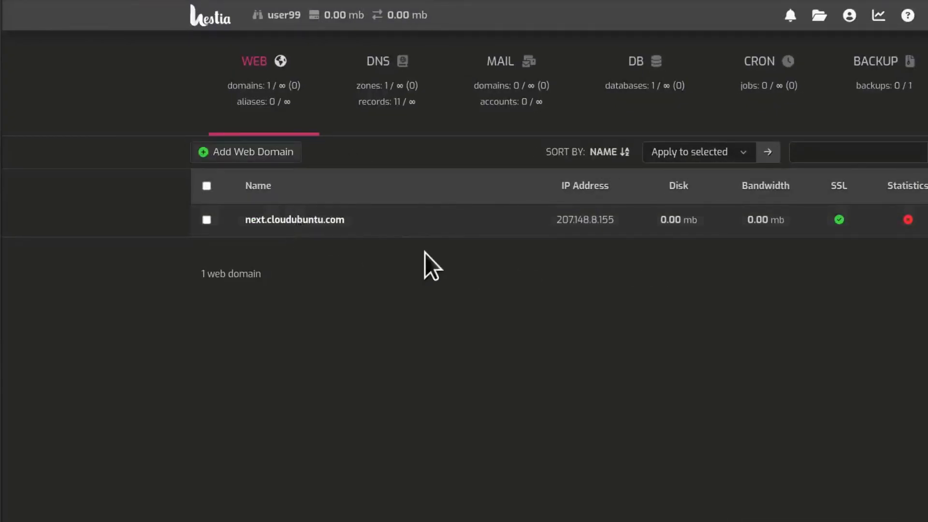
- Open next.cloudubuntu.com's edit form and scroll to its SSL, HTTPS redirect and HSTS settings
{"action": "left_click", "coordinate": [294, 219]}
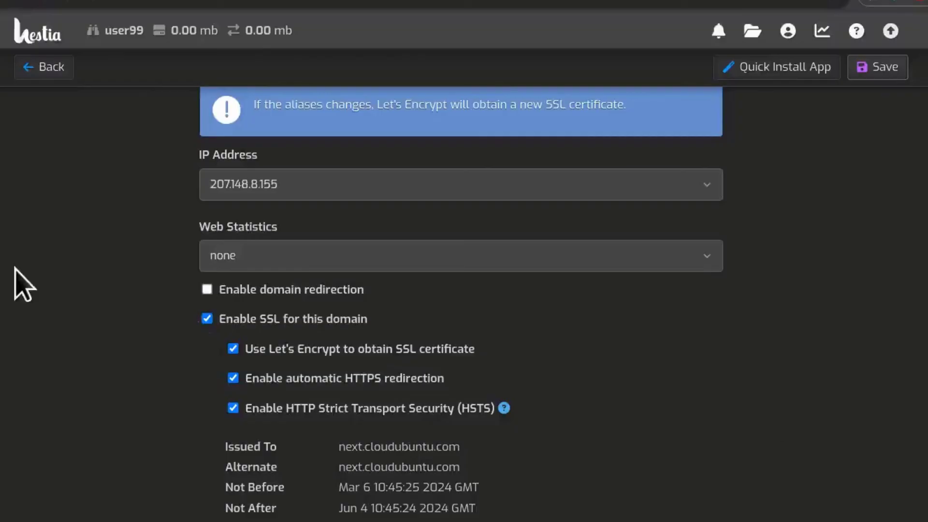
{"action": "mouse_move", "coordinate": [105, 194]}
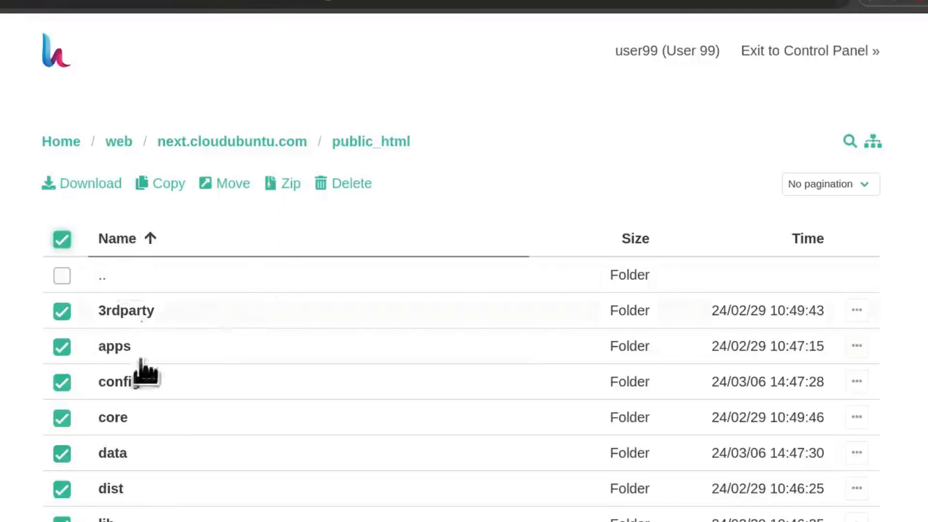
{"action": "scroll", "scroll_direction": "down", "scroll_amount": 3}
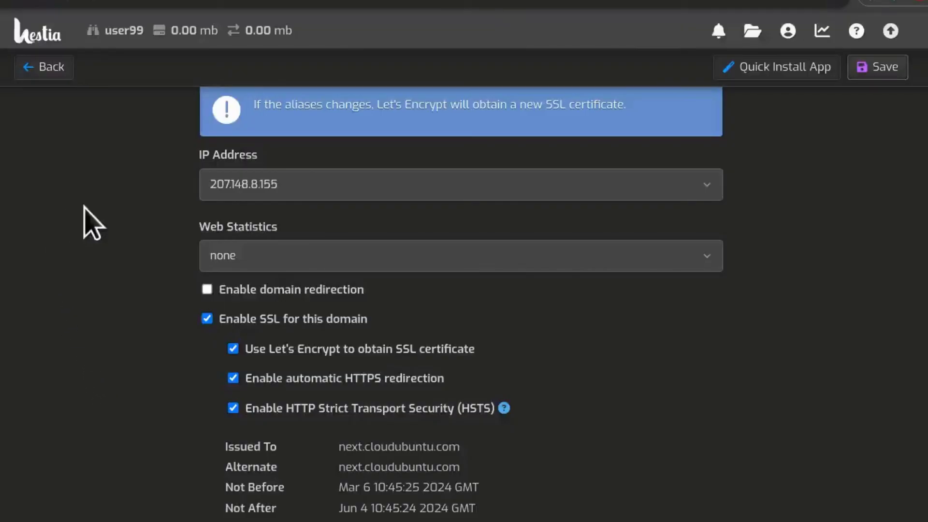
{"action": "mouse_move", "coordinate": [153, 278]}
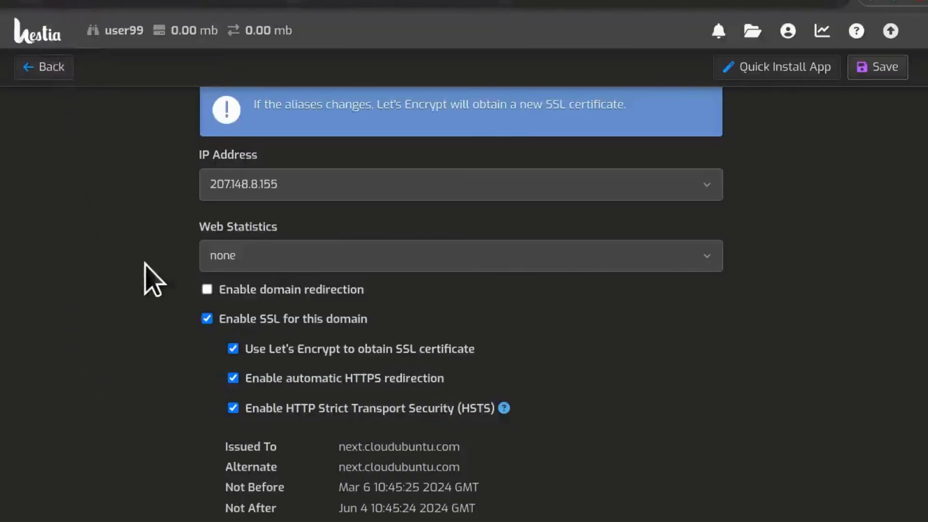